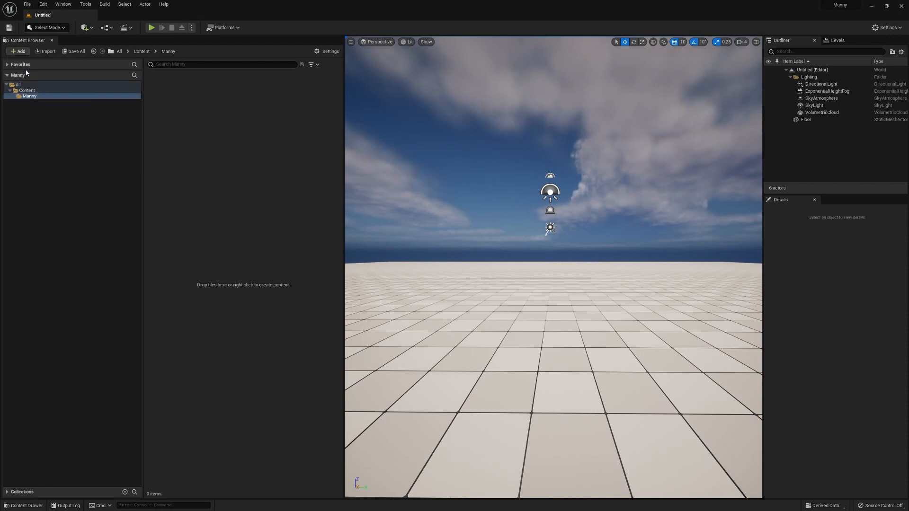
Step: Import Manny_Yup.fbx as a skeletal mesh with its materials and physics asset via Import All
left_click(47, 51)
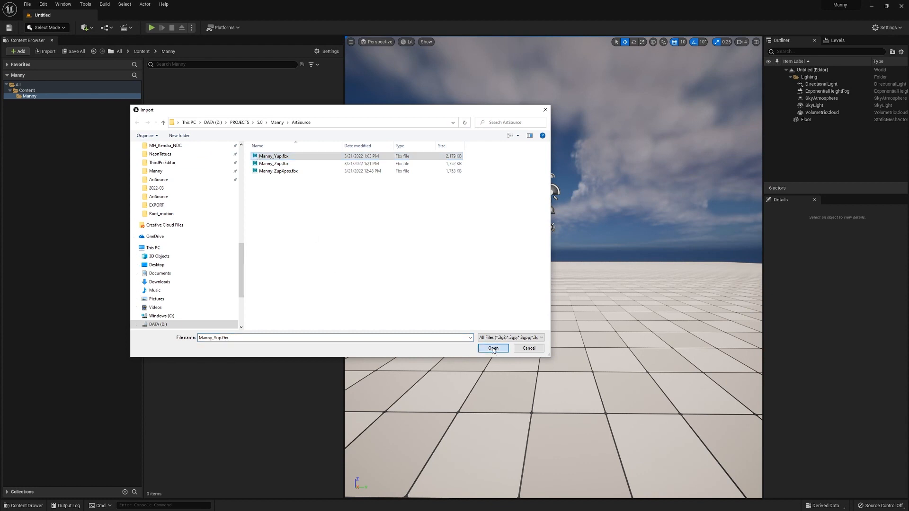
left_click(492, 348)
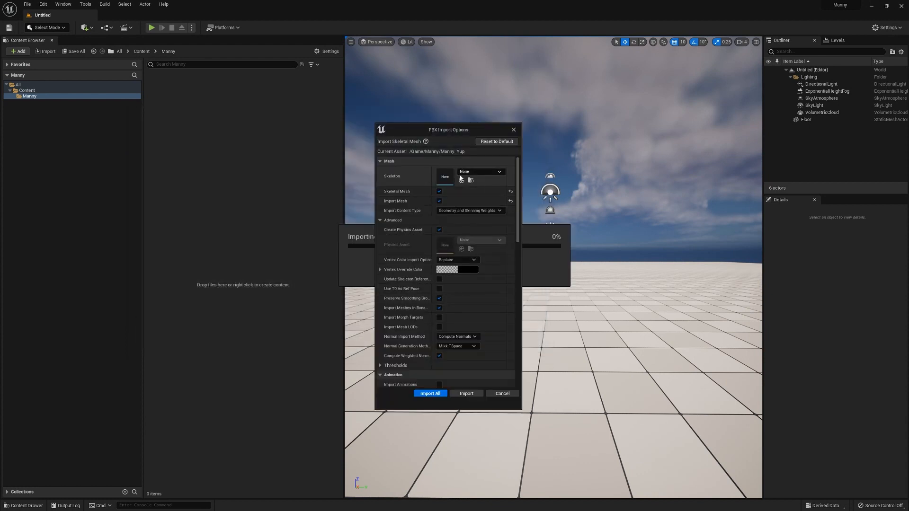
mouse_move(396, 201)
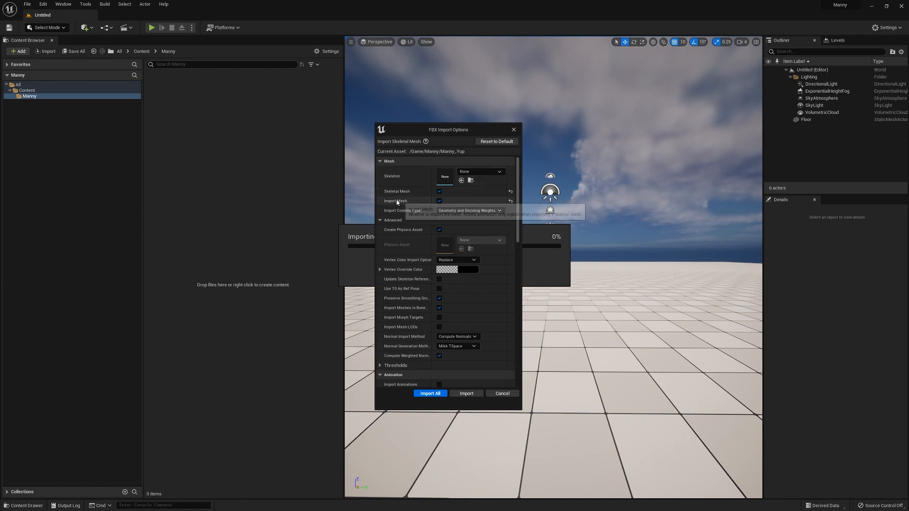
scroll("down", 3)
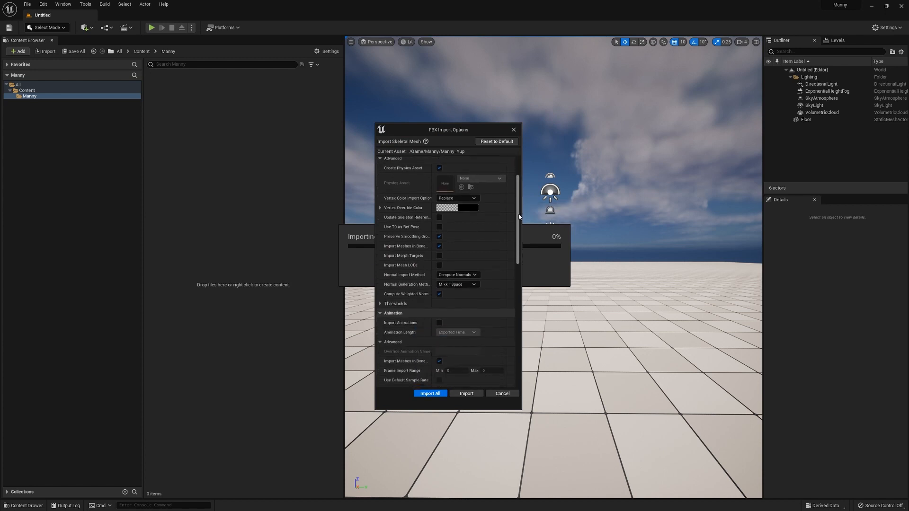
scroll("down", 3)
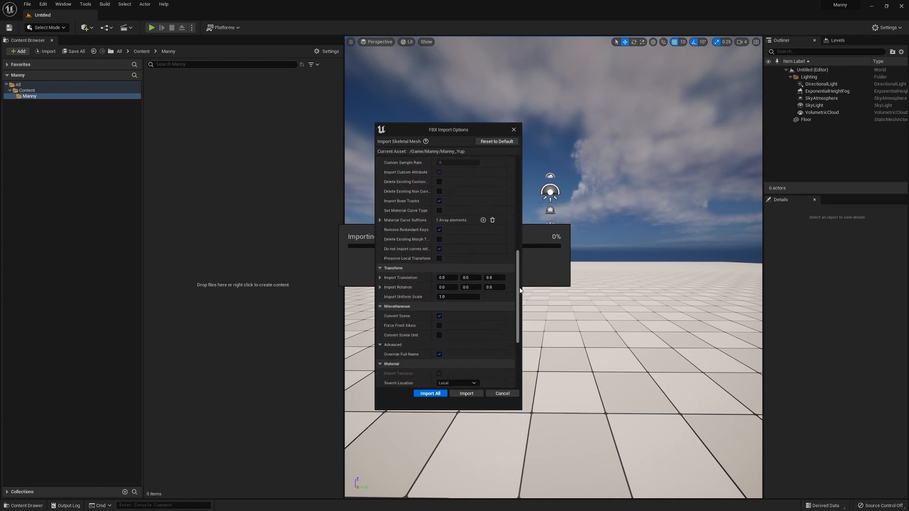
scroll("down", 3)
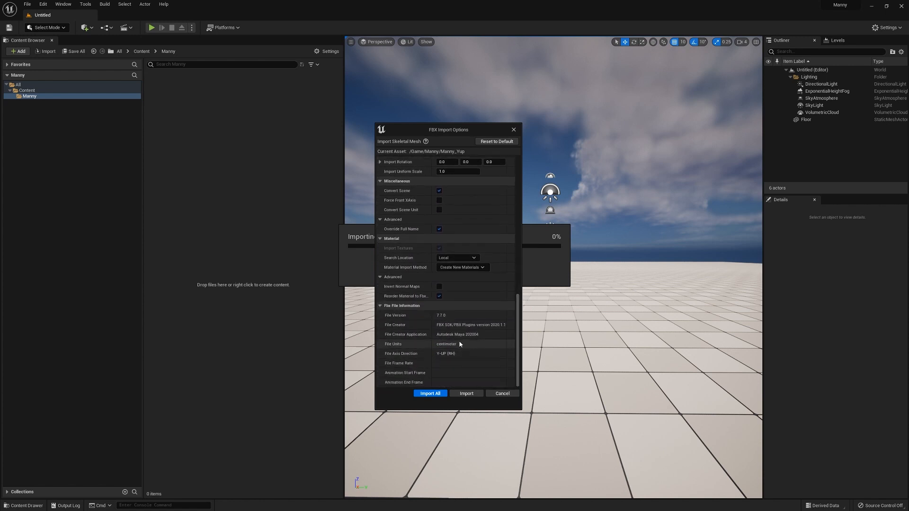
mouse_move(453, 353)
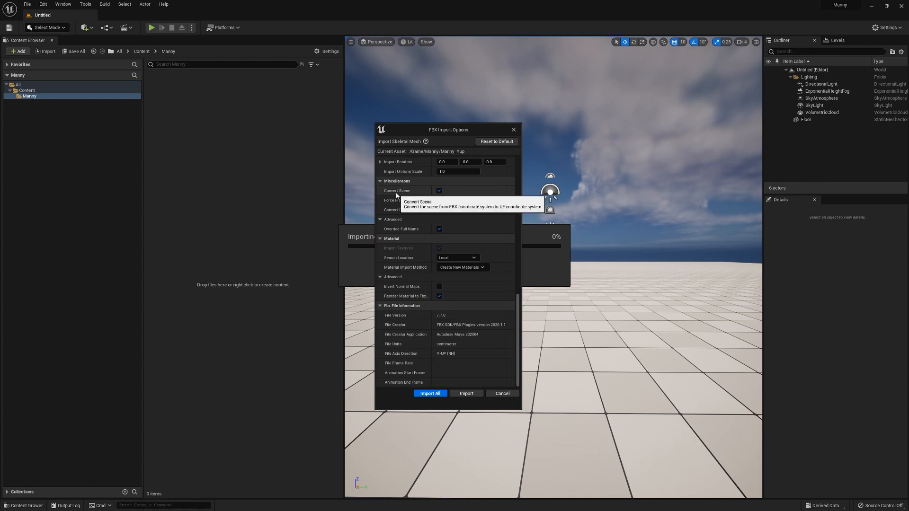
mouse_move(453, 387)
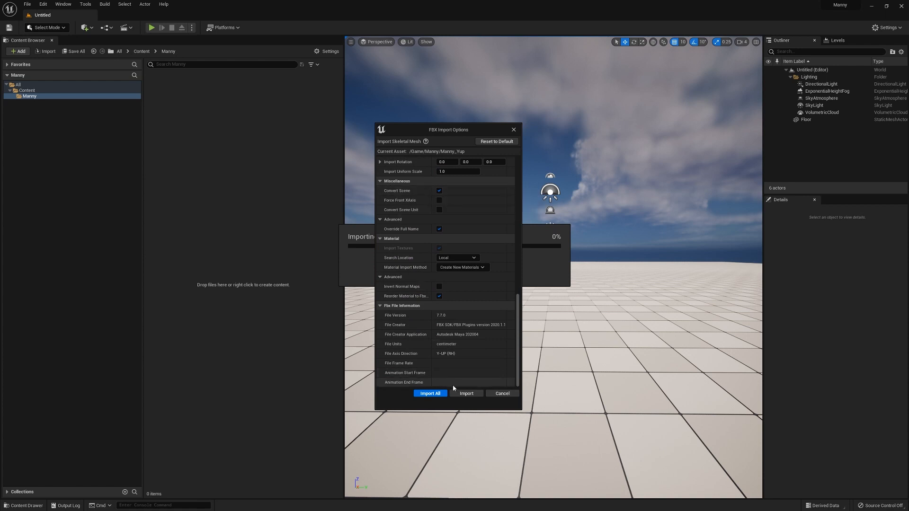
left_click(429, 394)
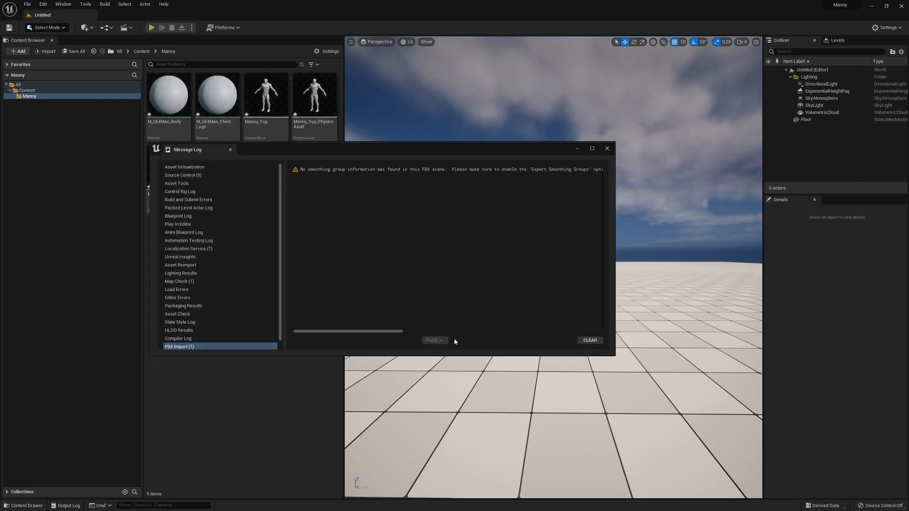
Step: Close the Message Log and open the Manny_Yup skeletal mesh in its editor
left_click(606, 148)
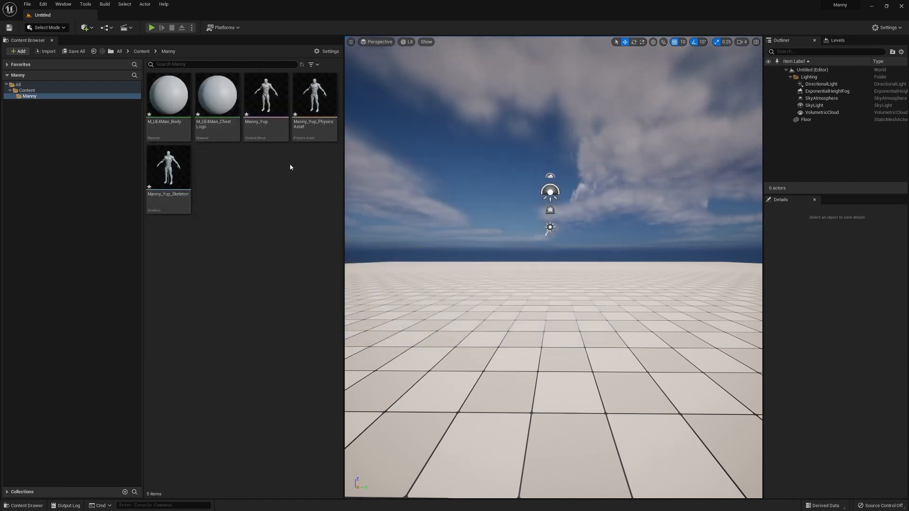
double_click(265, 95)
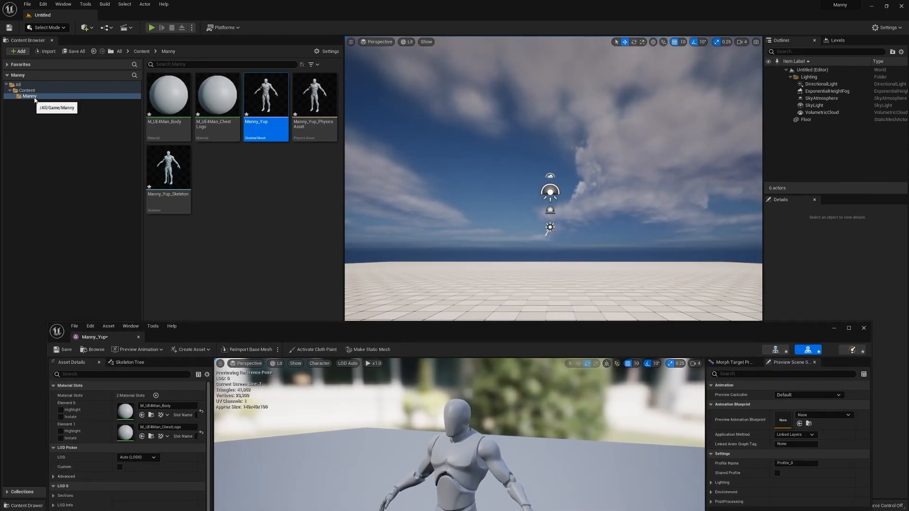
Step: Choose Manny_Zup.fbx for import into the /Game/Manny folder
left_click(19, 51)
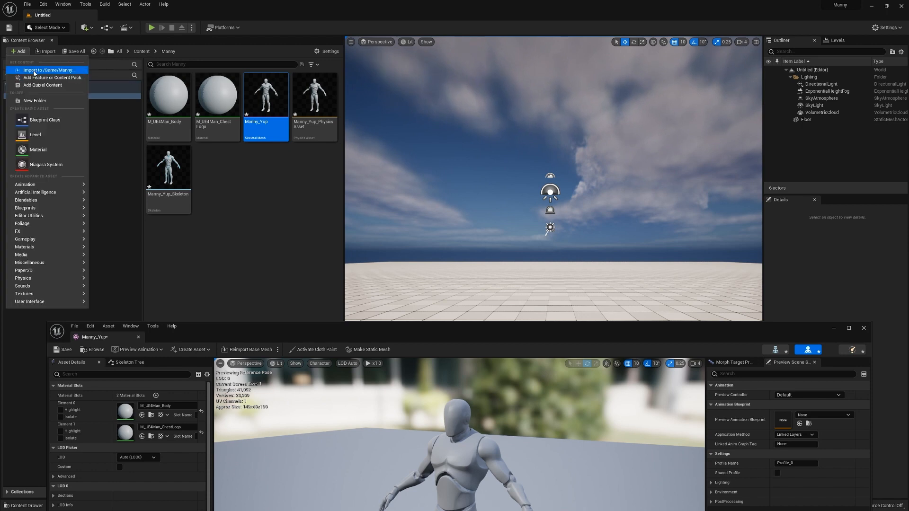
left_click(46, 69)
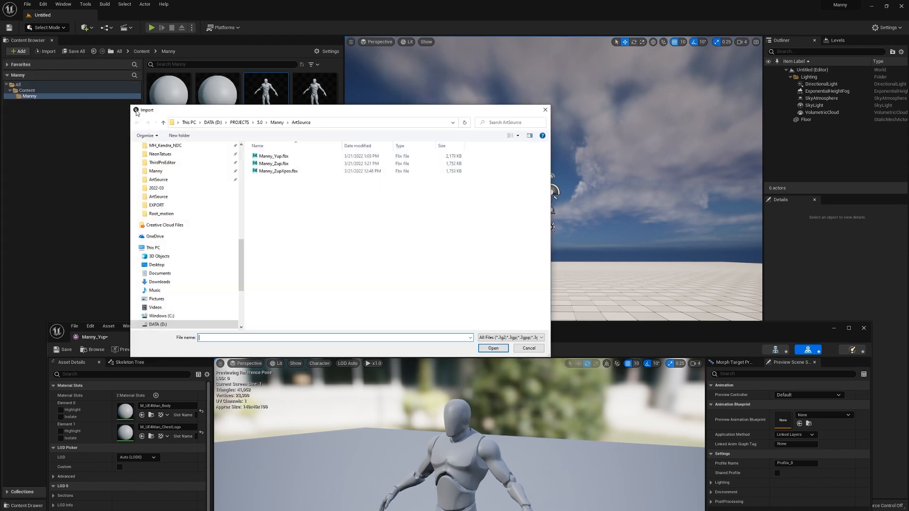
left_click(273, 163)
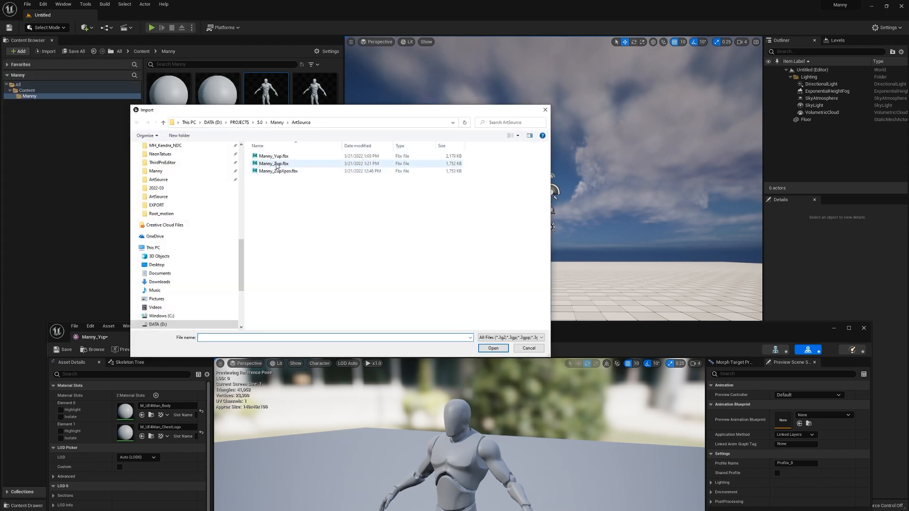
left_click(272, 163)
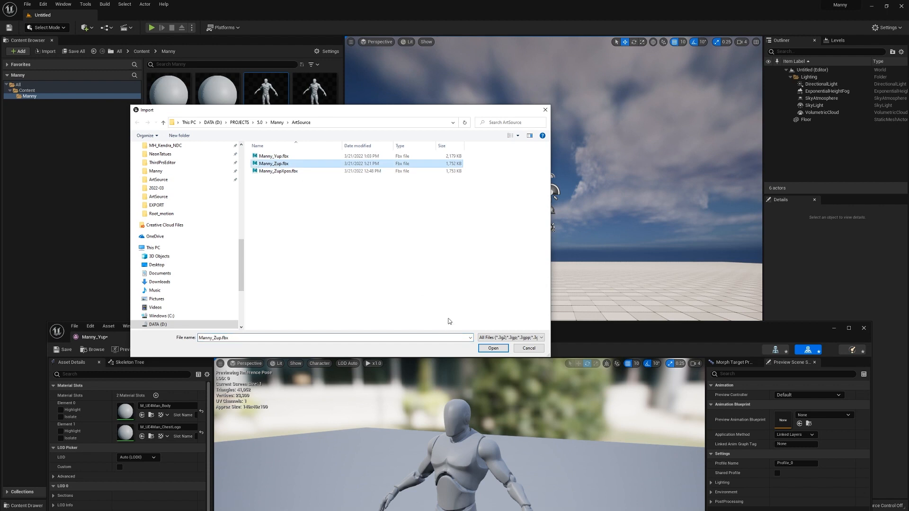
left_click(493, 349)
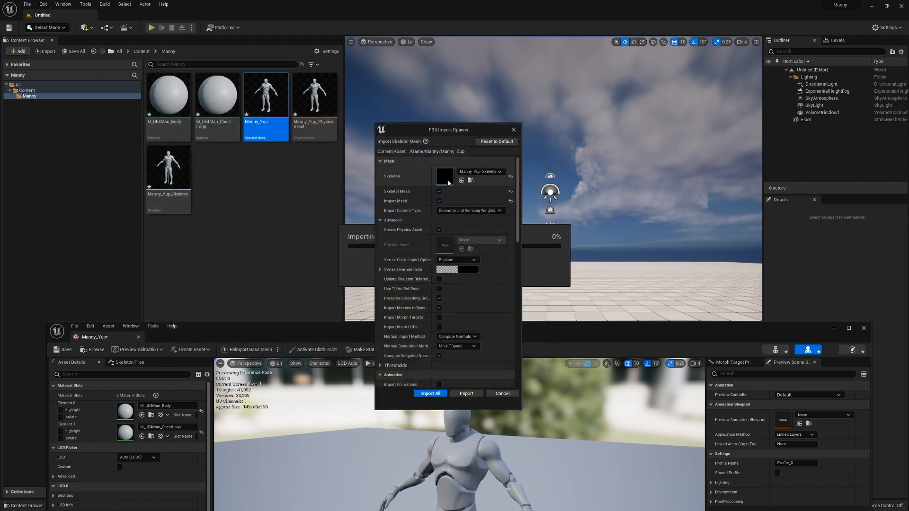
mouse_move(511, 177)
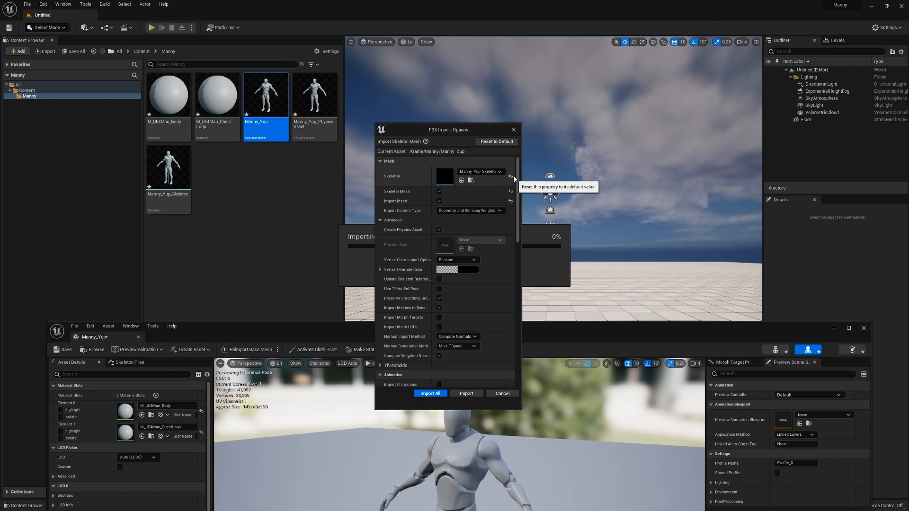
Step: Import Manny_Zup with Skeleton set to None so it gets its own skeleton, then clear the Message Log
left_click(510, 176)
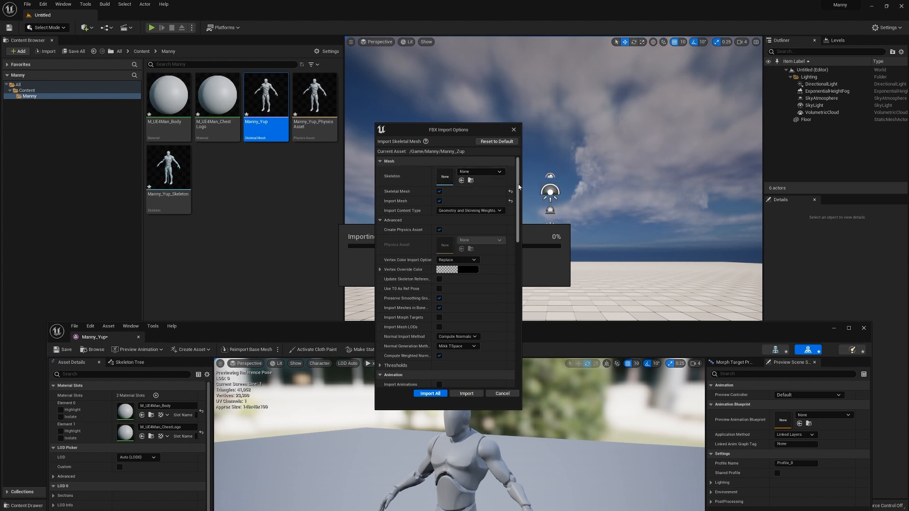
scroll("down", 3)
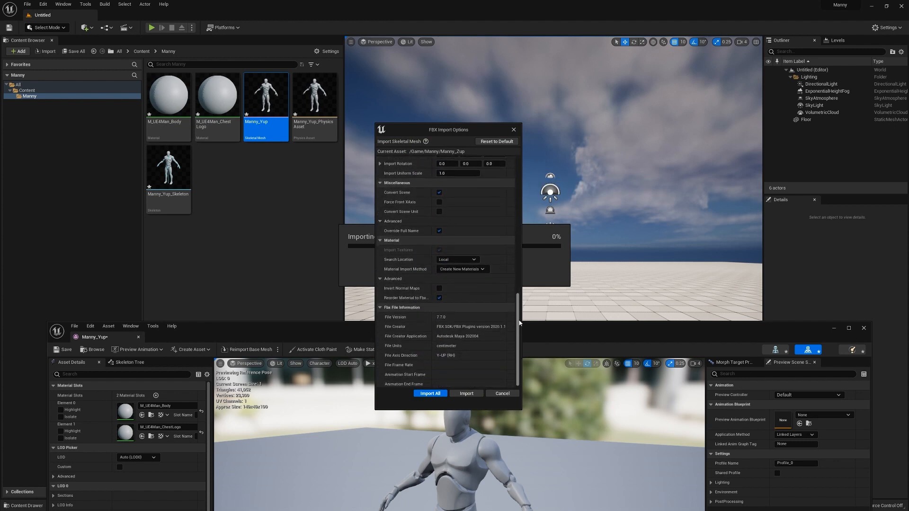
scroll("up", 3)
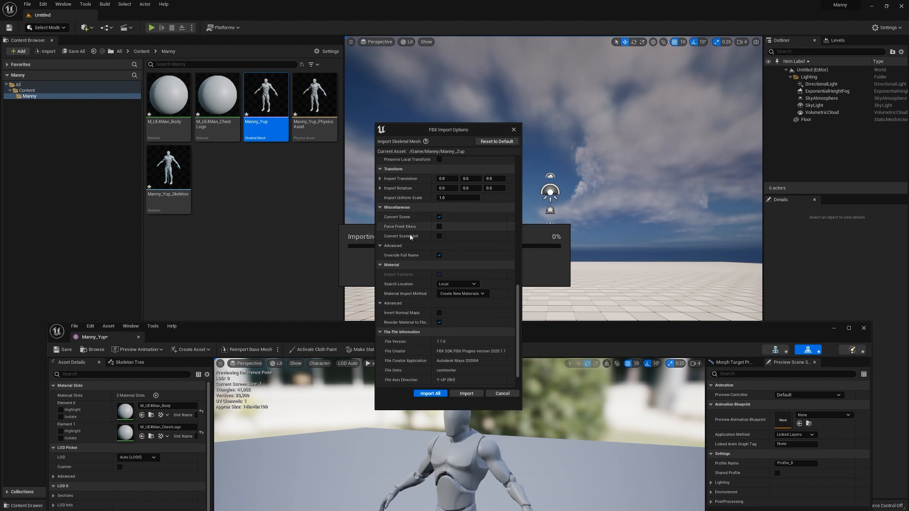
scroll("down", 3)
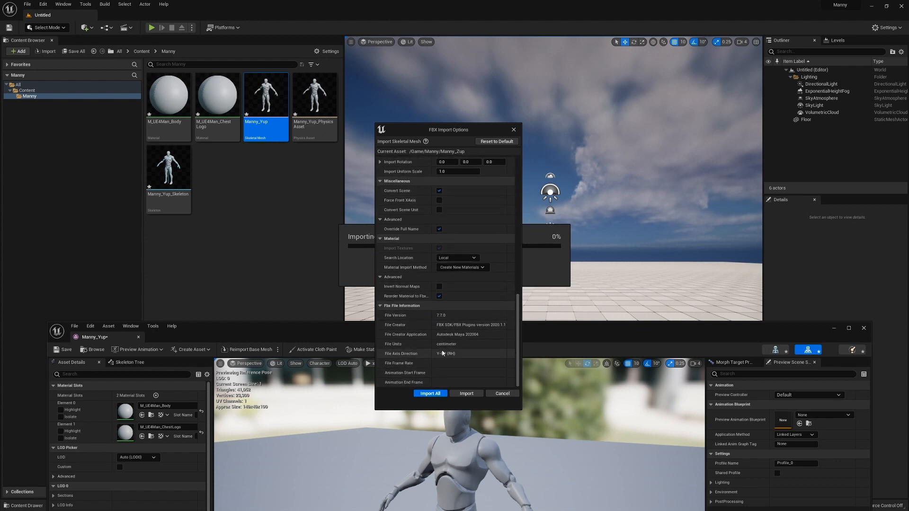
mouse_move(446, 353)
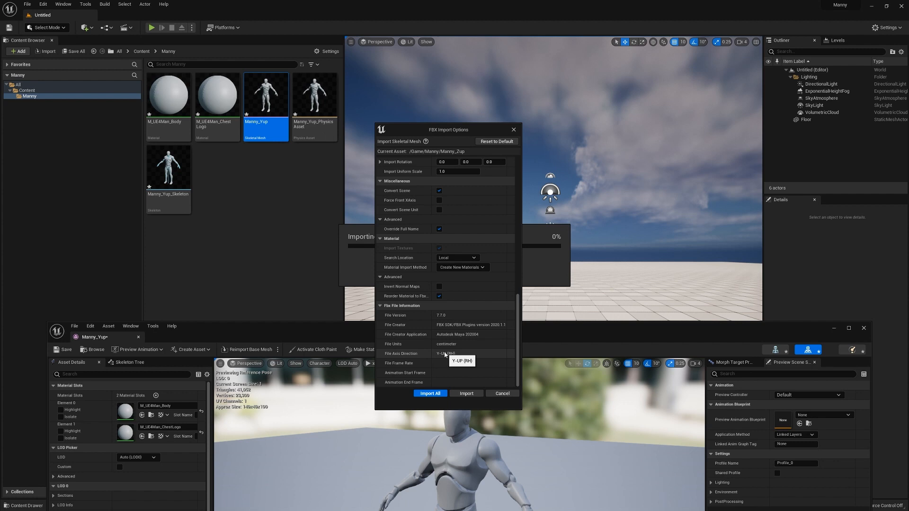
left_click(430, 393)
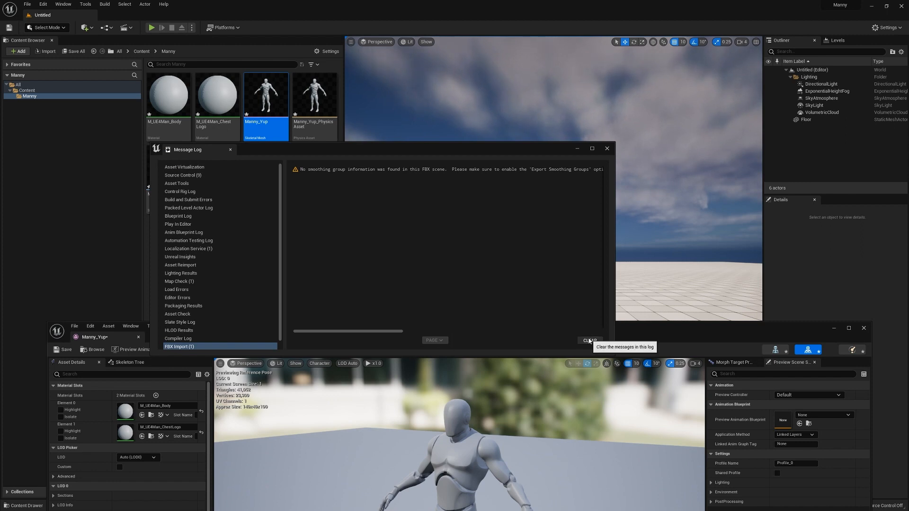
left_click(606, 149)
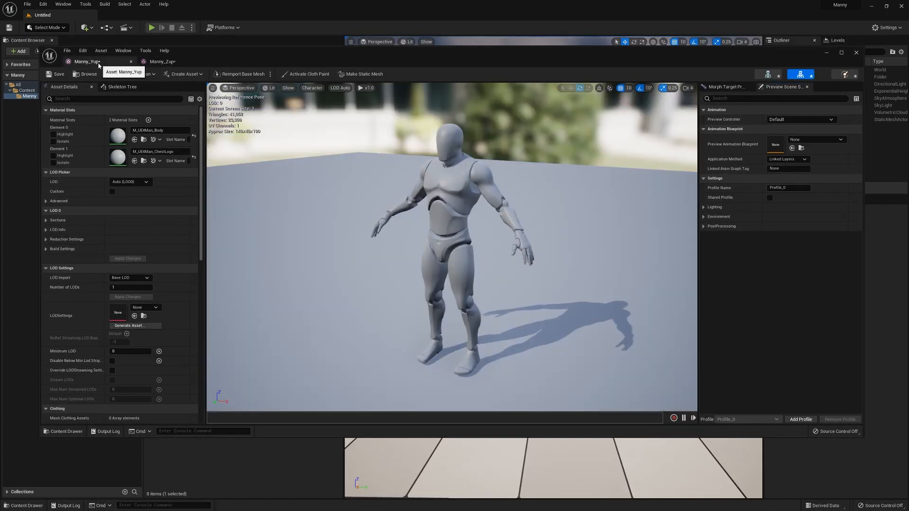
Step: Switch to the Manny_Yup mesh editor to reach the SK_Mannequin skeleton
left_click(162, 61)
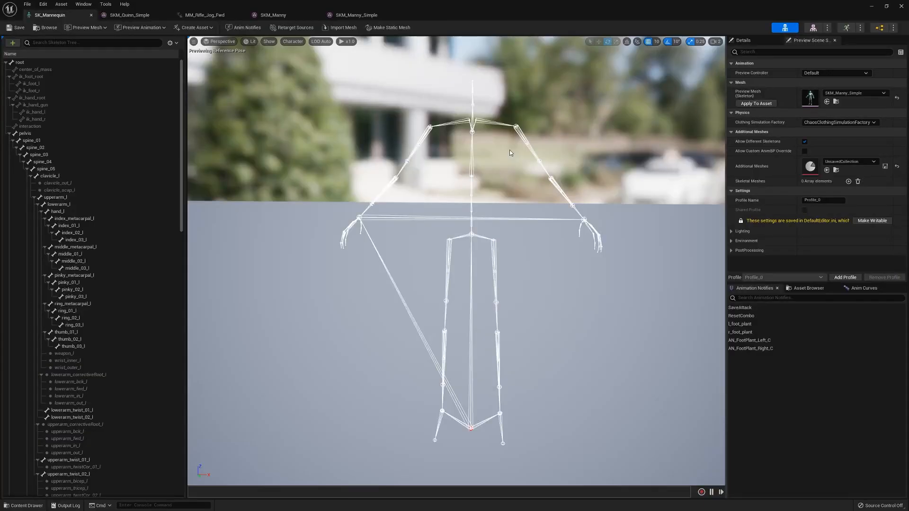
mouse_move(398, 257)
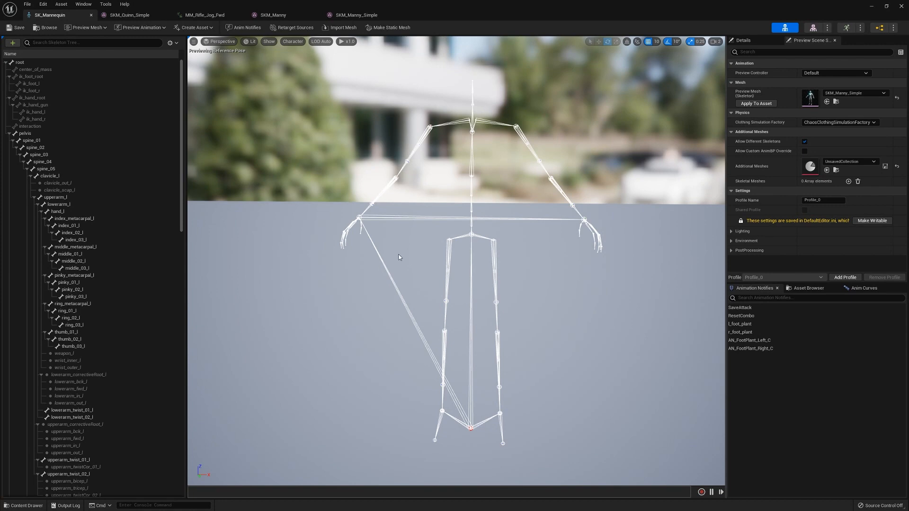
Step: Select the upperarm_l bone and show the mannequin mesh over the SK_Mannequin skeleton
scroll("down", 3)
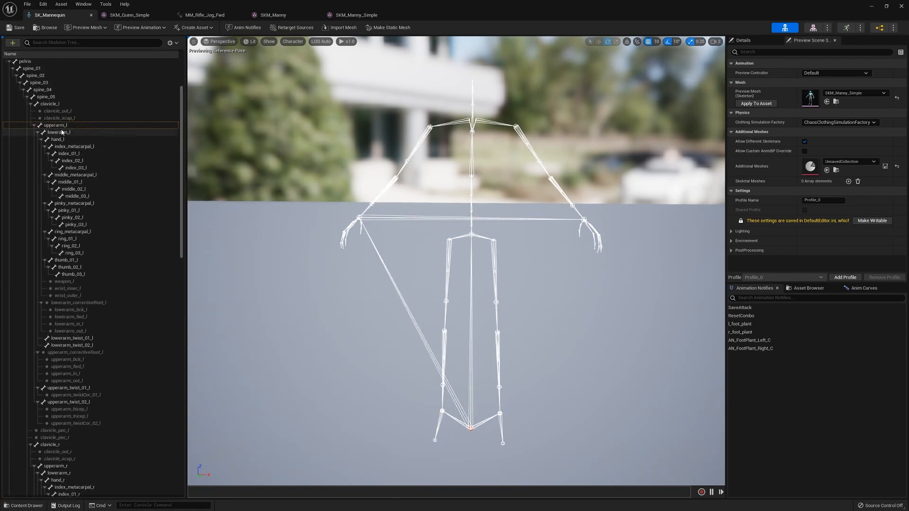
left_click(56, 126)
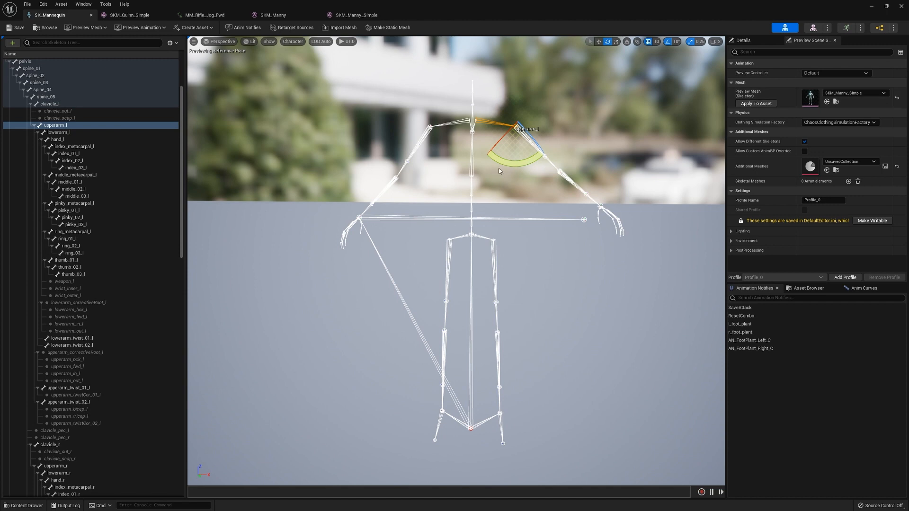
mouse_move(279, 59)
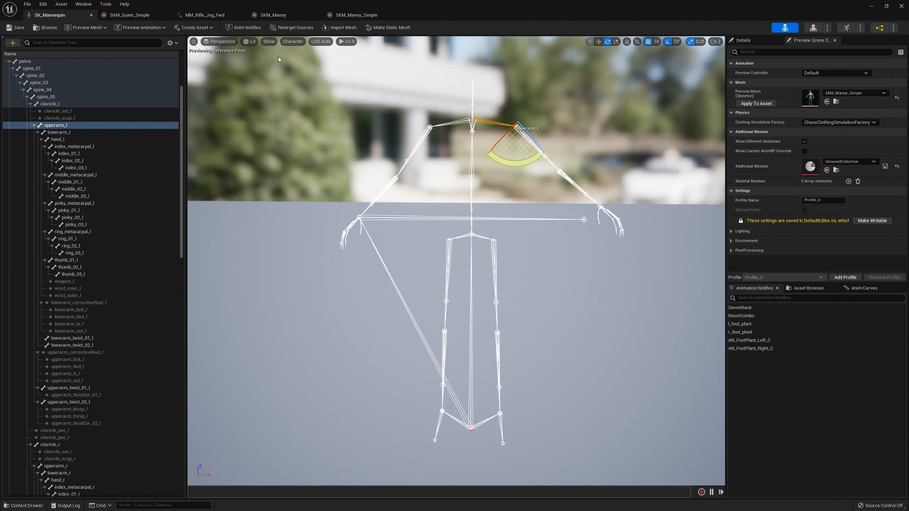
left_click(268, 41)
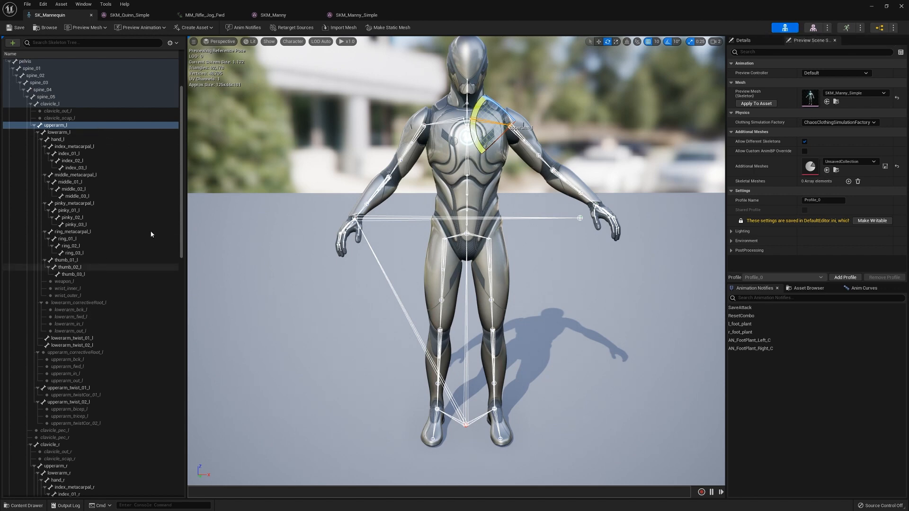
mouse_move(813, 28)
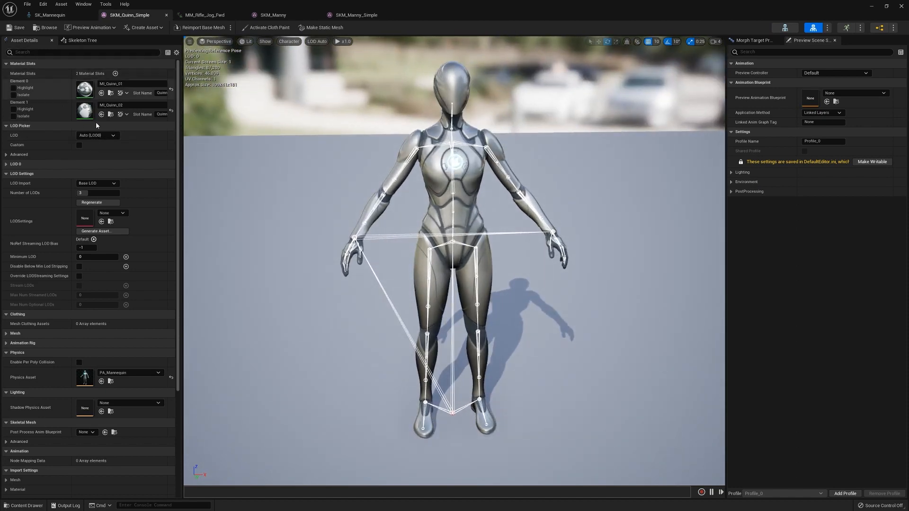
scroll("down", 3)
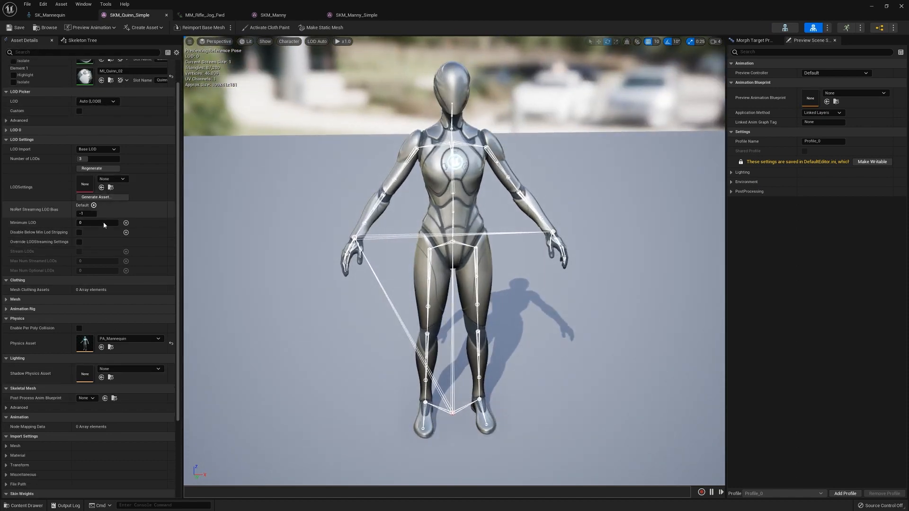
left_click(82, 40)
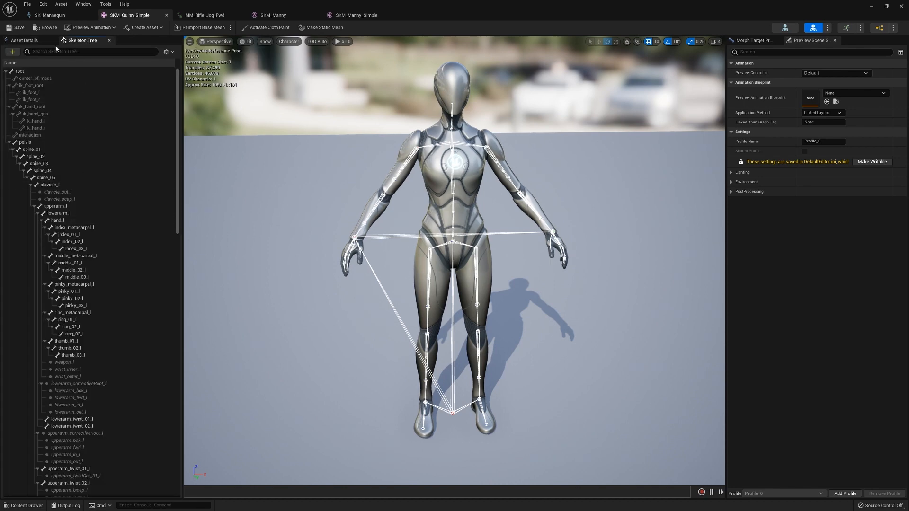
left_click(24, 40)
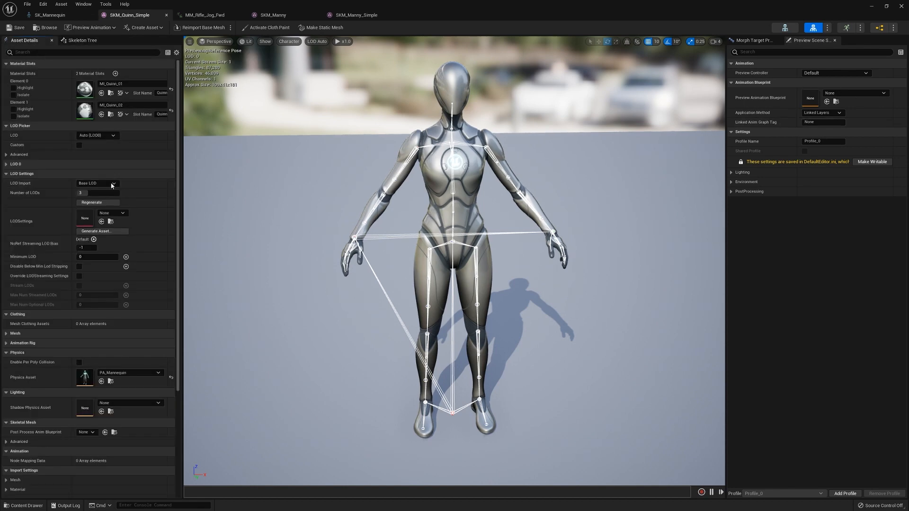
scroll("down", 3)
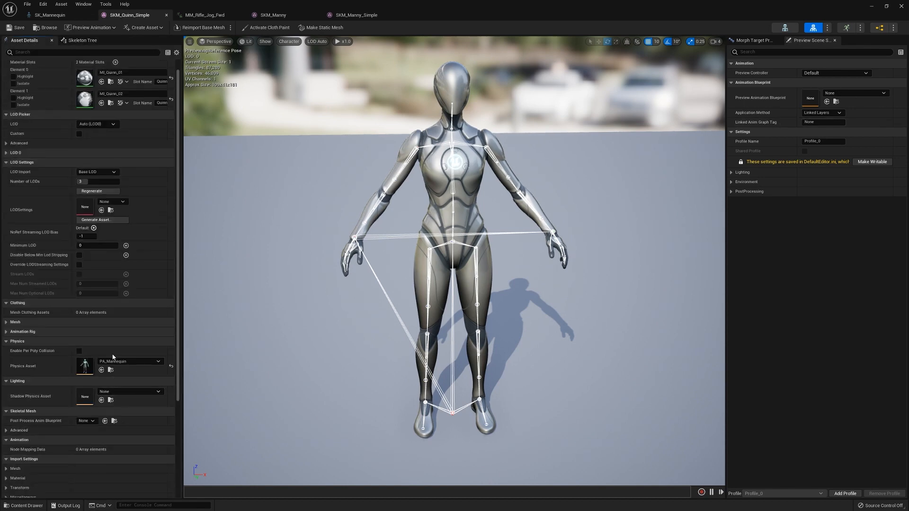
scroll("up", 3)
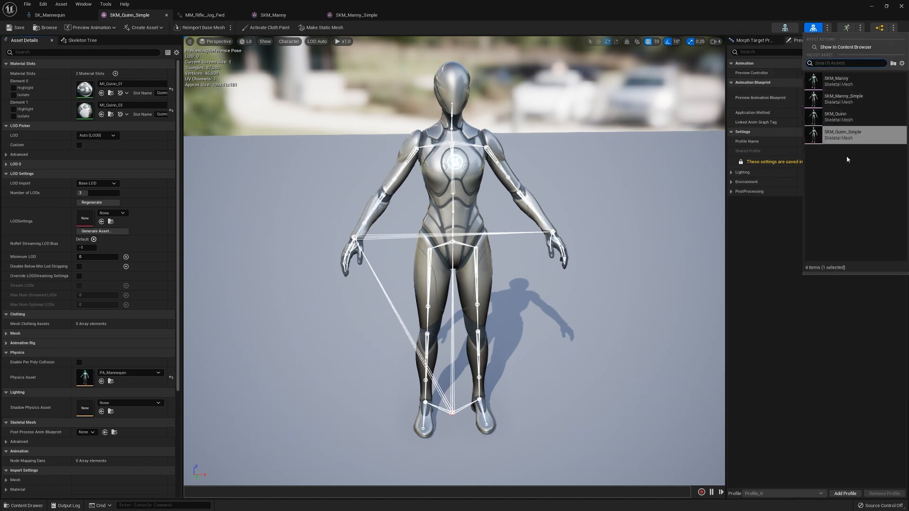
mouse_move(841, 81)
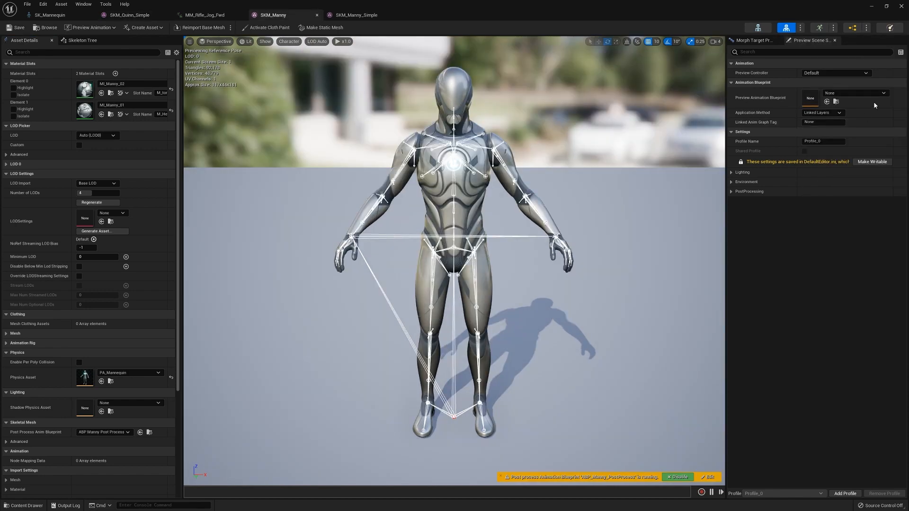
mouse_move(803, 27)
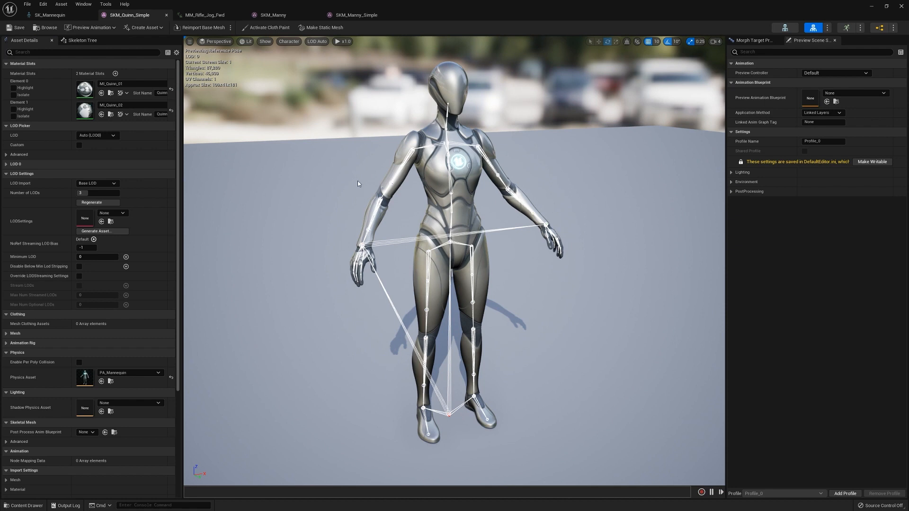
mouse_move(82, 40)
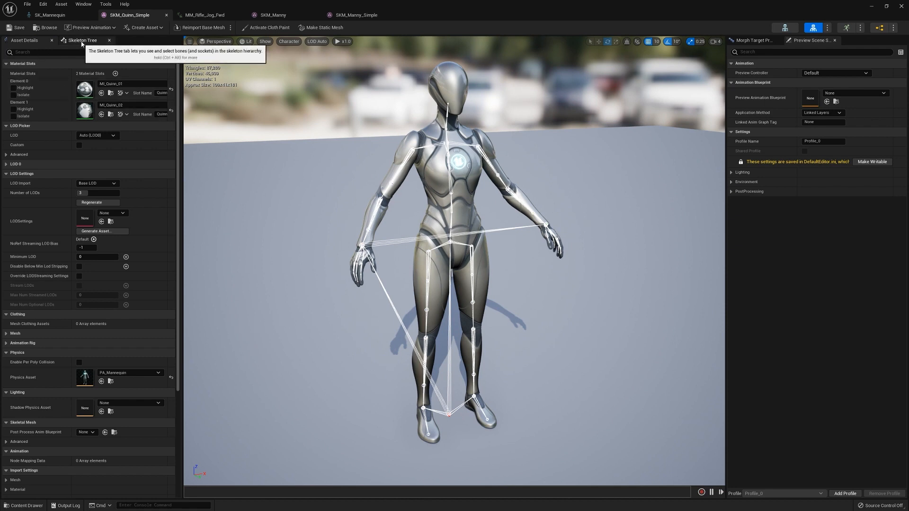
Step: Open the full SKM_Quinn skeletal mesh and list its bone hierarchy in the Skeleton Tree
left_click(83, 40)
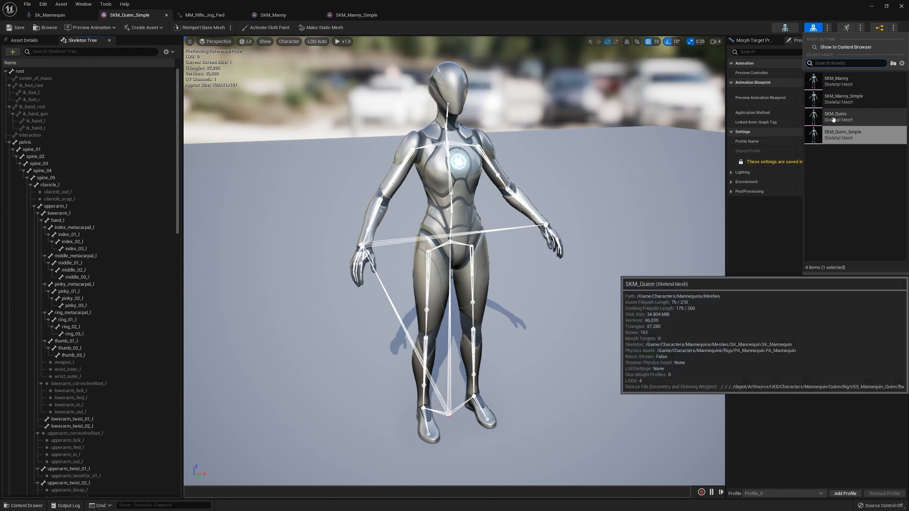
double_click(836, 115)
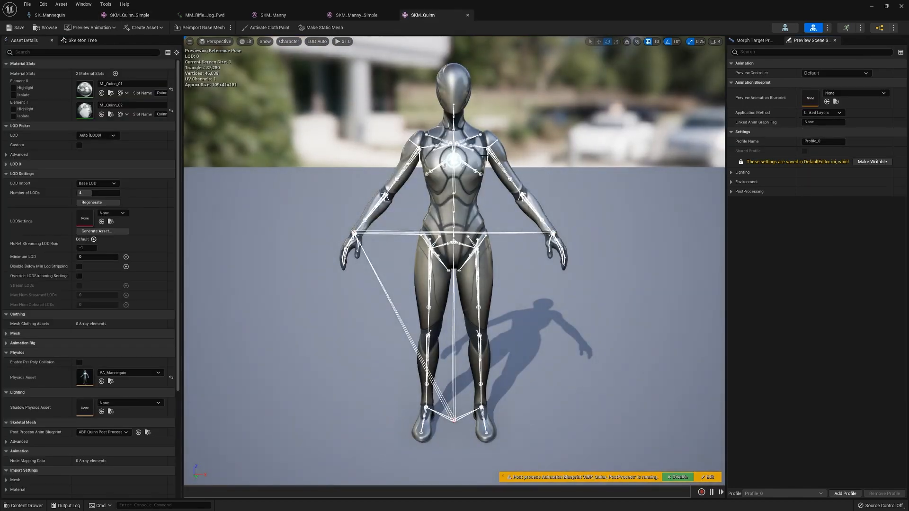
left_click(83, 40)
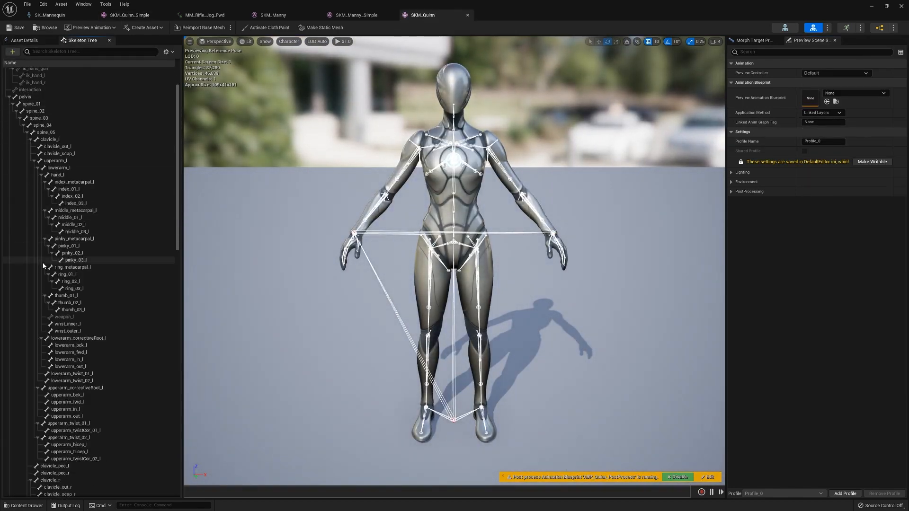
scroll("down", 3)
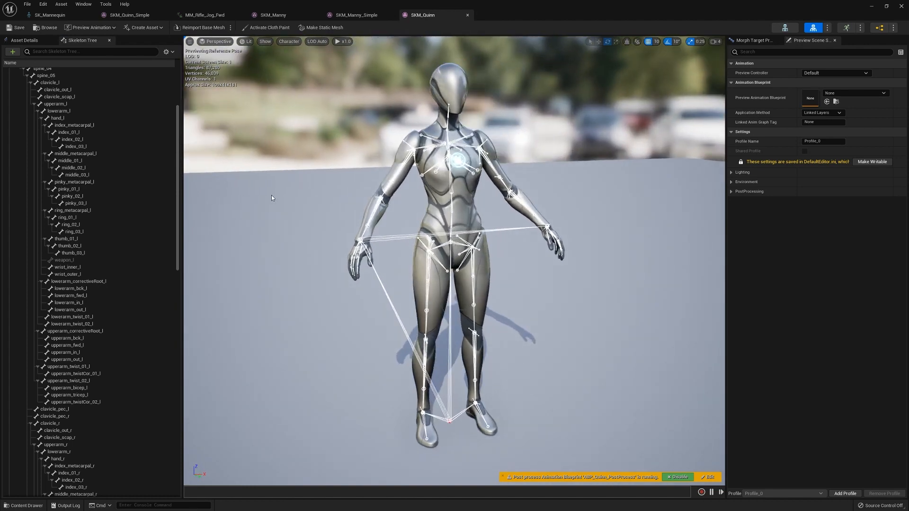
mouse_move(861, 27)
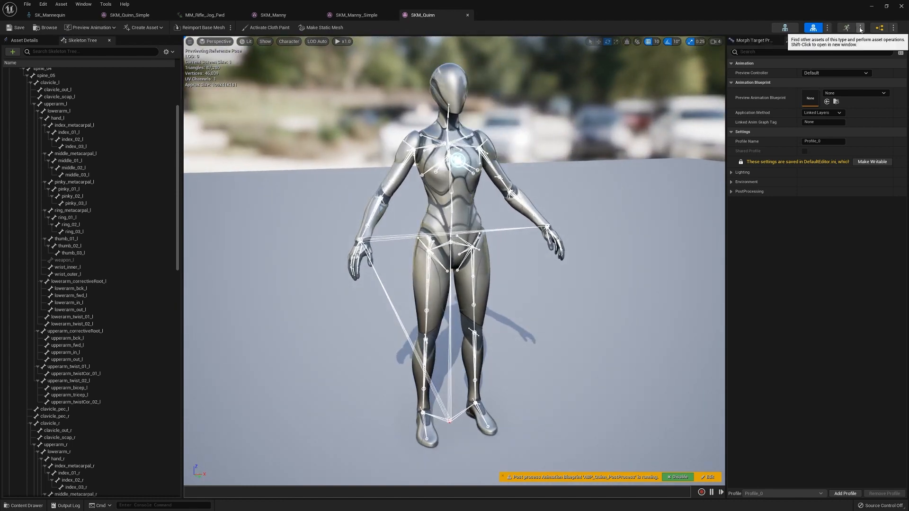
Step: Preview MM_Rifle_Jog_Fwd on the SKM_Quinn mesh and pause its playback
left_click(205, 15)
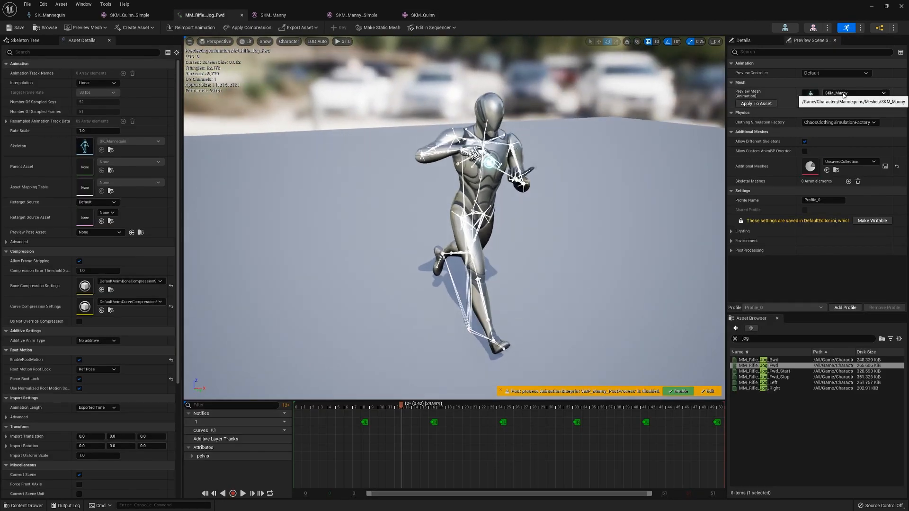
left_click(887, 92)
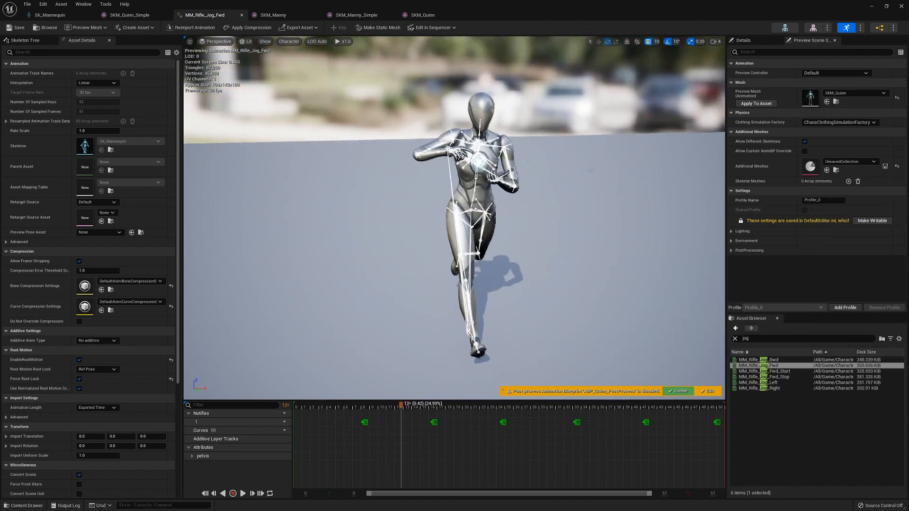
left_click(243, 493)
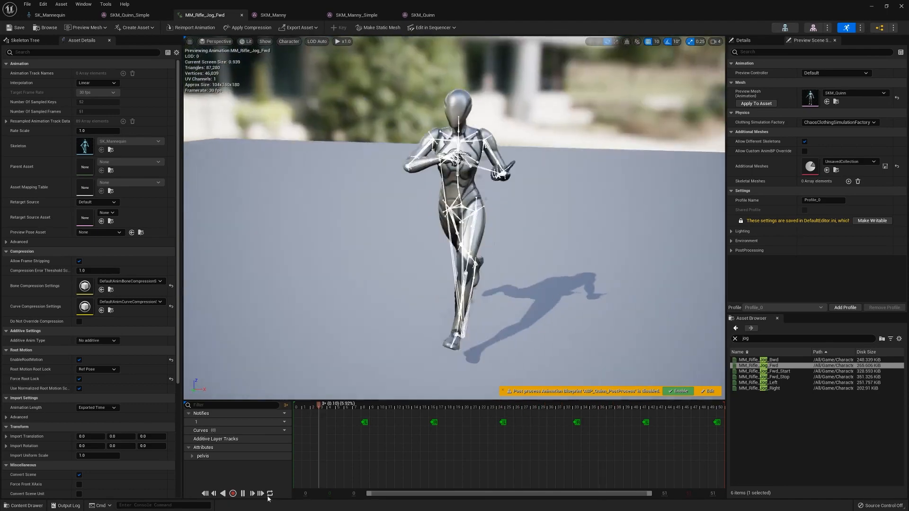
left_click(243, 494)
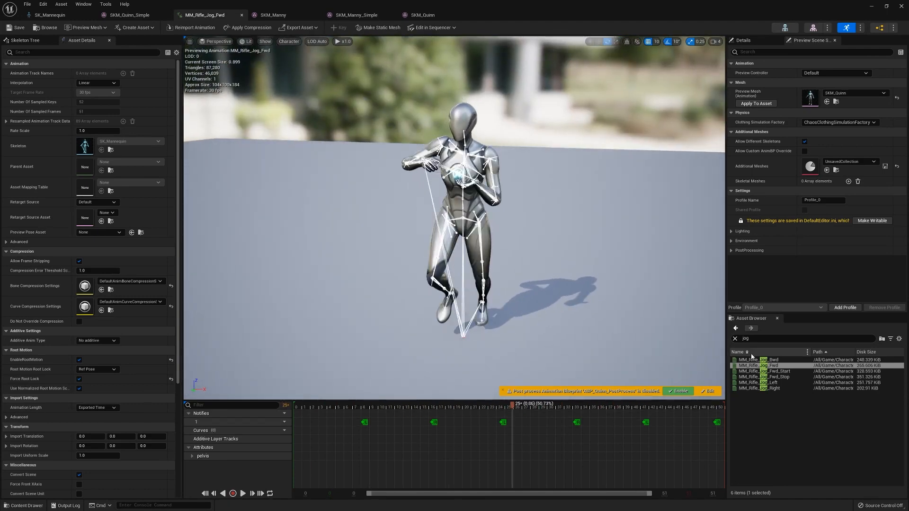
Step: Clear the 'jog' search from the Asset Browser and browse the animation list
left_click(735, 338)
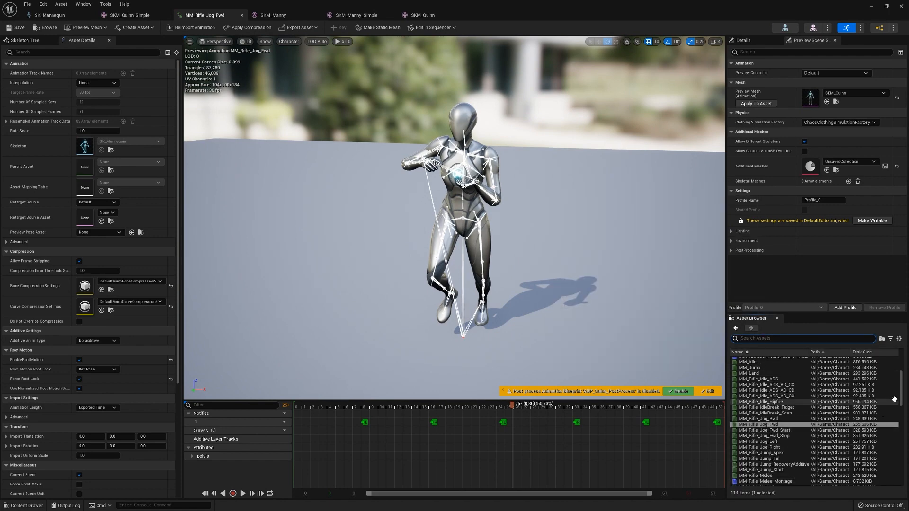
scroll("down", 3)
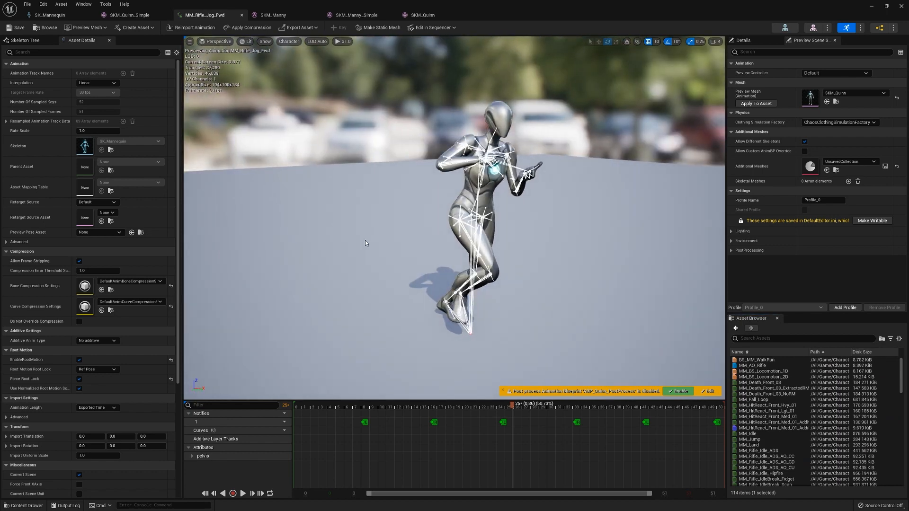
left_click(303, 503)
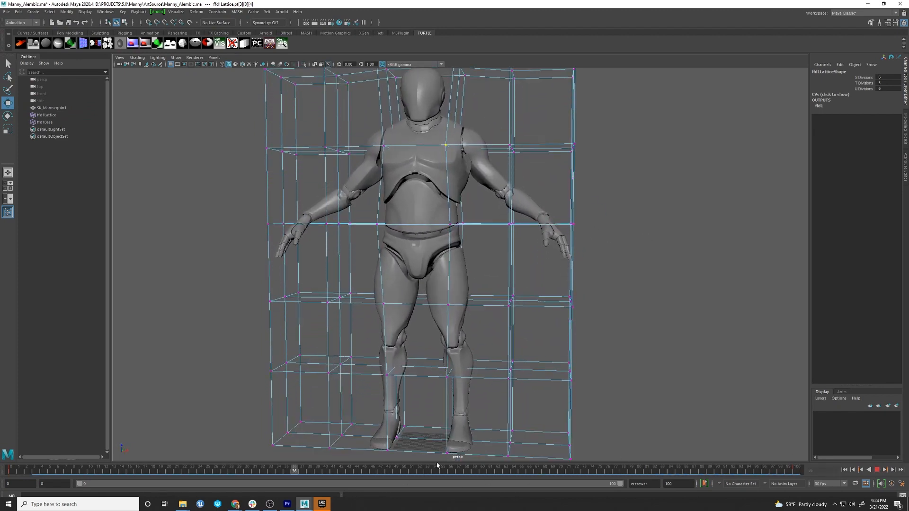
Step: Select SK_Mannequin1 and start Export Selection to Alembic from the Cache menu
key("f8")
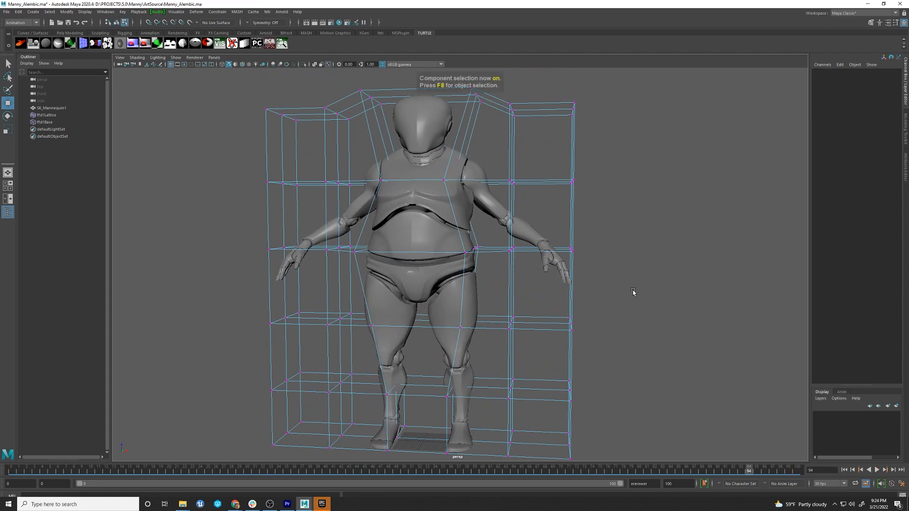
key("f8")
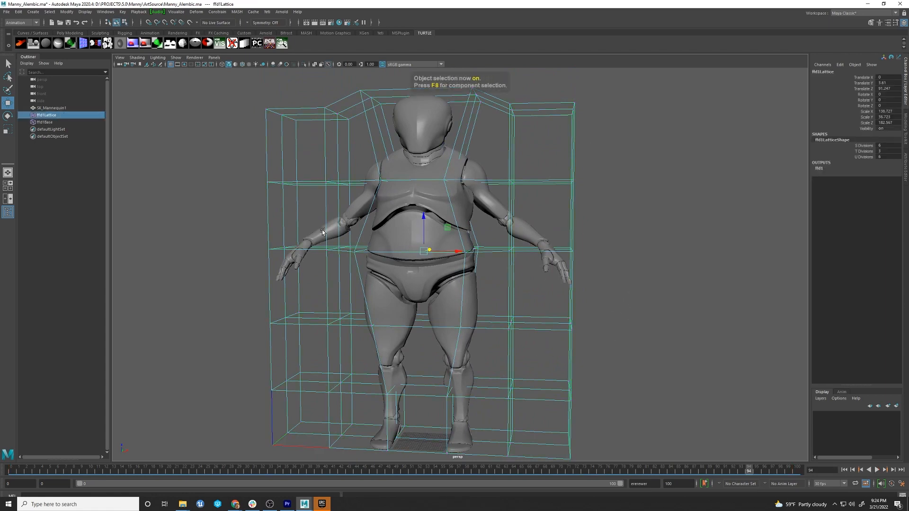
left_click(51, 108)
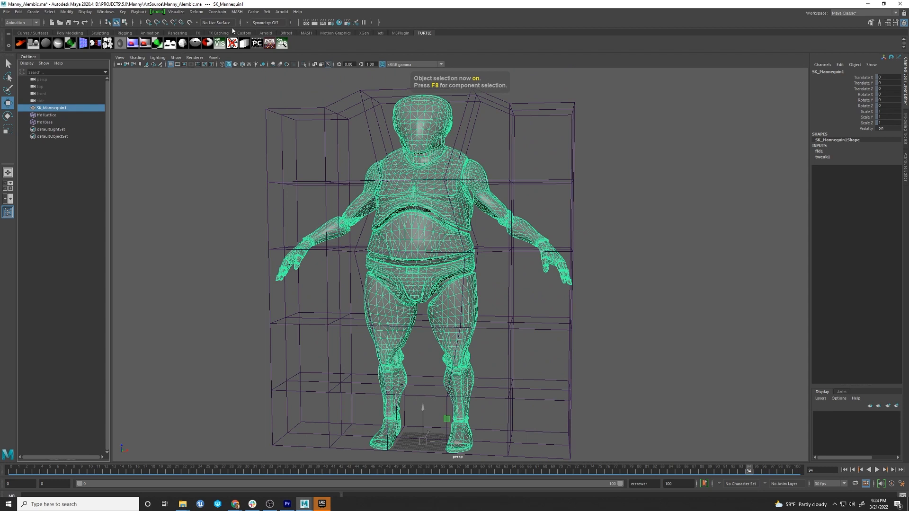
left_click(253, 12)
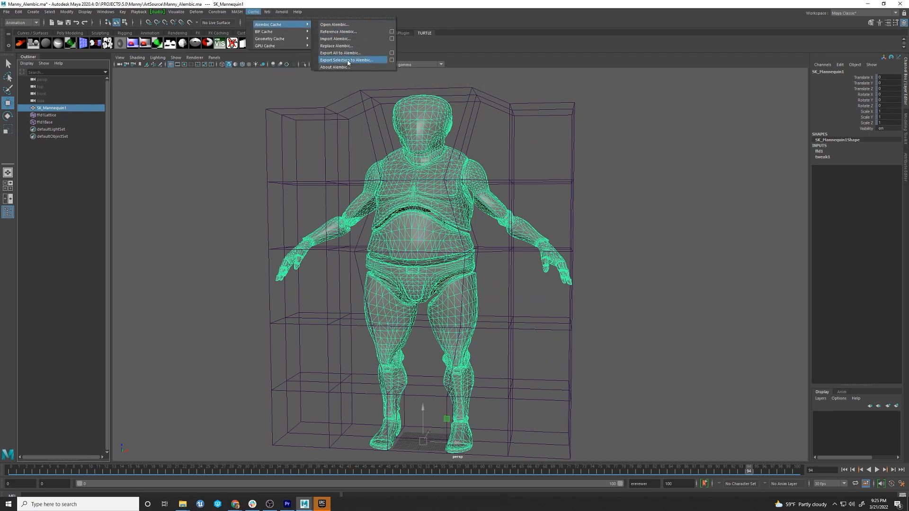
left_click(347, 60)
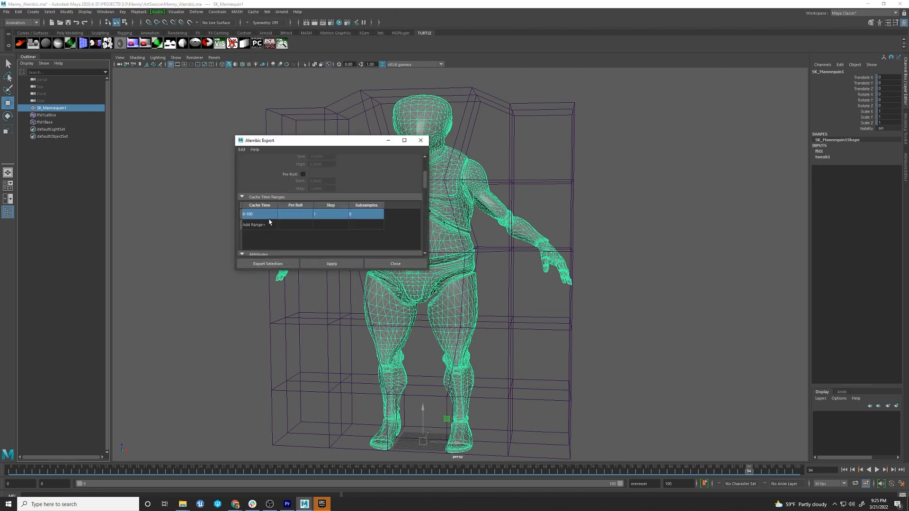
left_click(267, 264)
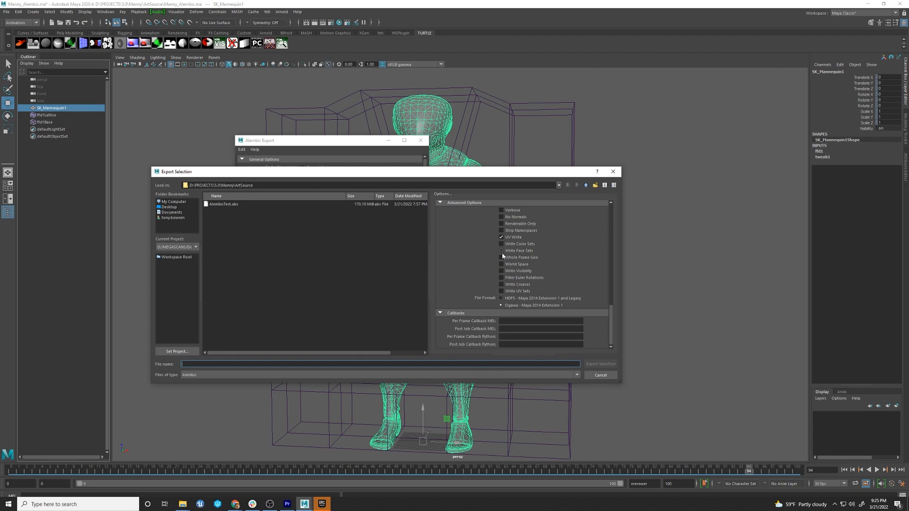
Step: Export with Write Face Sets enabled to AlembicTest.abc, replacing the existing file
left_click(502, 250)
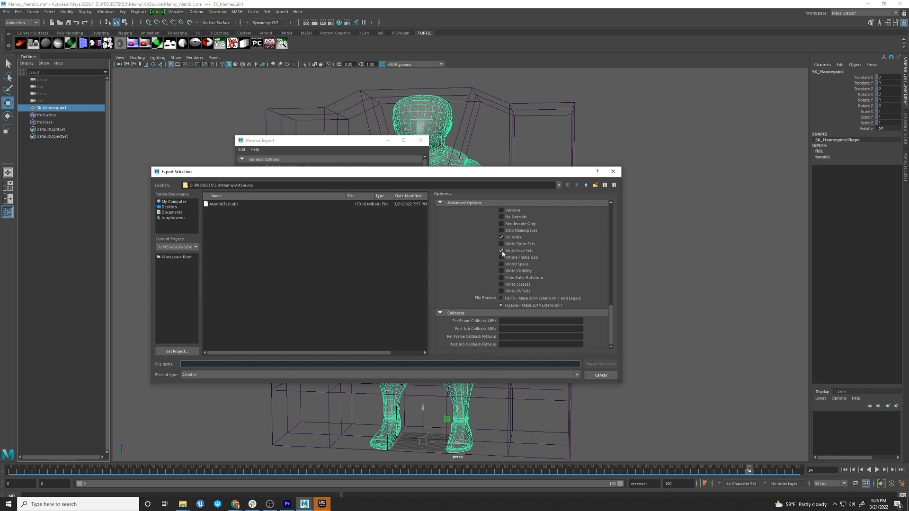
left_click(502, 250)
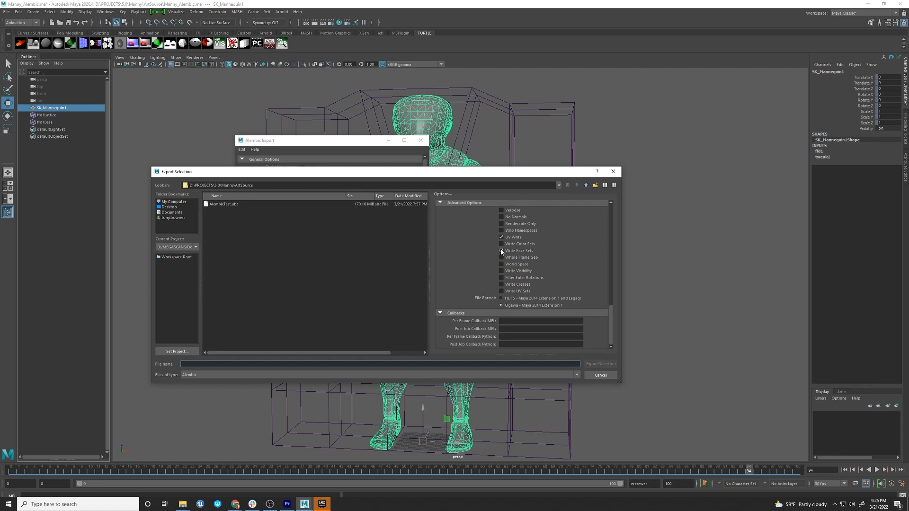
left_click(224, 203)
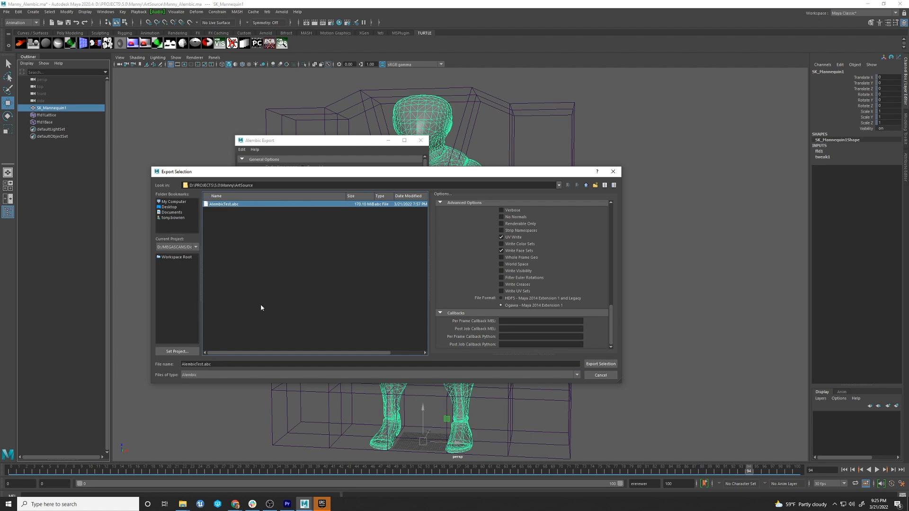
left_click(601, 363)
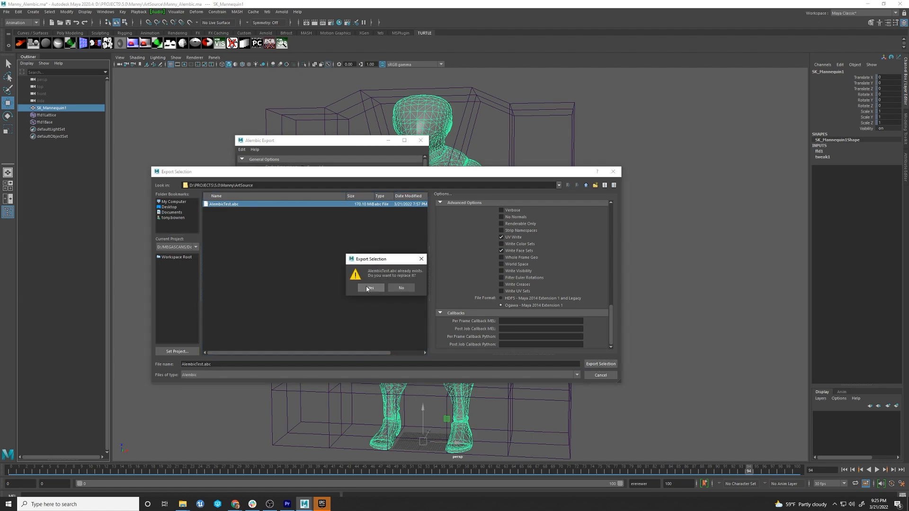
left_click(370, 288)
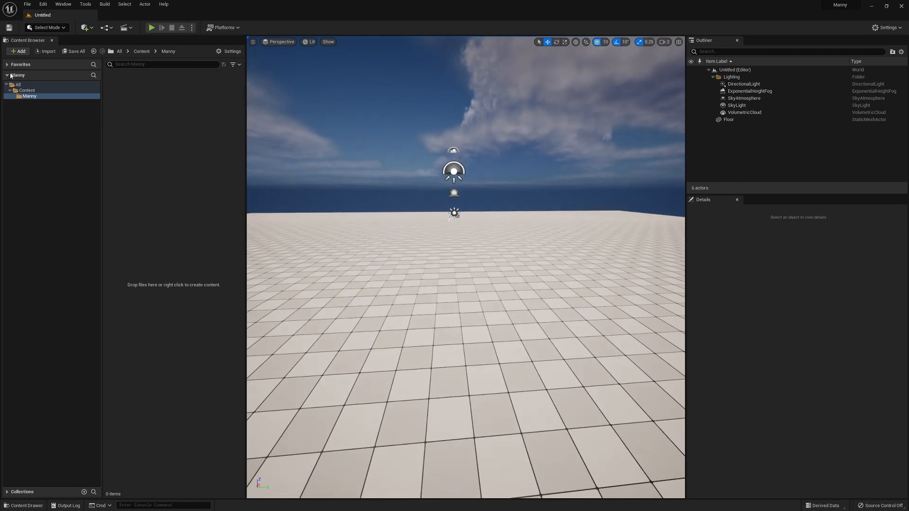
Step: Choose AlembicTest.abc for import into the /Game/Manny folder
left_click(18, 51)
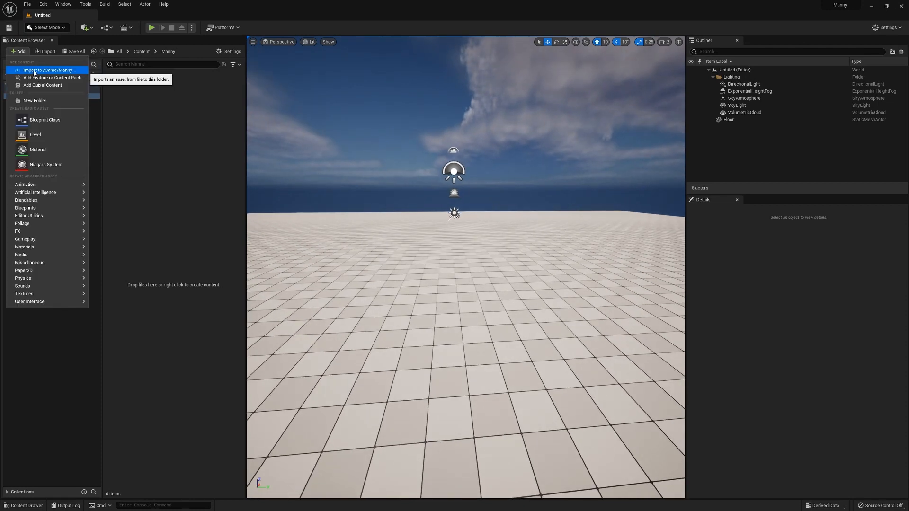
left_click(50, 70)
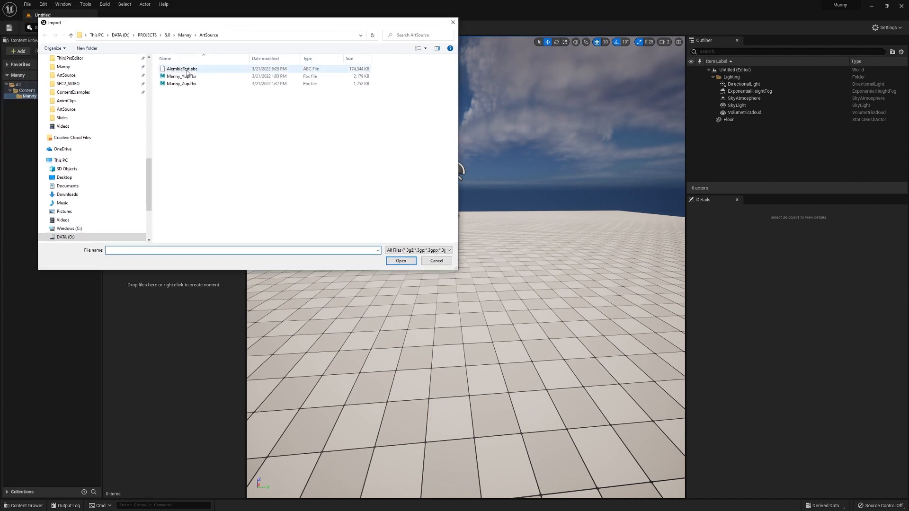
left_click(182, 68)
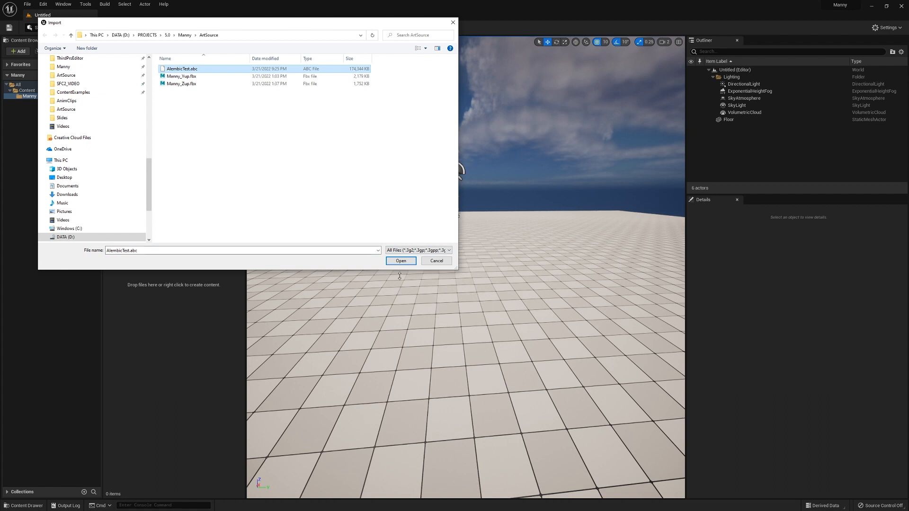
left_click(400, 261)
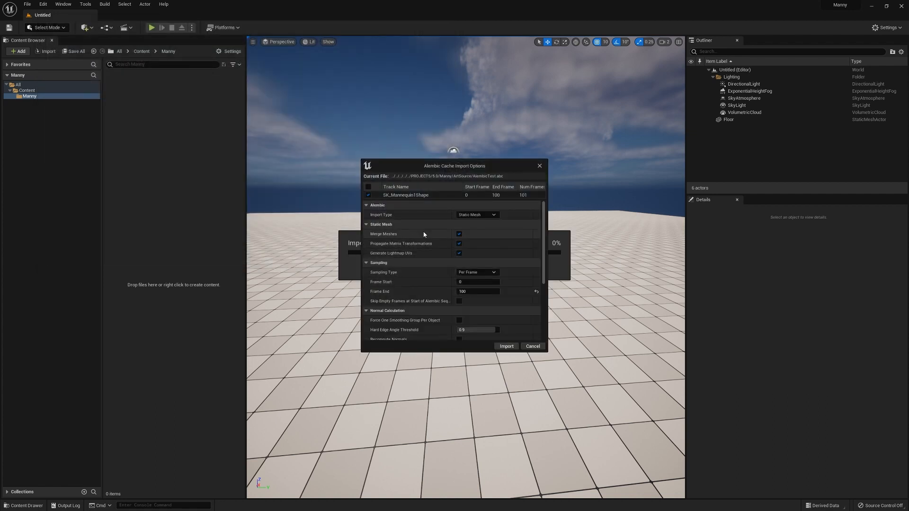
mouse_move(475, 215)
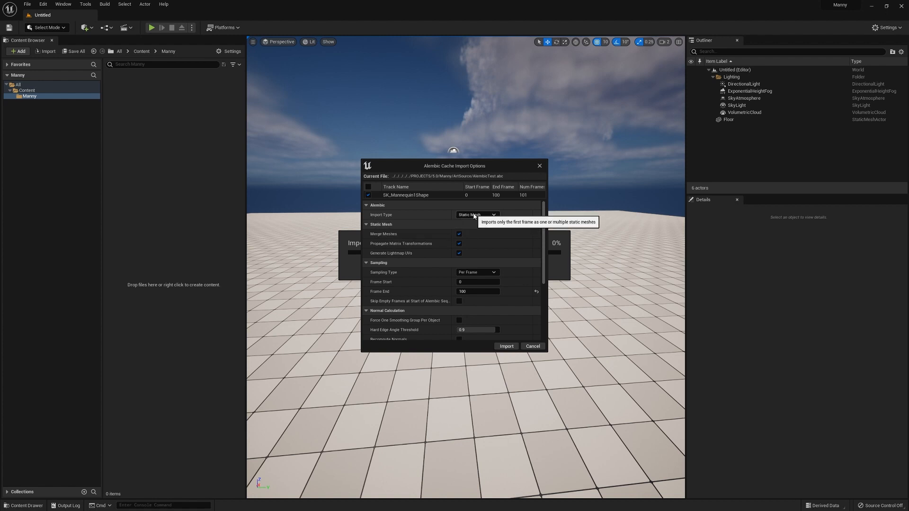
Step: Import the file with Import Type set to Geometry Cache
left_click(475, 215)
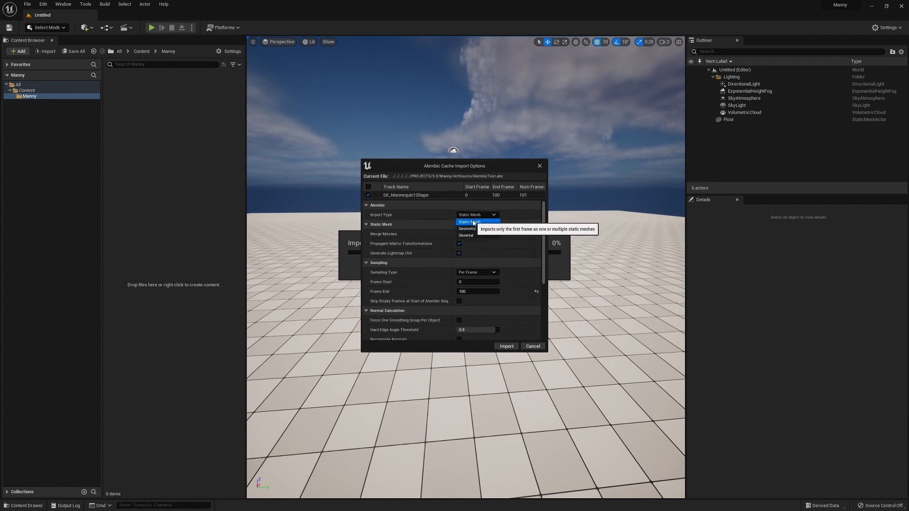
mouse_move(473, 228)
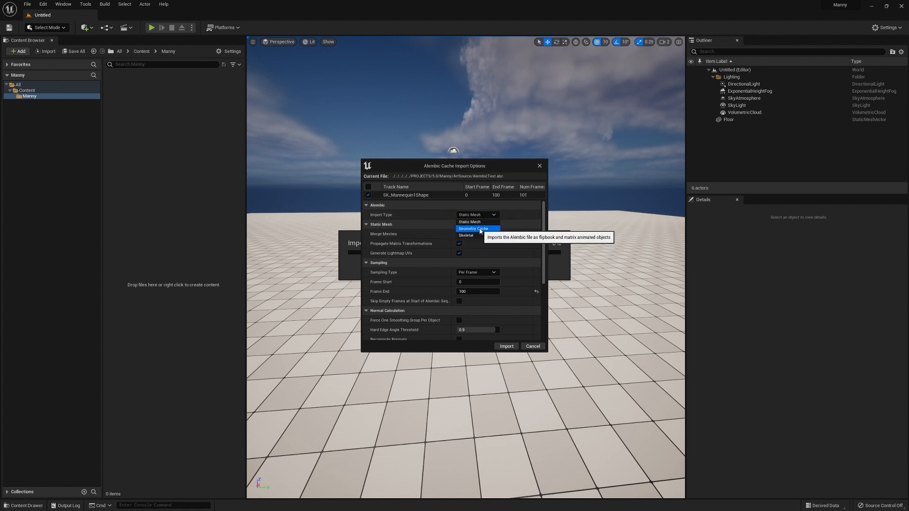
mouse_move(466, 236)
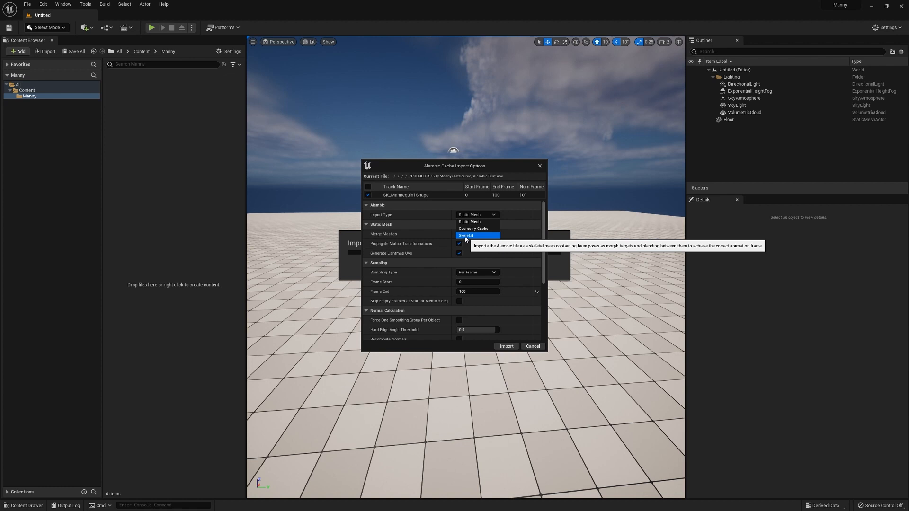
left_click(473, 229)
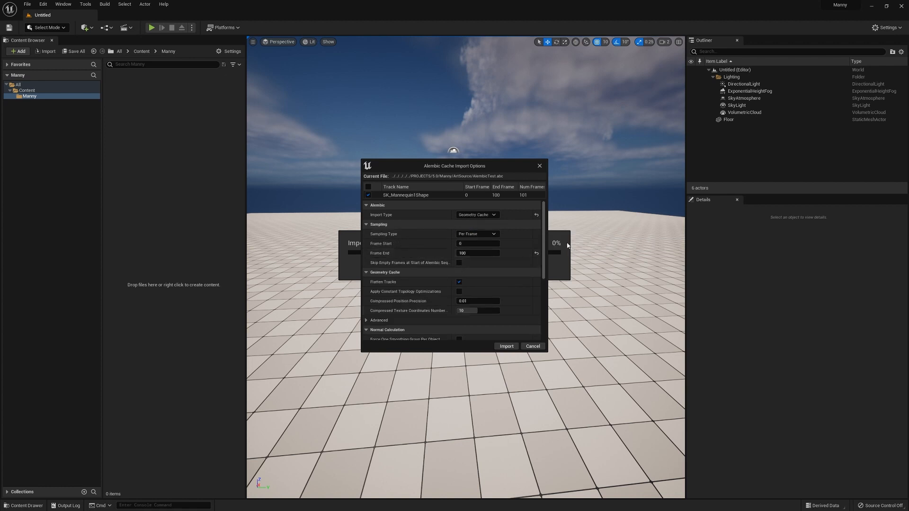
scroll("down", 3)
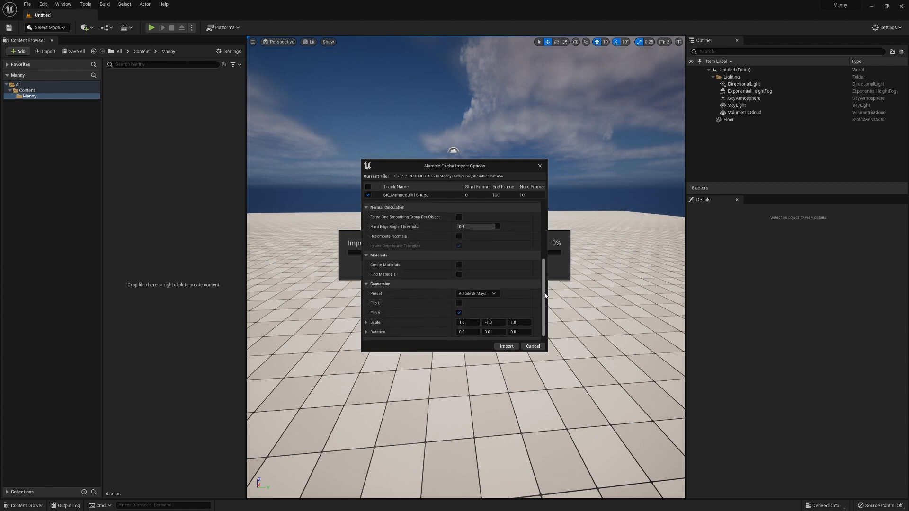
scroll("down", 3)
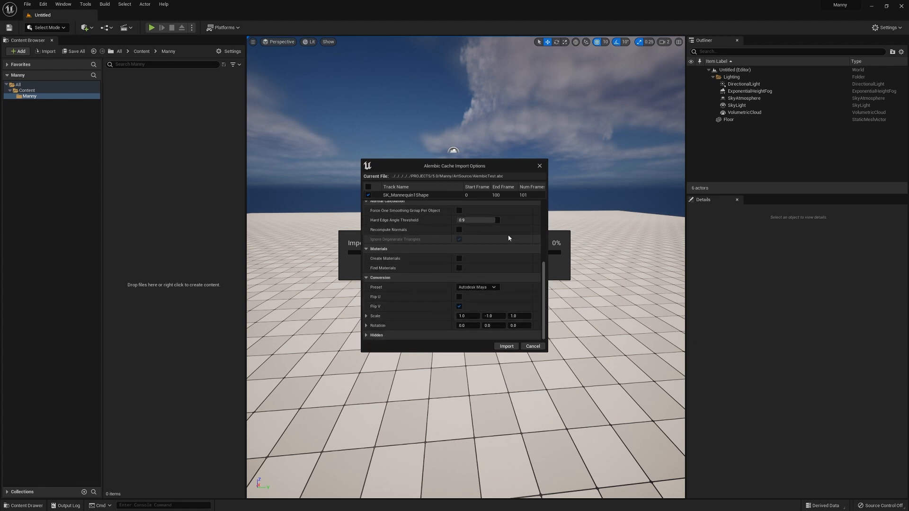
left_click(506, 347)
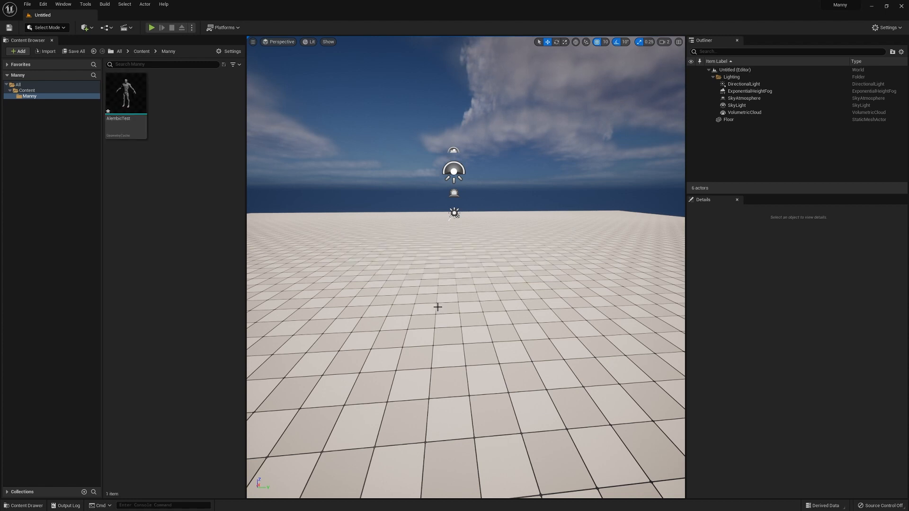
mouse_move(123, 93)
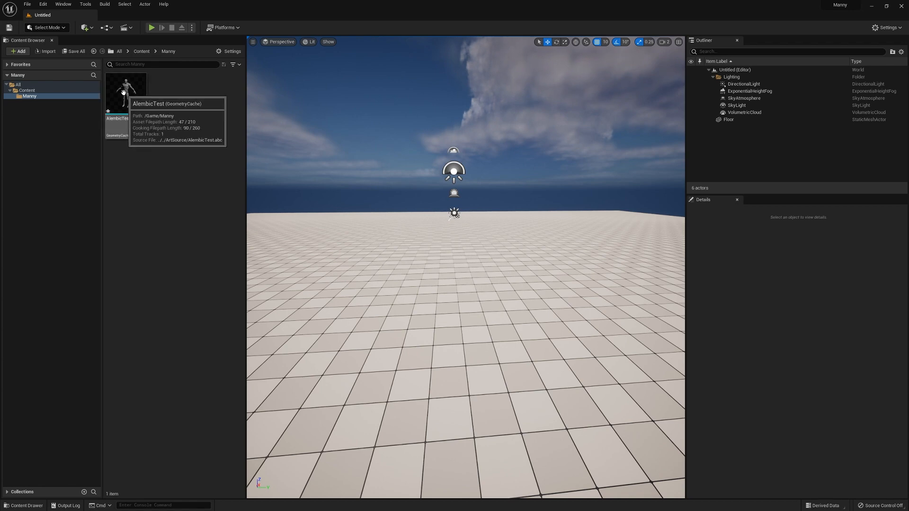
Step: Open the AlembicTest geometry cache asset to inspect its settings
double_click(124, 90)
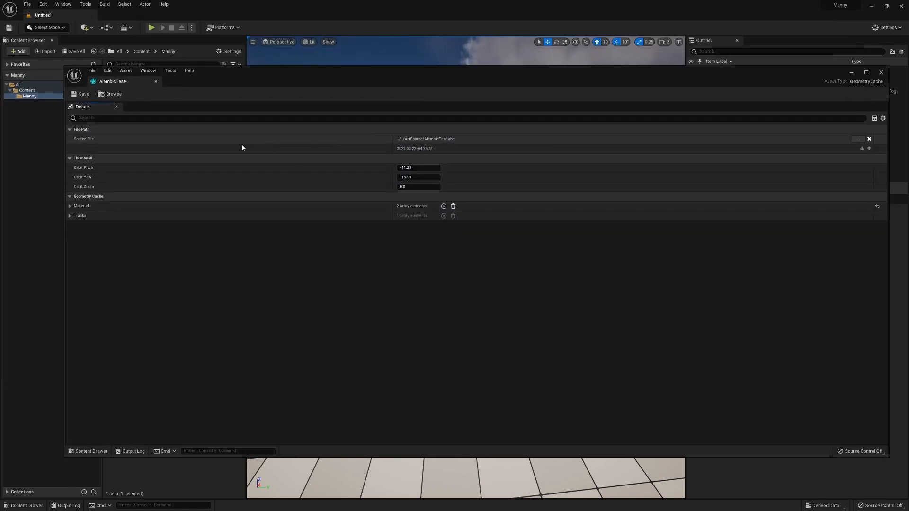
mouse_move(264, 172)
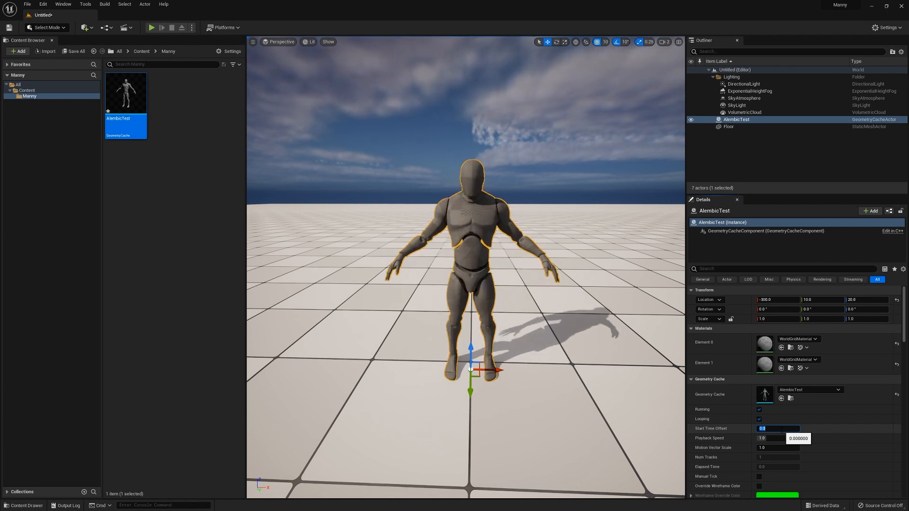
mouse_move(240, 128)
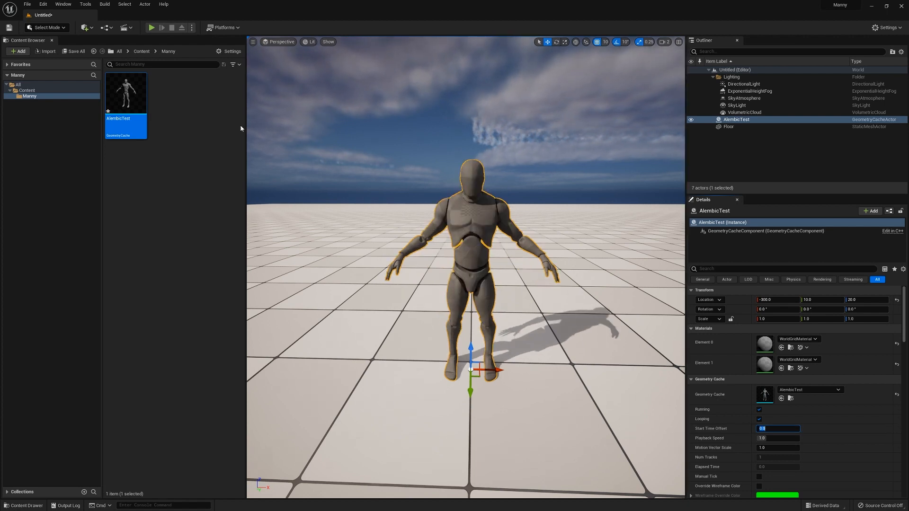
Step: Create a new level sequence from the Cinematics menu and save it under its default name
left_click(123, 27)
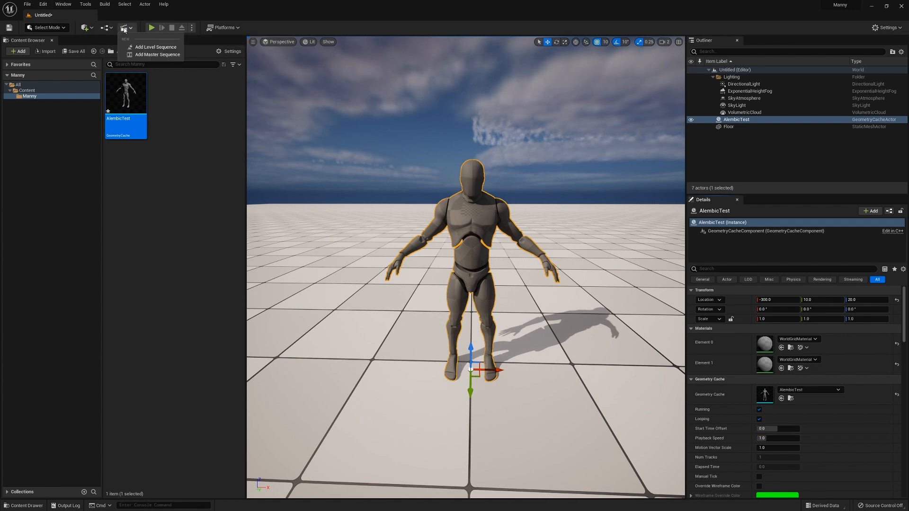
left_click(155, 48)
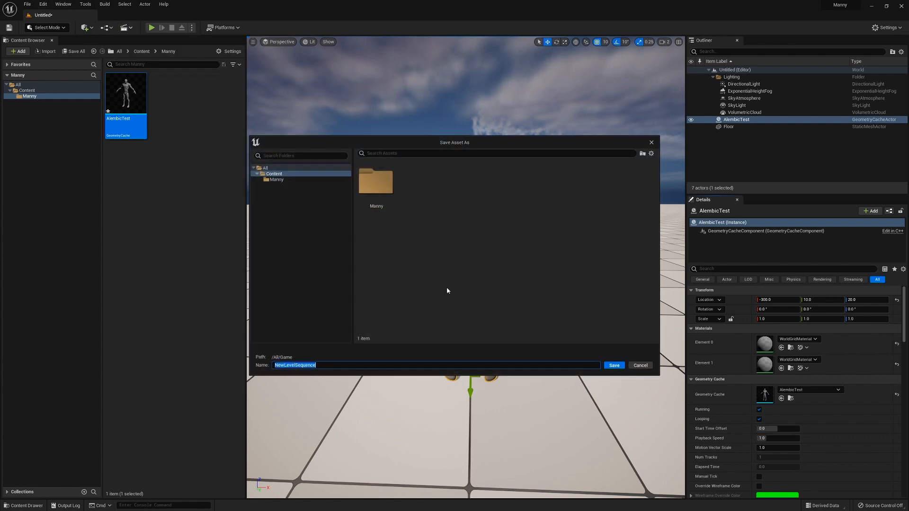
left_click(614, 365)
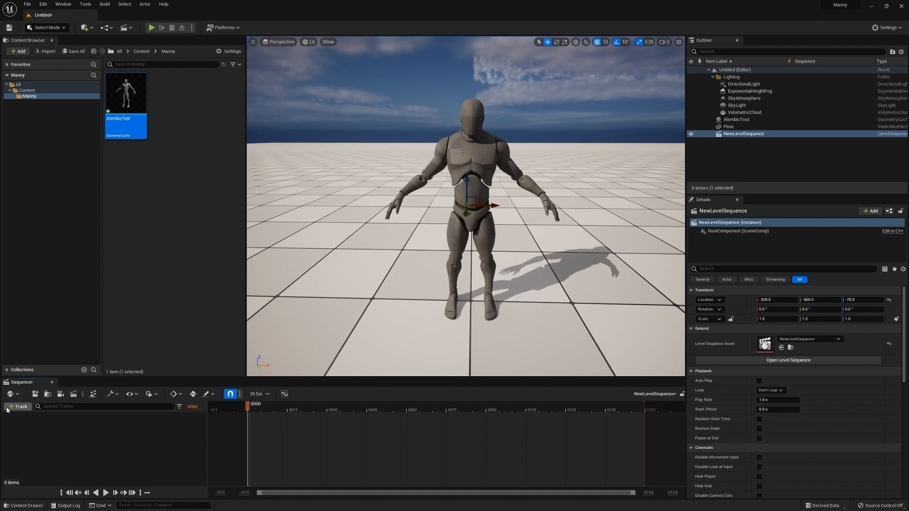
Step: Add the AlembicTest actor to the sequence with a Geometry Cache track
left_click(17, 406)
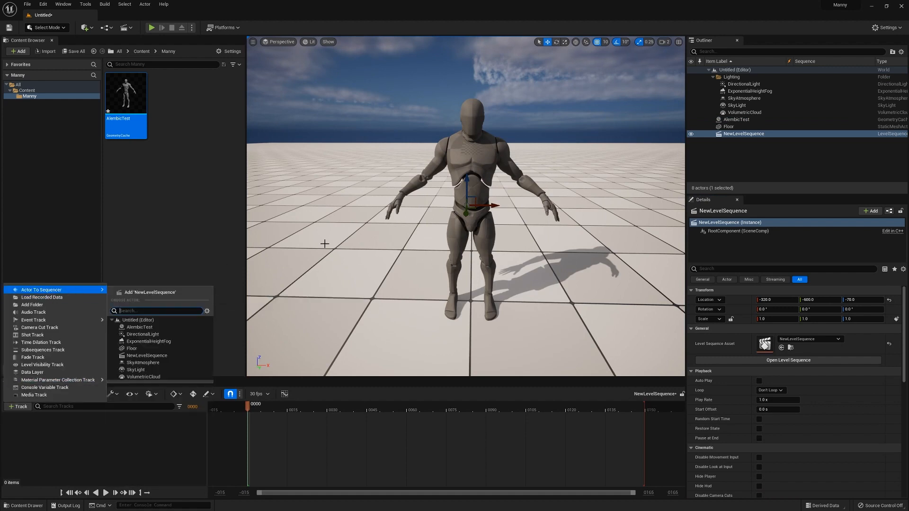
mouse_move(156, 334)
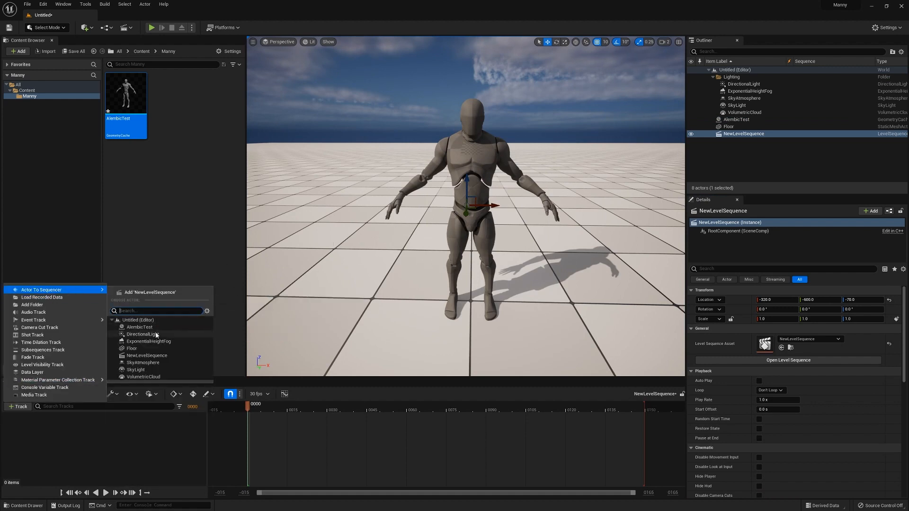
left_click(139, 326)
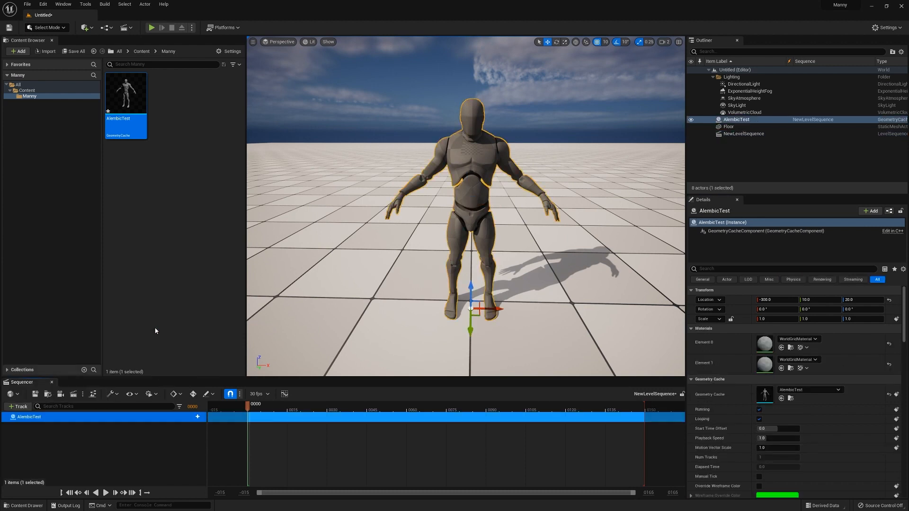
left_click(193, 417)
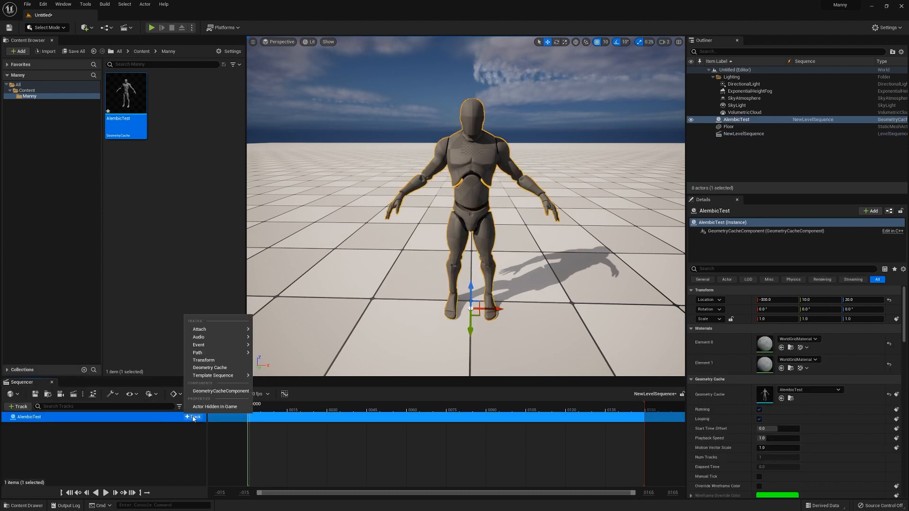
mouse_move(209, 368)
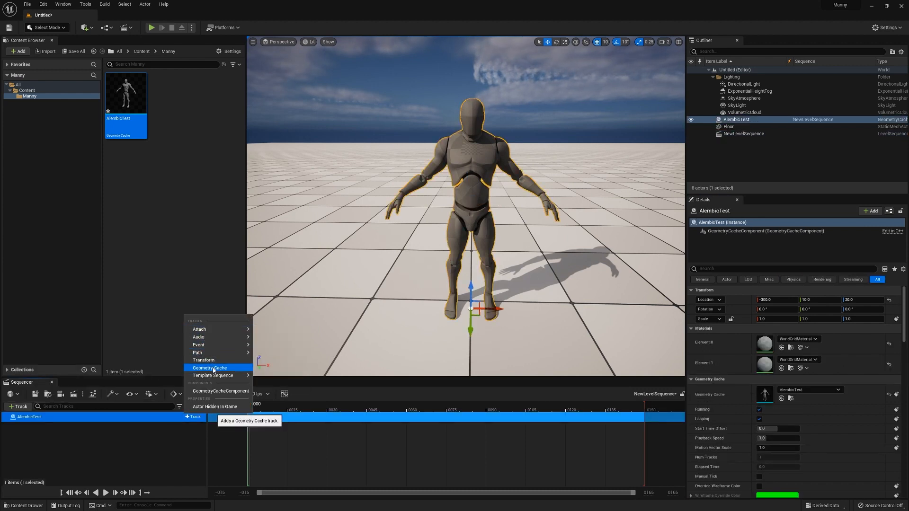
left_click(209, 367)
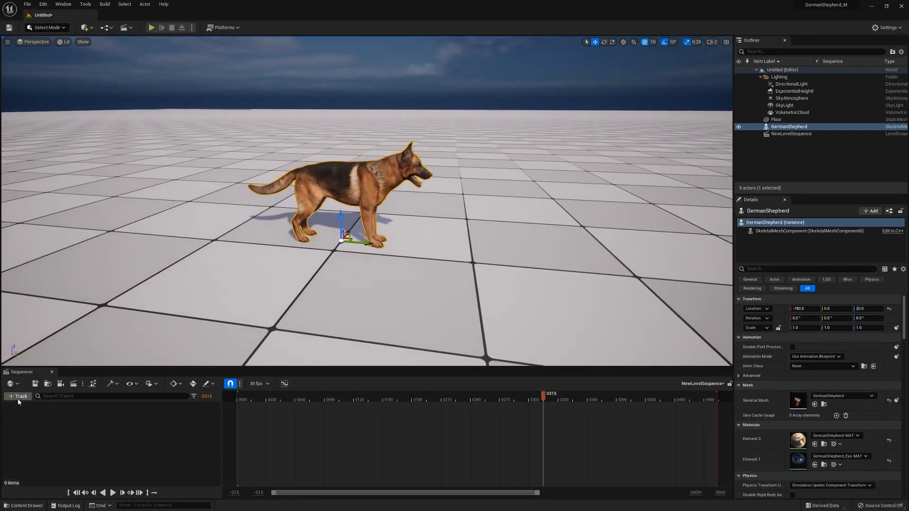
Step: Bind the GermanShepherd actor to the sequence and add a Loco_Walk clip, searched as 'walk', to its track
left_click(18, 396)
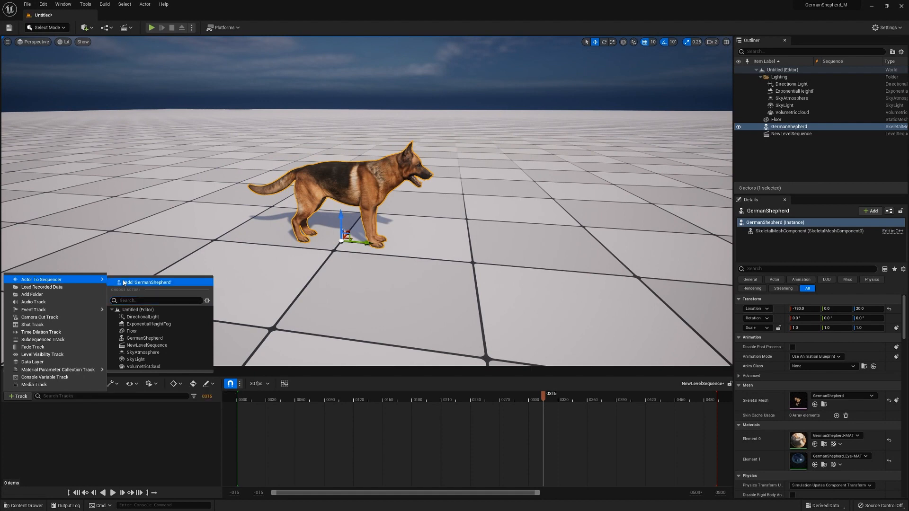
left_click(146, 282)
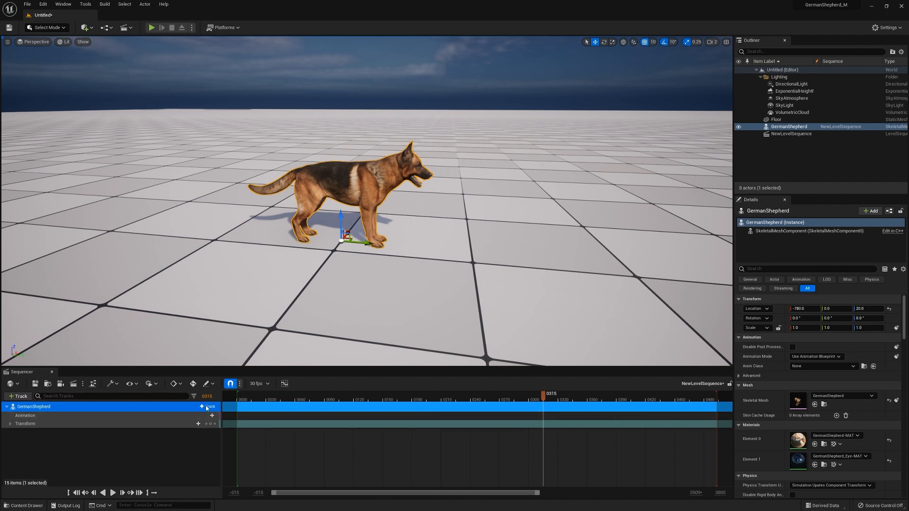
left_click(205, 416)
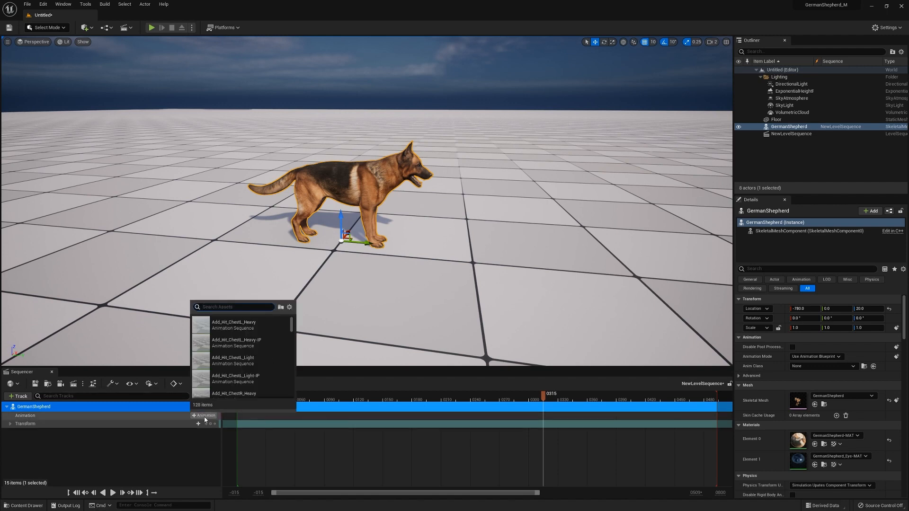
type("walk")
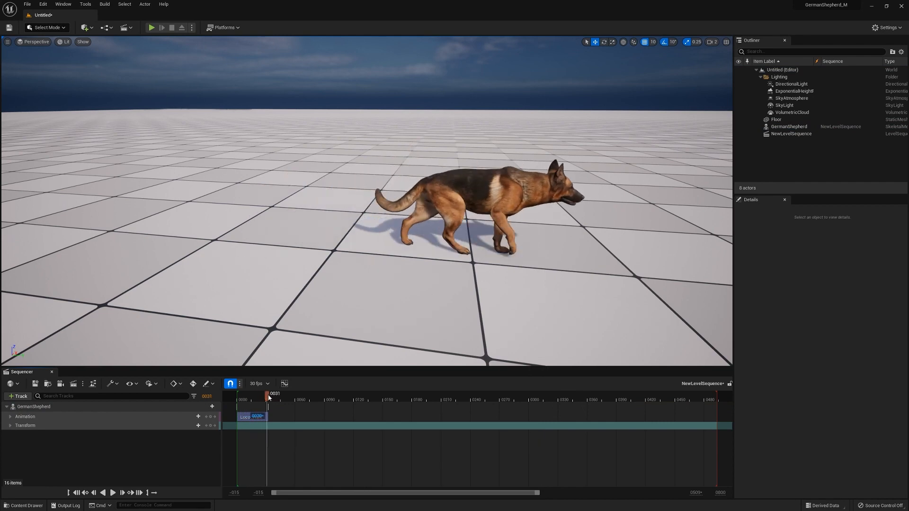
left_click(114, 492)
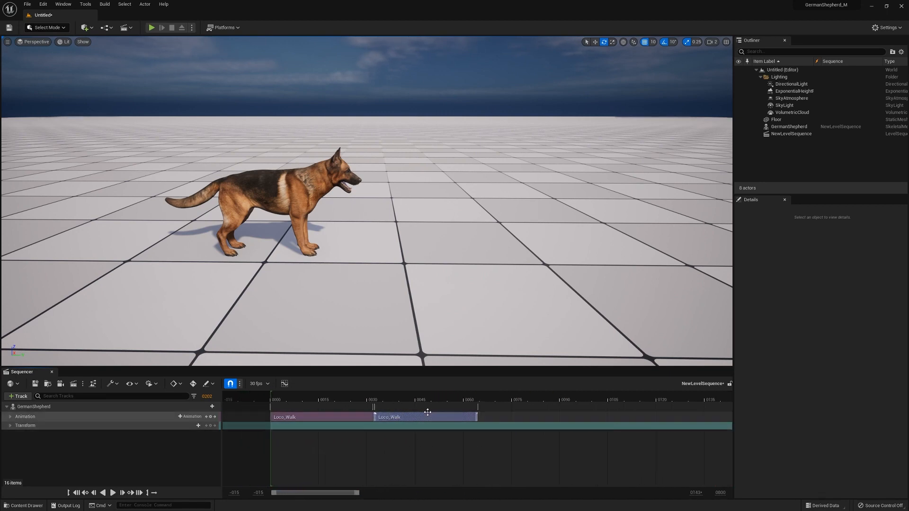
Step: Append a third Loco_Walk clip after the existing two on the dog's animation track
left_click(404, 400)
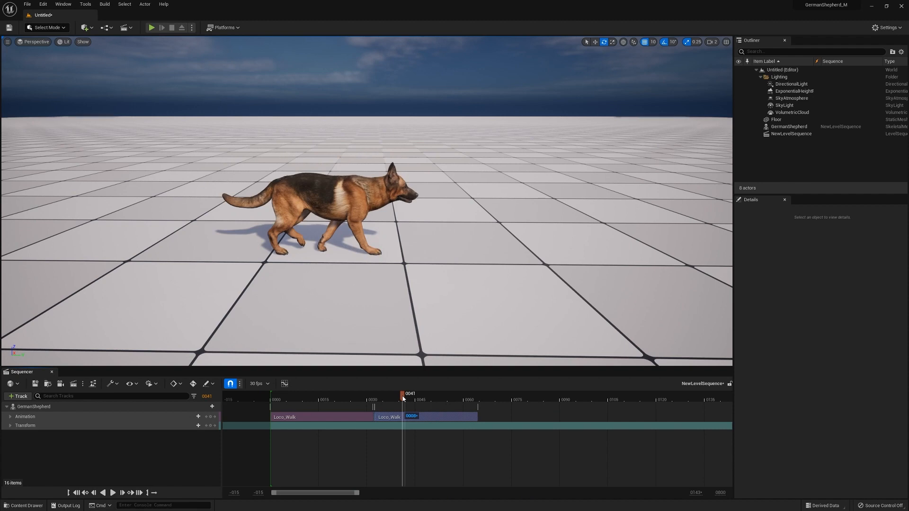
right_click(387, 416)
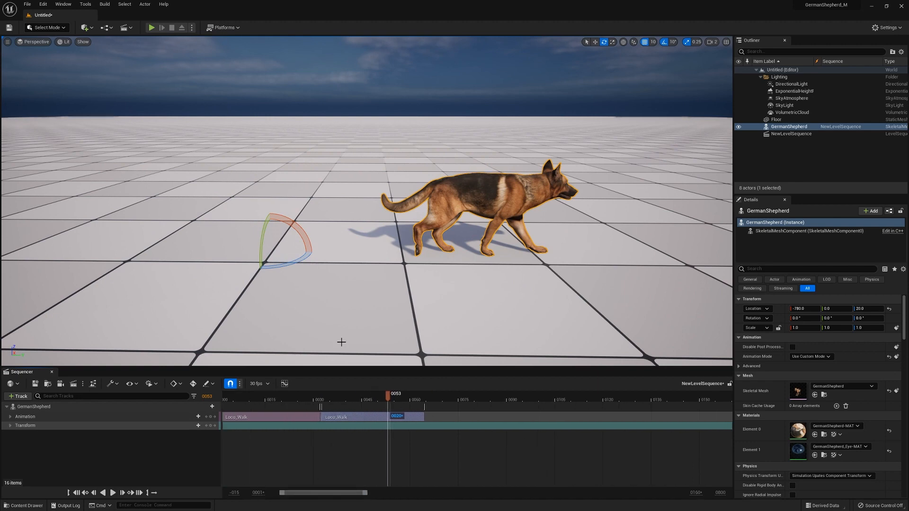
mouse_move(358, 416)
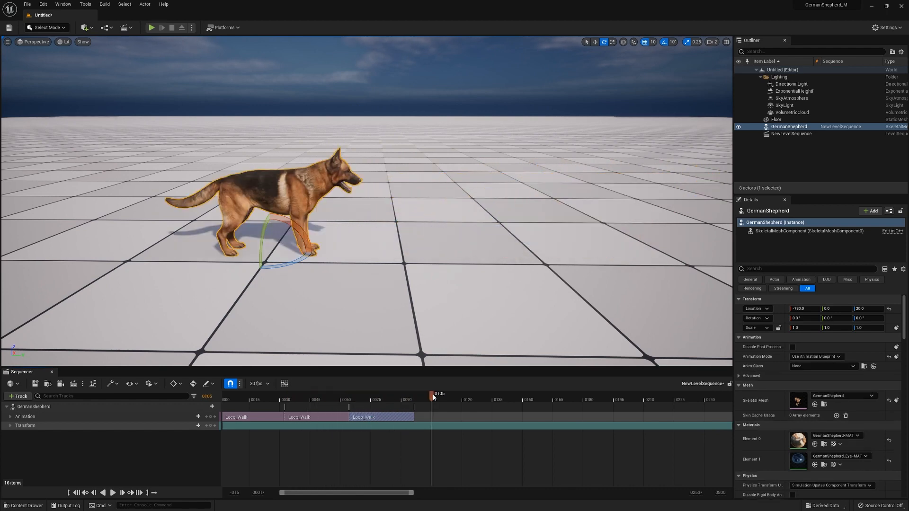
Step: Add a Trans_Turn90_L clip after the walks, overlapped with the last walk so it blends, and preview the turn
left_click(191, 416)
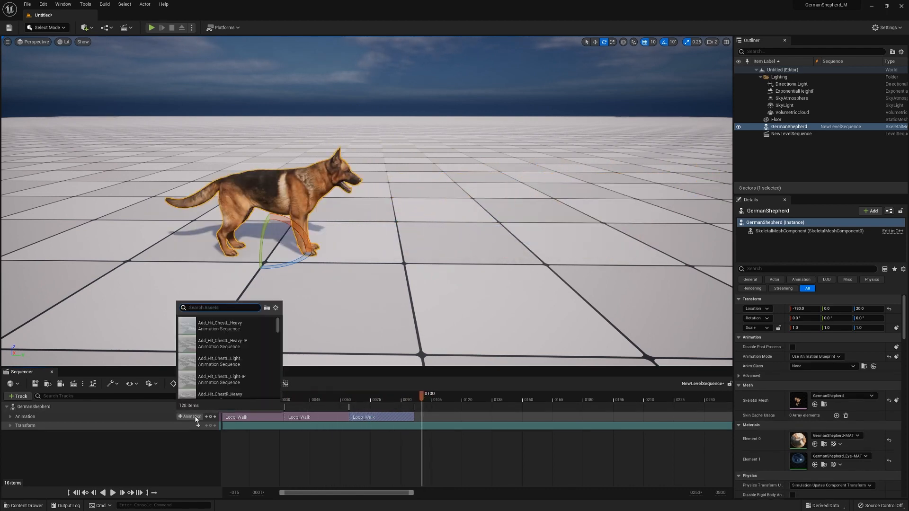
type("turn")
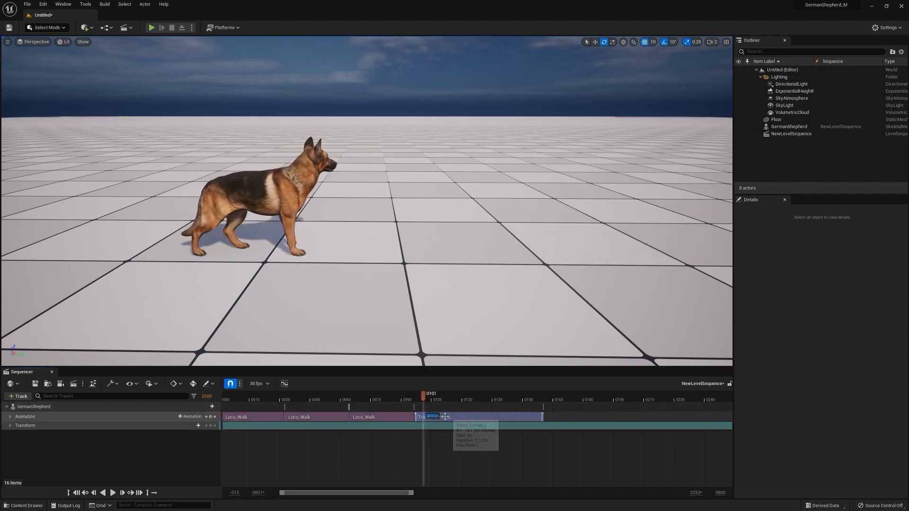
right_click(432, 416)
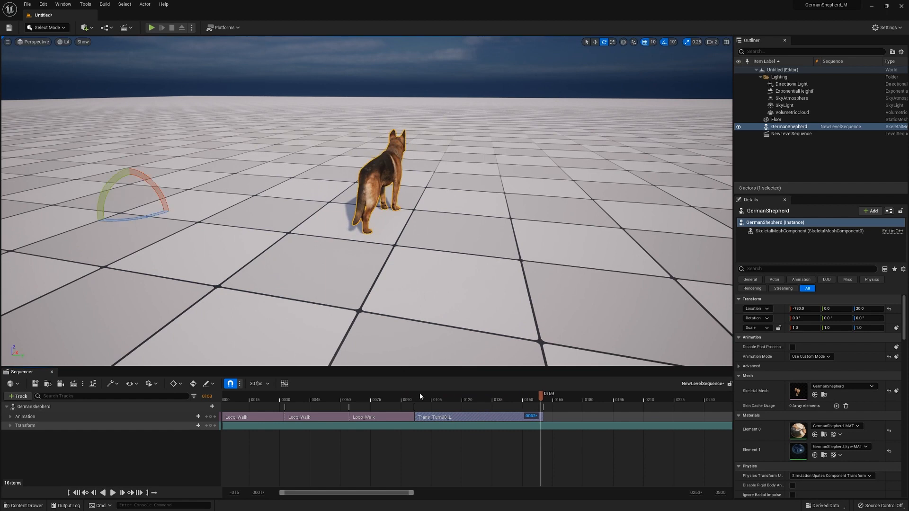
left_click(414, 399)
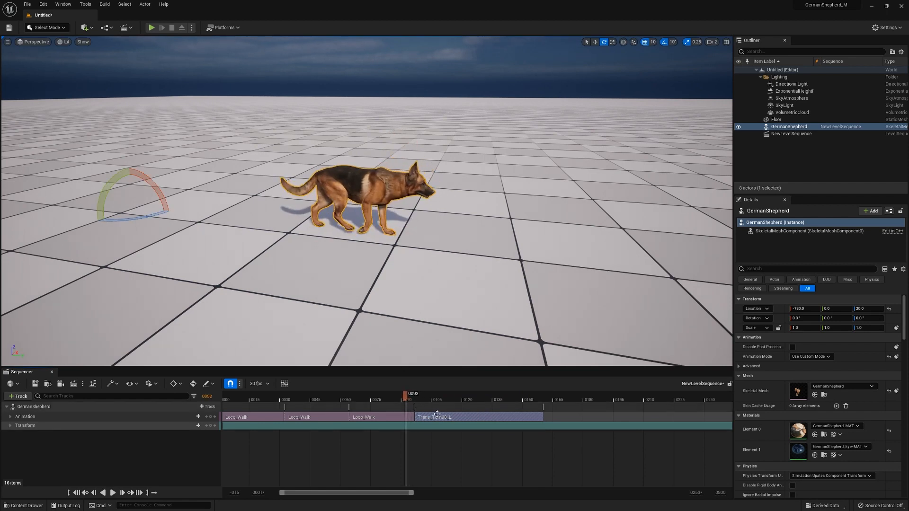
mouse_move(434, 418)
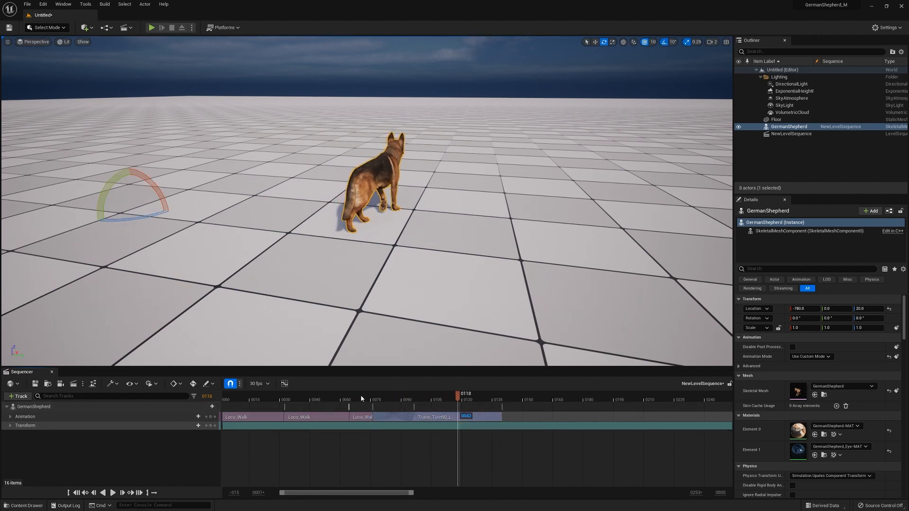
left_click(399, 400)
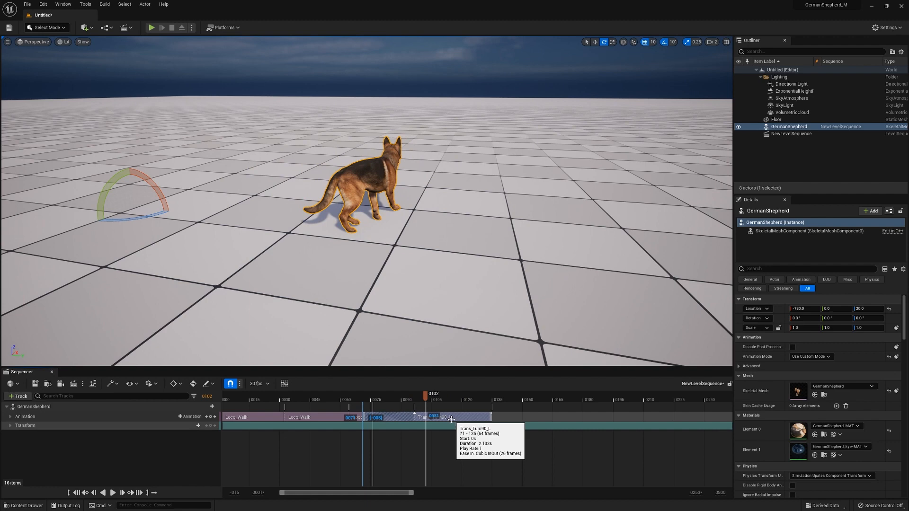
left_click(113, 493)
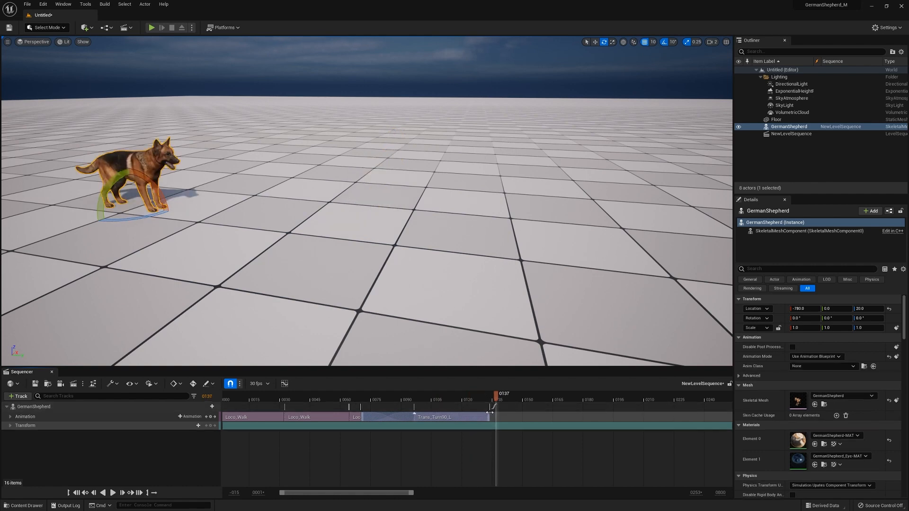
Step: Add a Trans_Turn90_R clip following the left turn on the dog's track
left_click(190, 417)
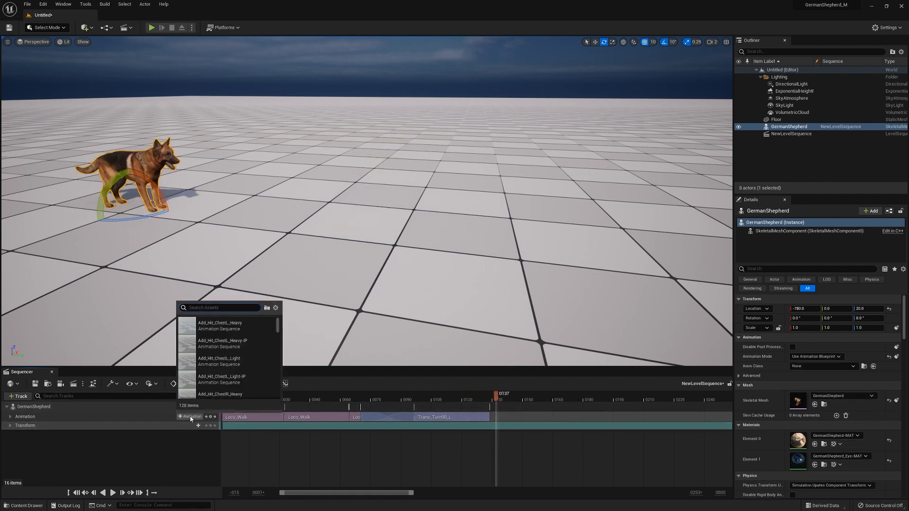
type("r")
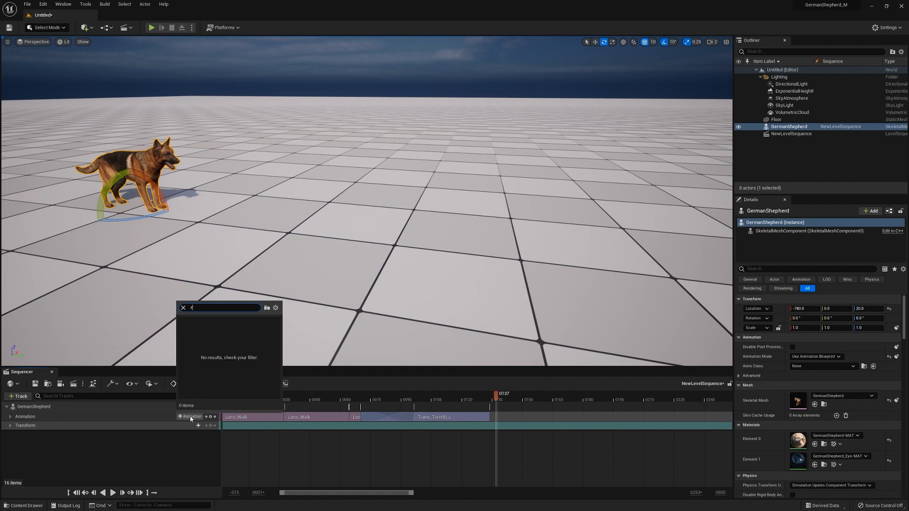
type("turn")
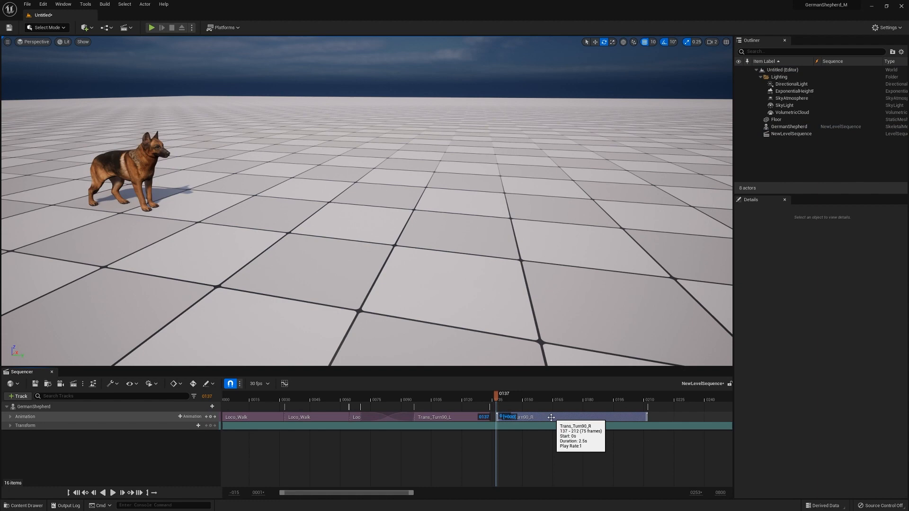
right_click(516, 417)
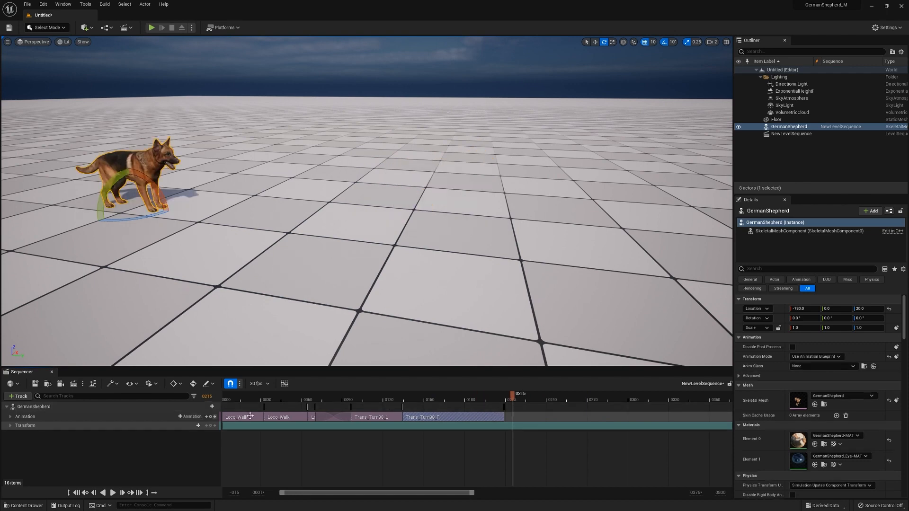
Step: Add a Jump_Stand clip and place it between the left and right turn clips, previewing the result
left_click(192, 417)
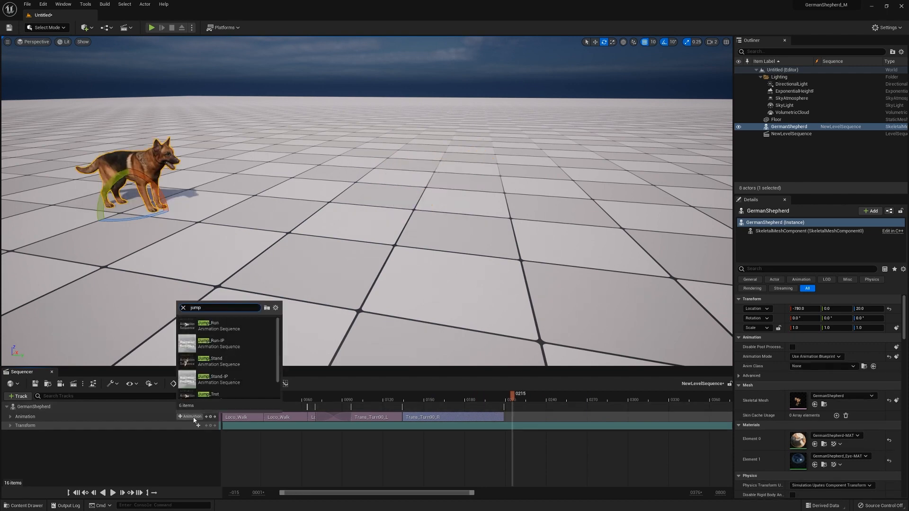
left_click(213, 360)
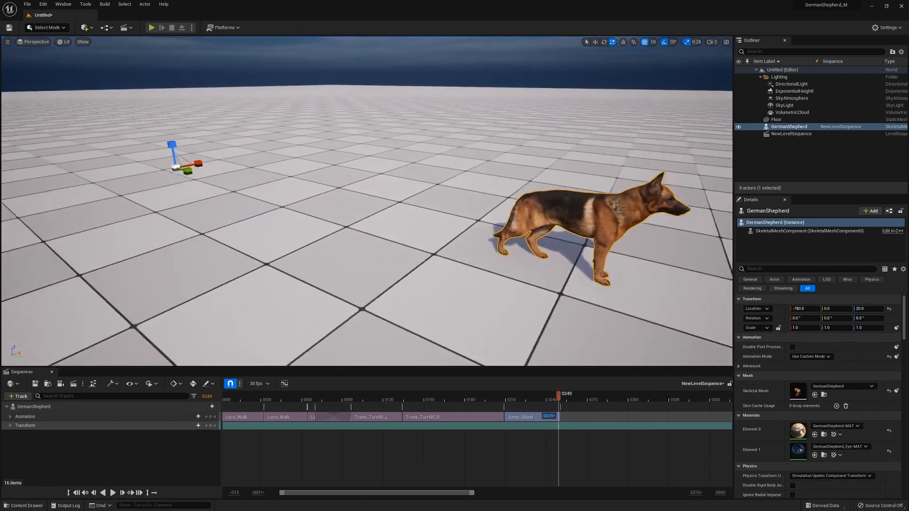
left_click(280, 399)
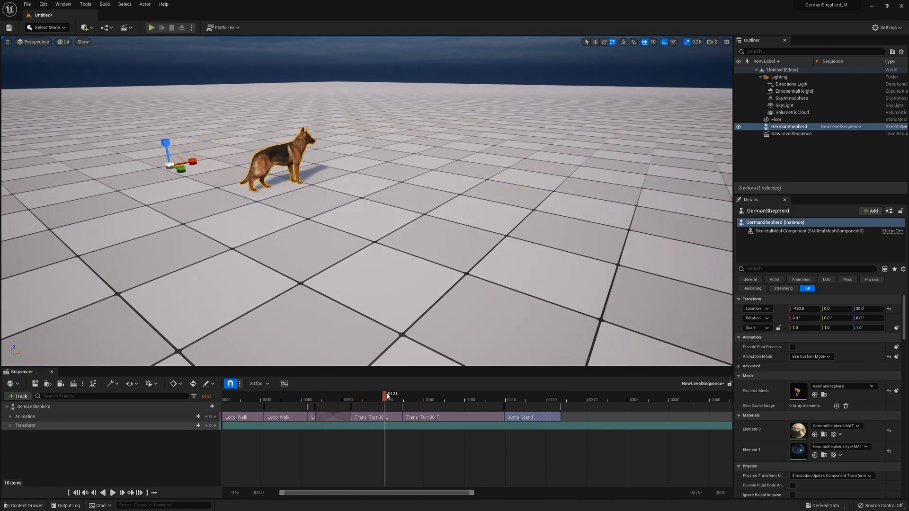
left_click(486, 400)
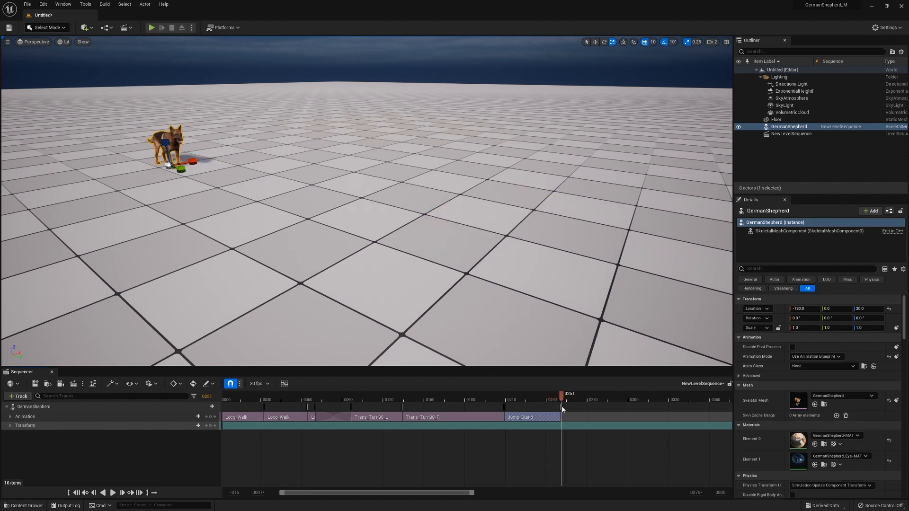
left_click(377, 400)
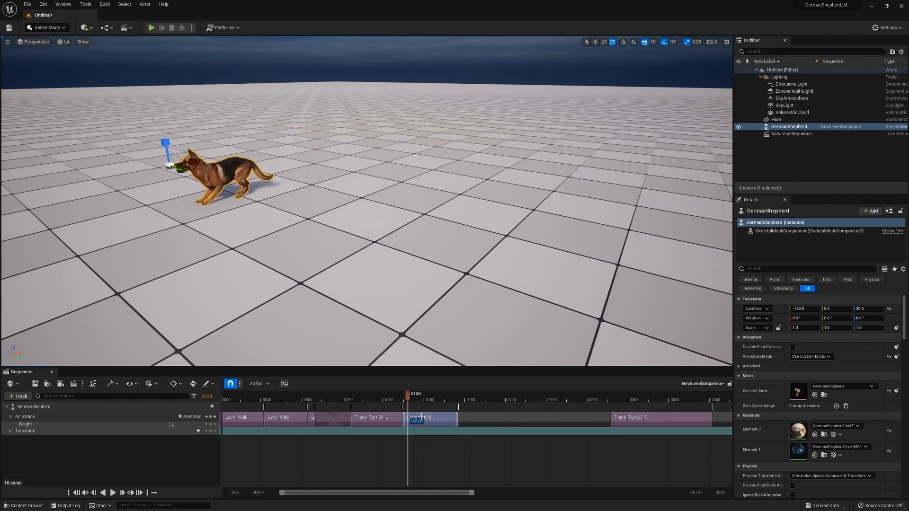
right_click(413, 418)
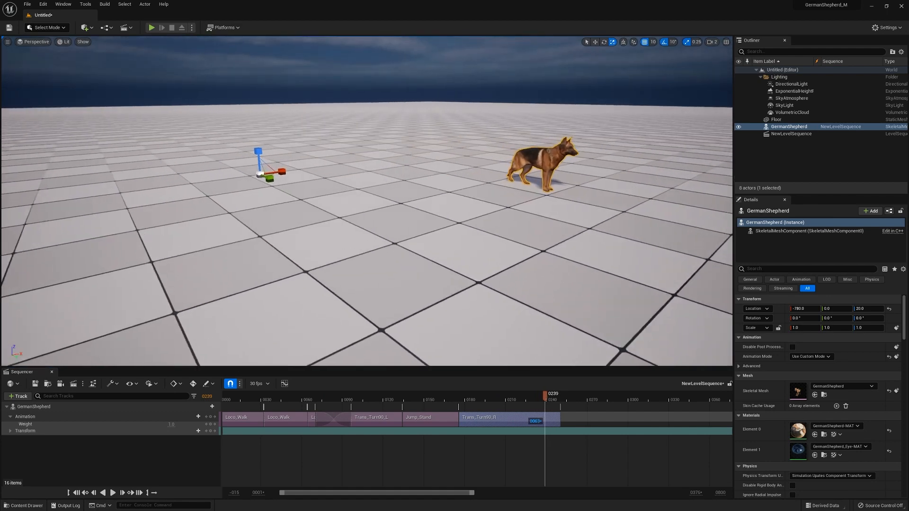
Step: Bake the GermanShepherd track into a new animation sequence named MY_ANIM saved under Content
left_click(235, 400)
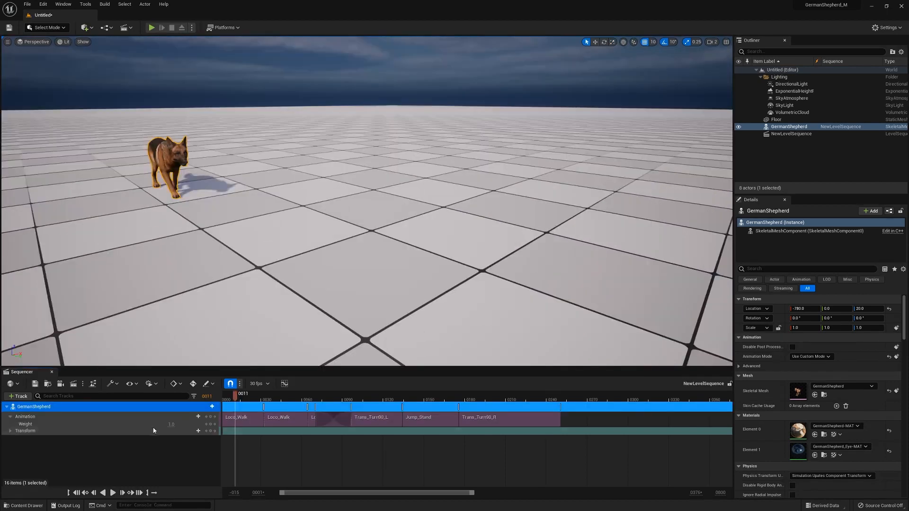
right_click(34, 407)
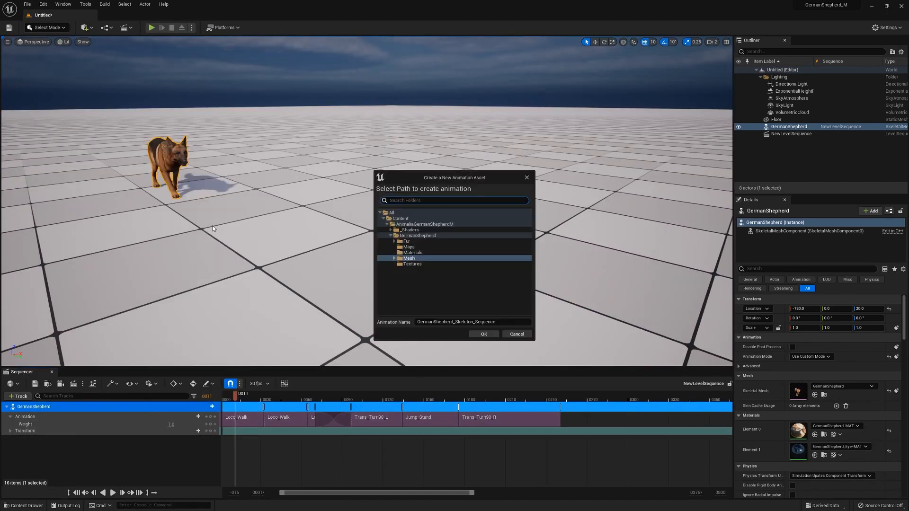
mouse_move(418, 235)
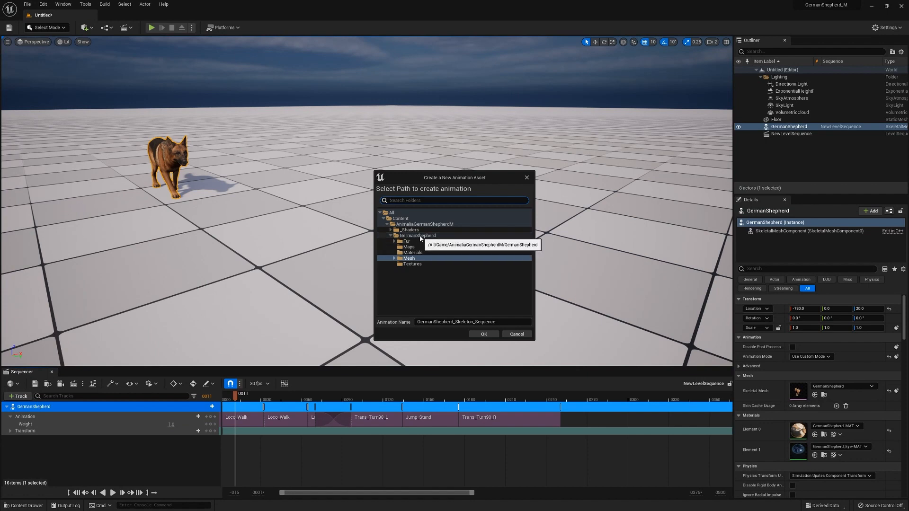
mouse_move(400, 219)
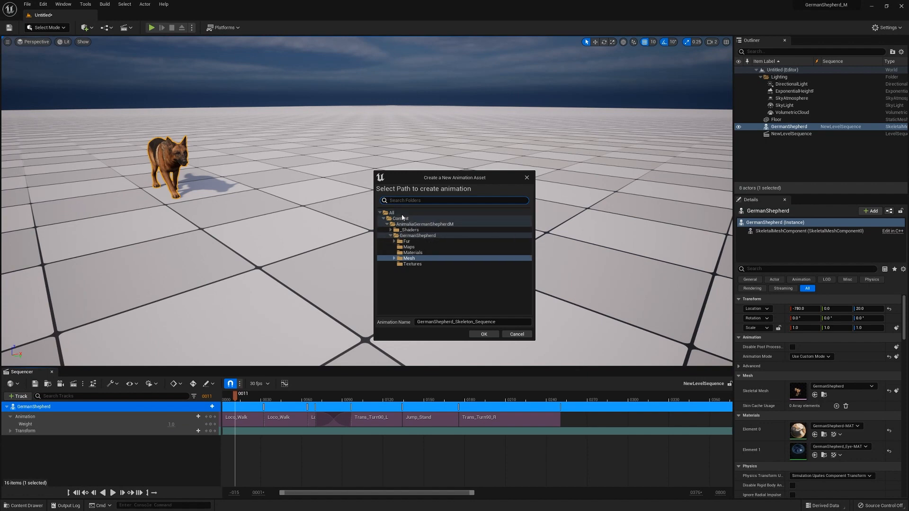
left_click(399, 219)
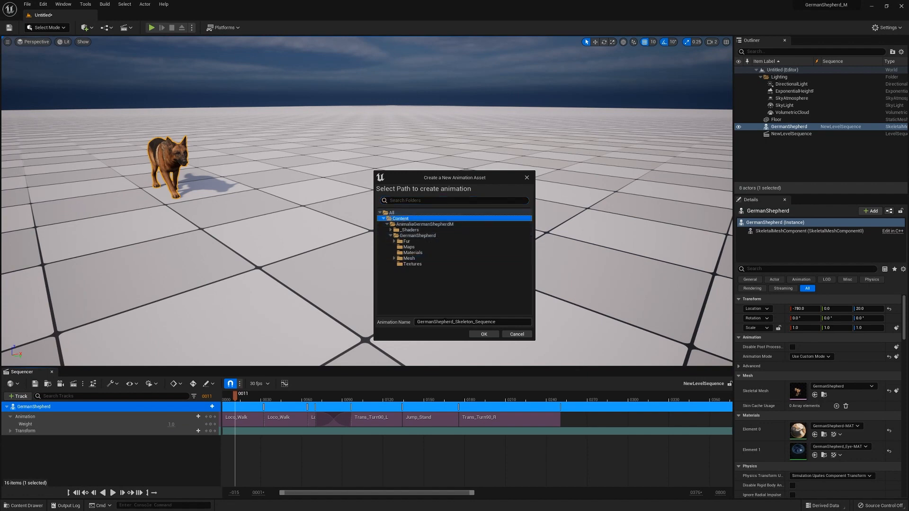
triple_click(470, 322)
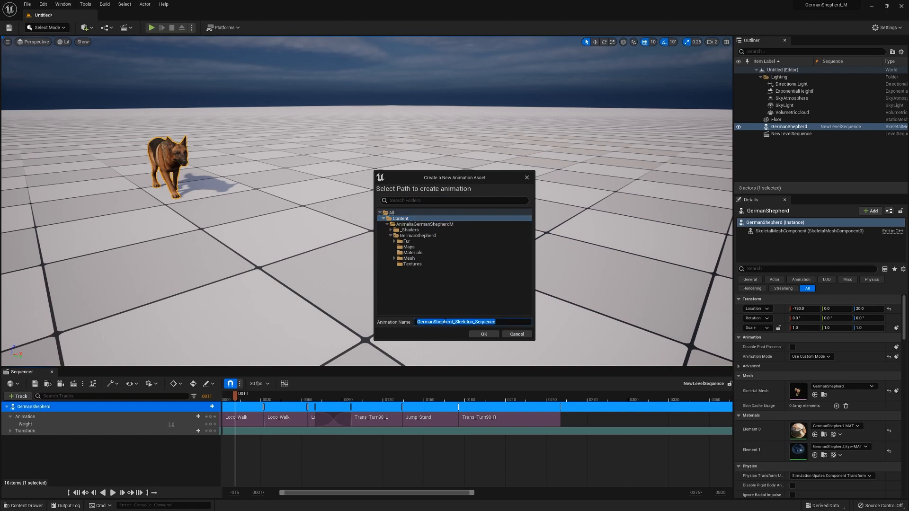
type("MY")
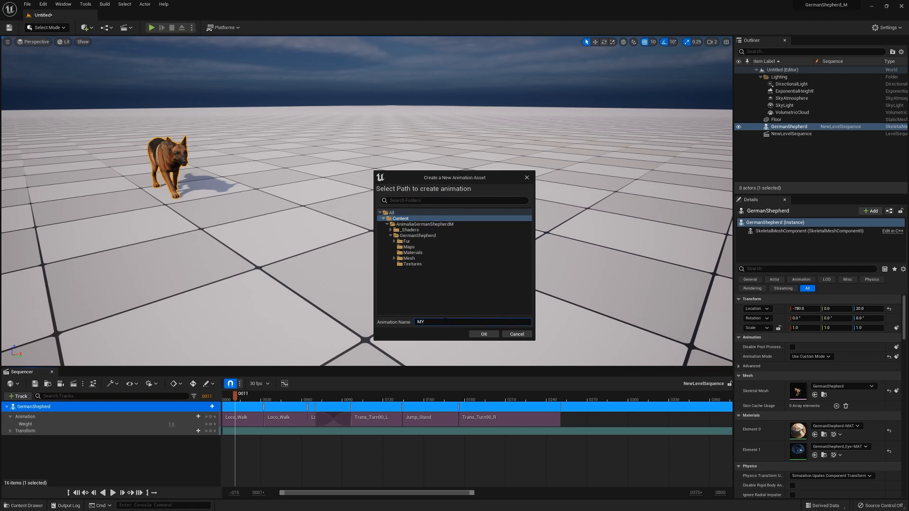
type("_ANIM")
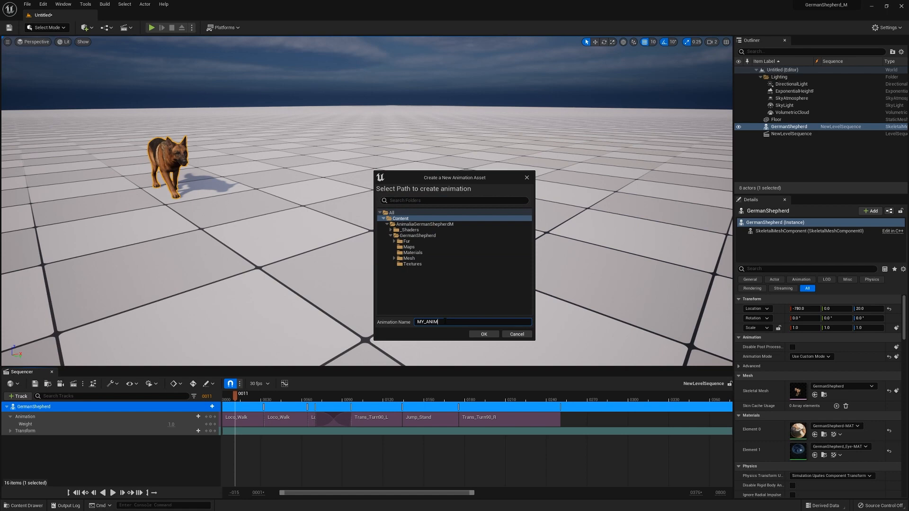
left_click(484, 334)
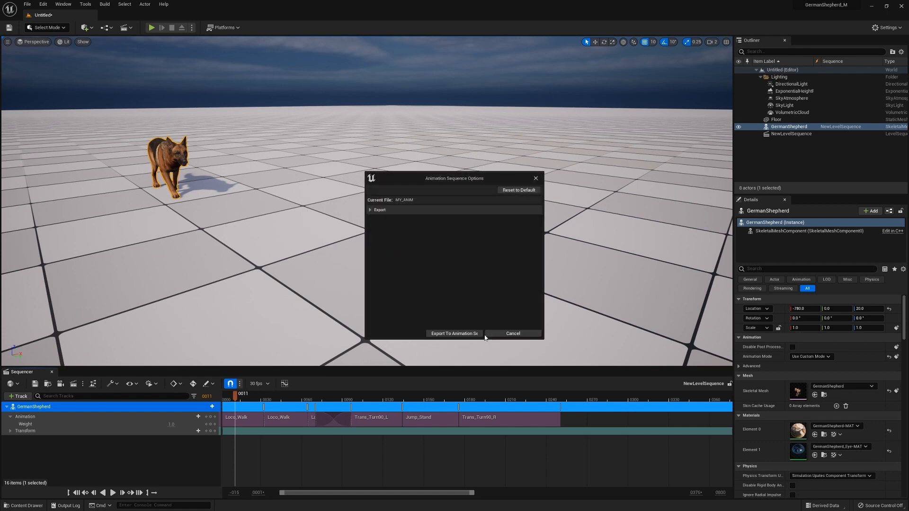
left_click(370, 210)
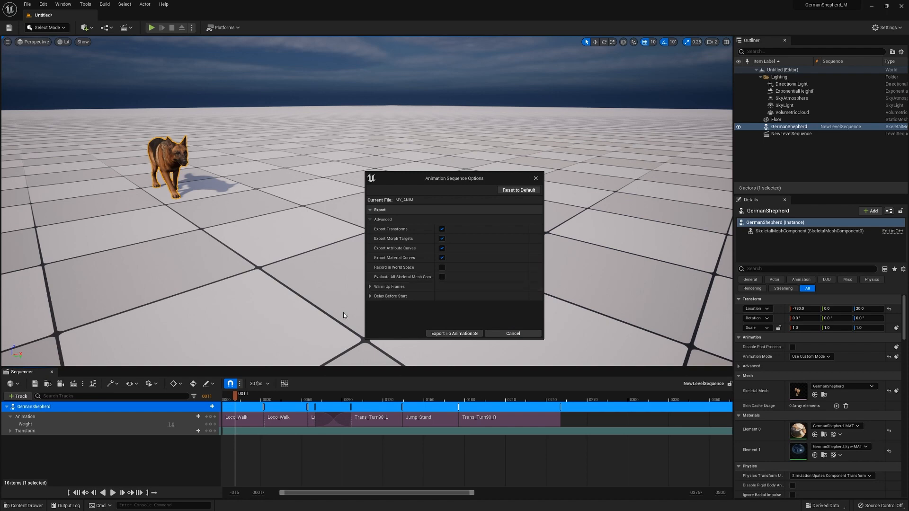
left_click(453, 334)
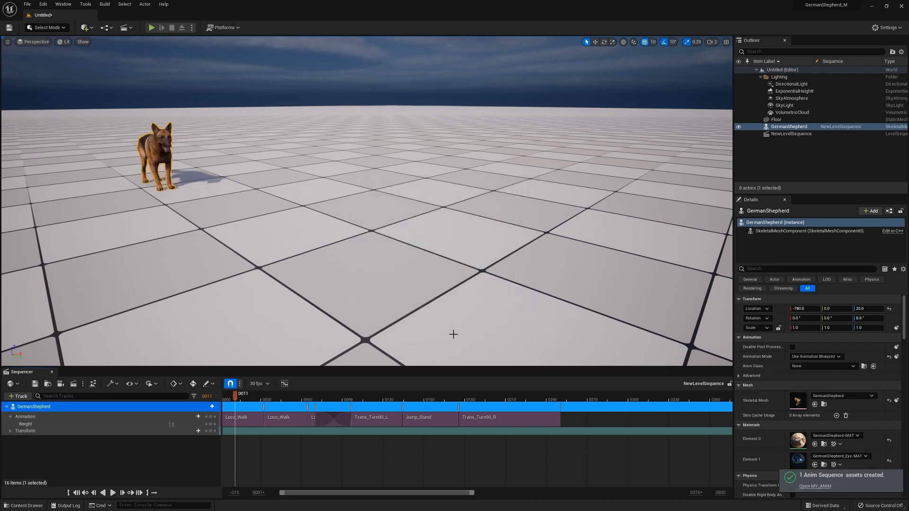
mouse_move(378, 326)
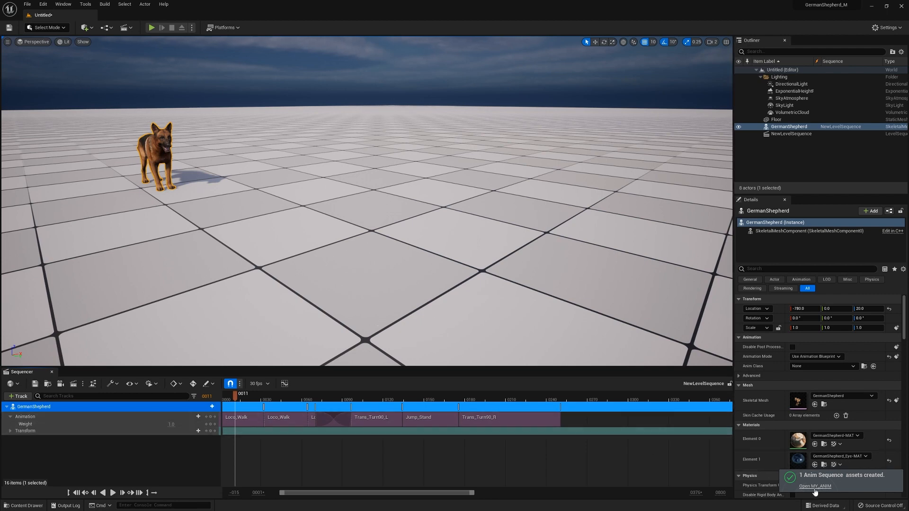
mouse_move(179, 294)
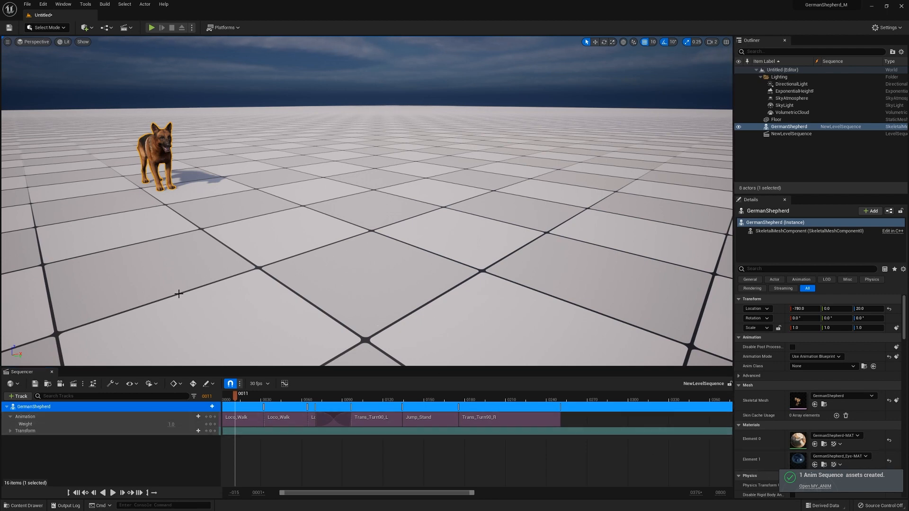
Step: Replace the separate sequencer clips with the single baked MY_ANIM clip on the dog's track
left_click(814, 486)
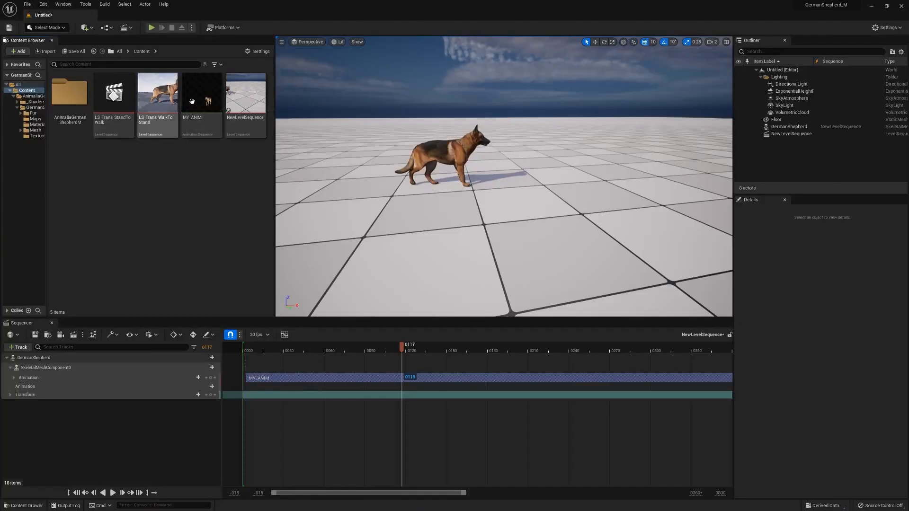
Step: Export MY_ANIM via Asset Actions as MY_ANIM_UE.FBX and set the preview-mesh option in FBX Export Options
right_click(201, 93)
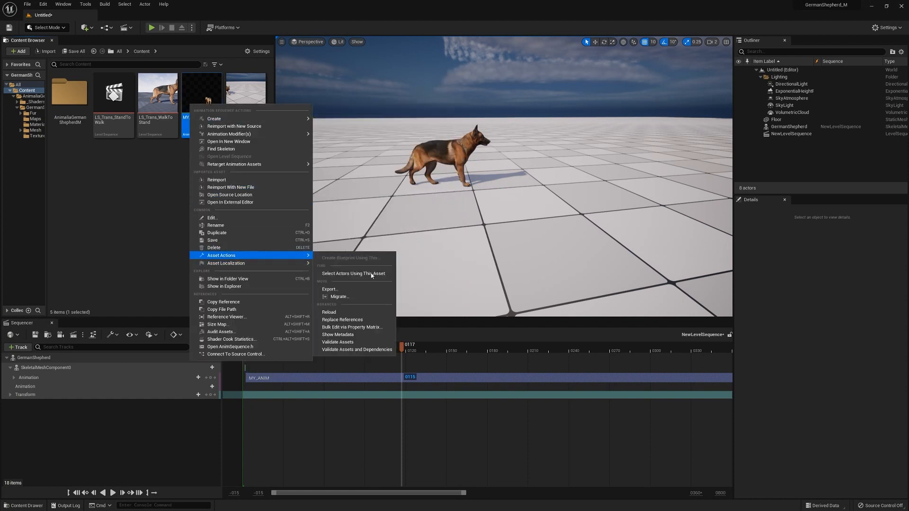
left_click(329, 290)
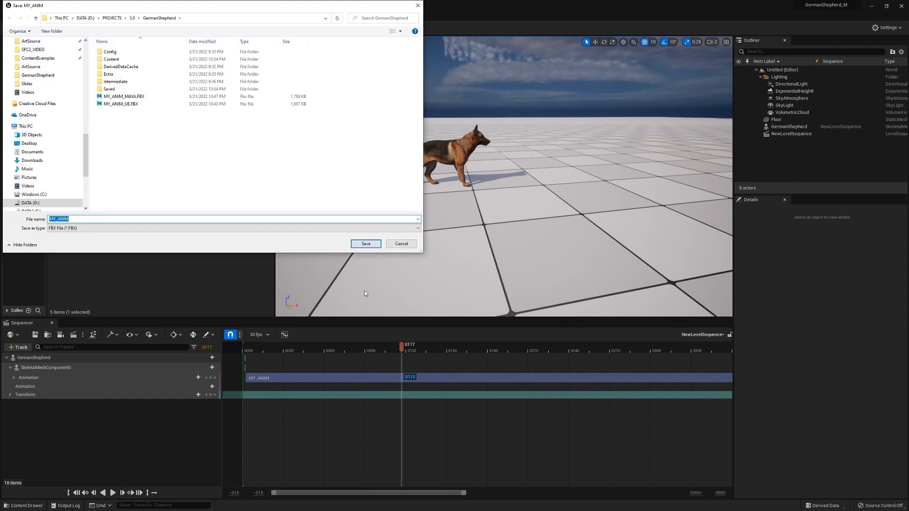
mouse_move(122, 120)
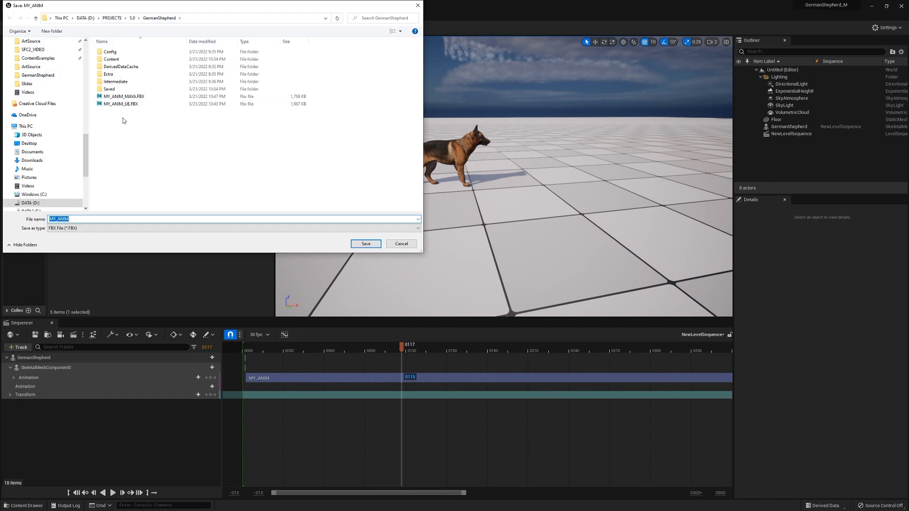
left_click(121, 104)
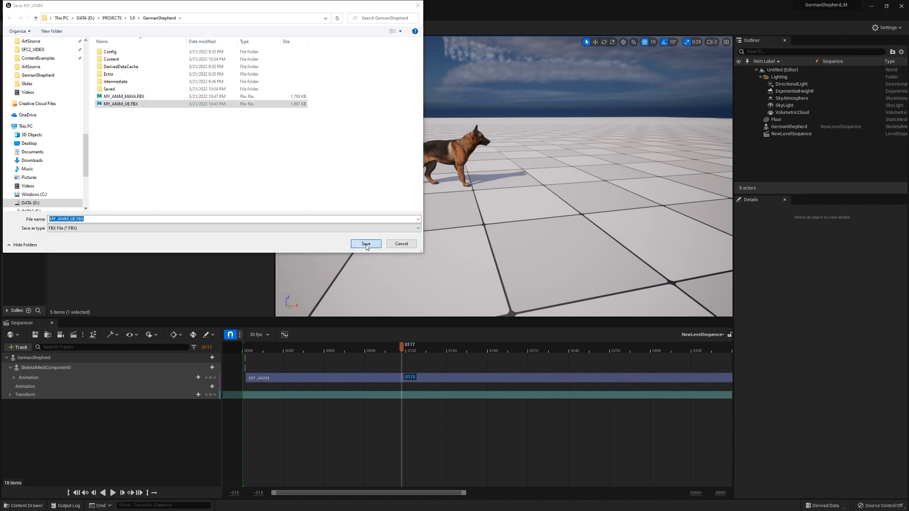
left_click(365, 244)
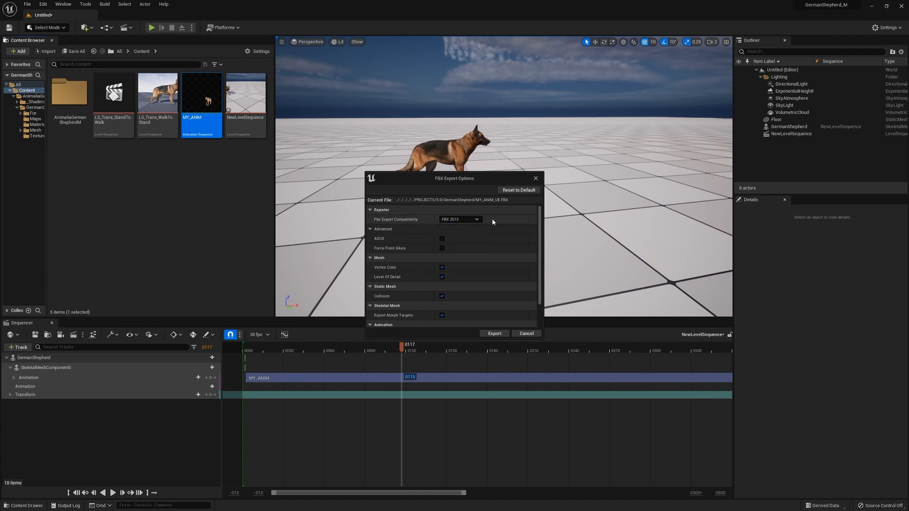
scroll("down", 3)
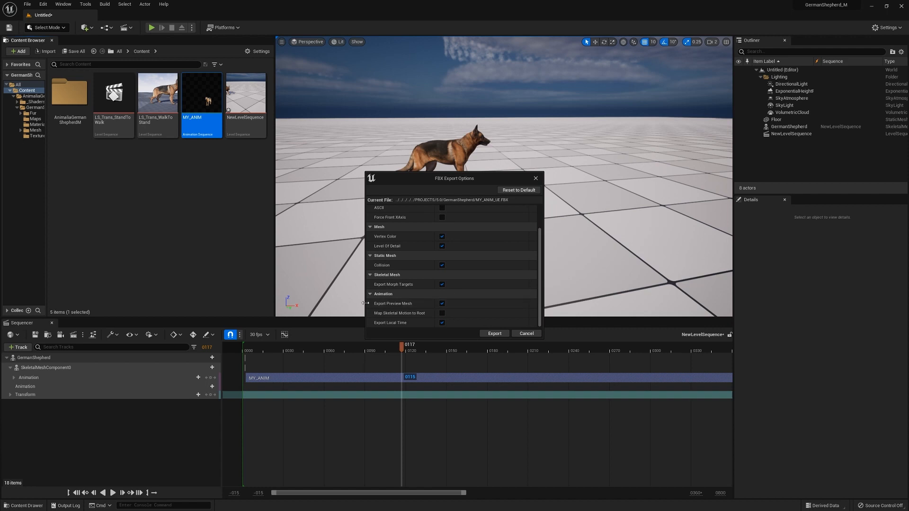
left_click(442, 304)
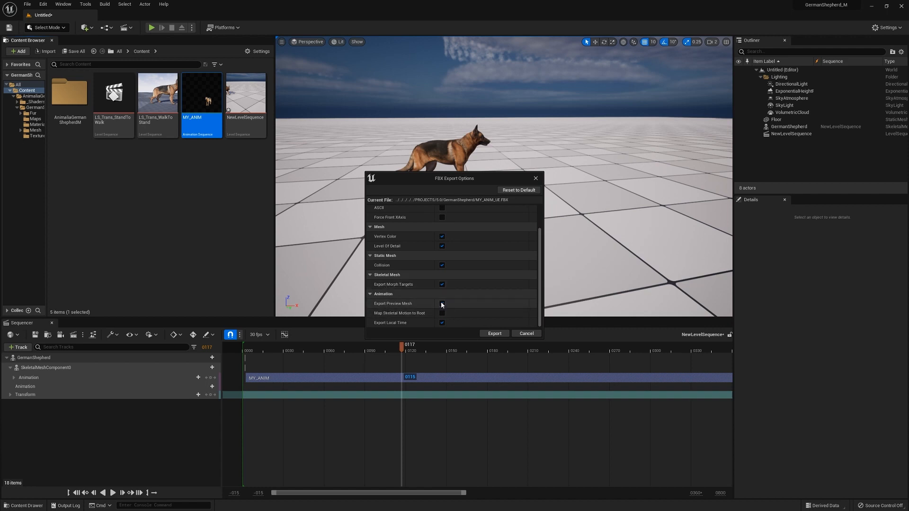
mouse_move(443, 304)
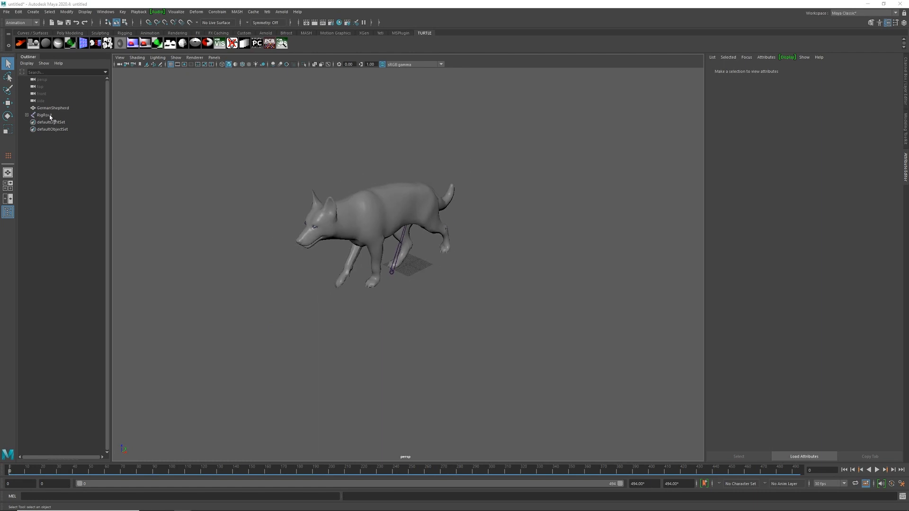
Step: Select the RigRoot joint, scrub to the leap, and show its curves in the Graph Editor
left_click(52, 108)
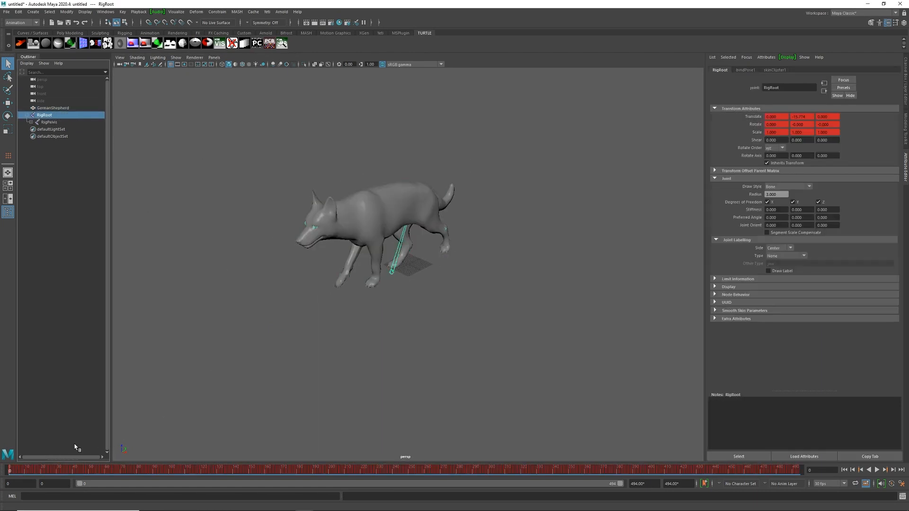
right_click(326, 323)
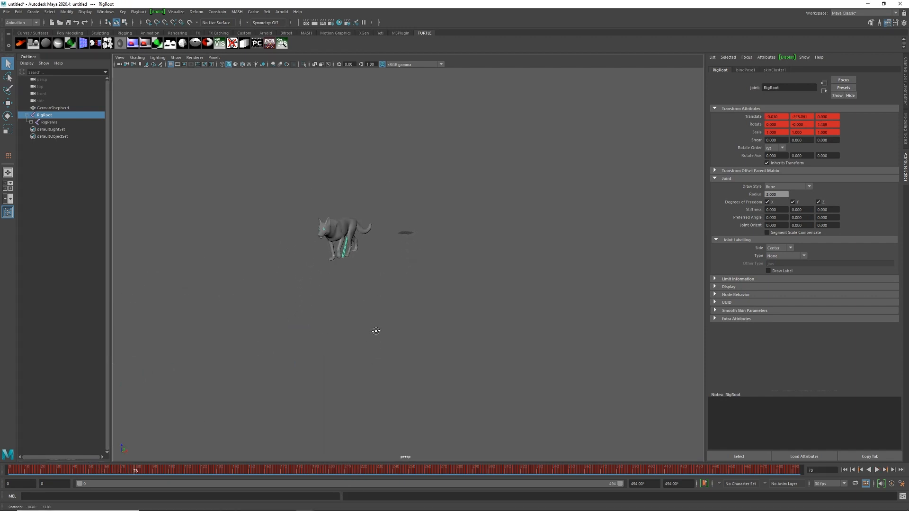
left_click(43, 470)
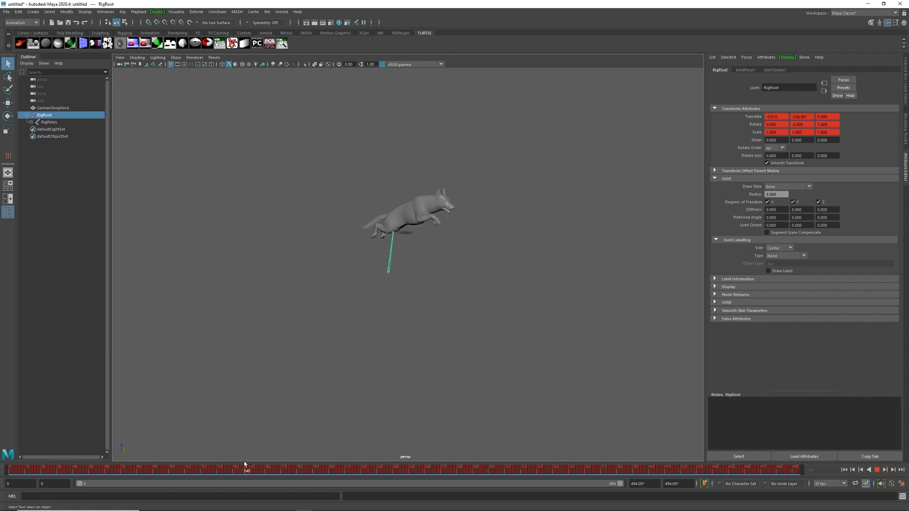
left_click(49, 122)
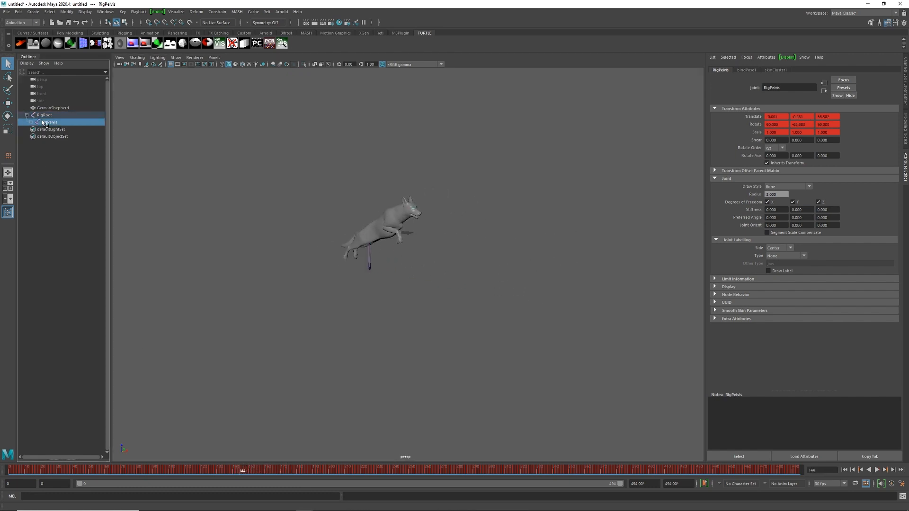
left_click(45, 115)
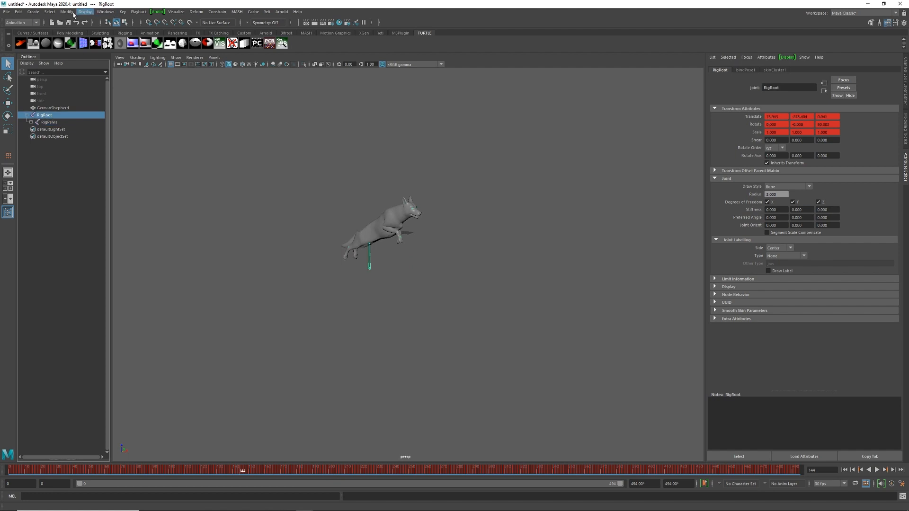
left_click(105, 11)
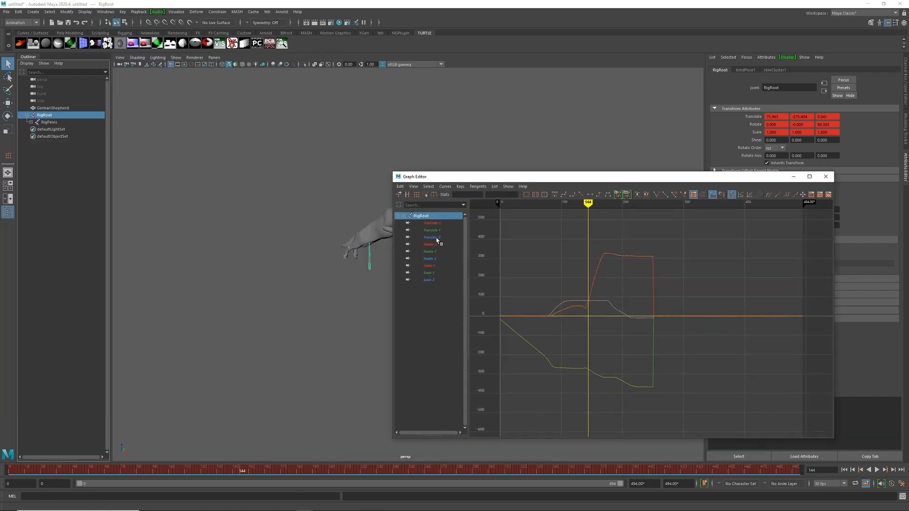
Step: Isolate the RigPelvis joint's Translate Z curve in the Graph Editor for reshaping the leap spike
left_click(431, 237)
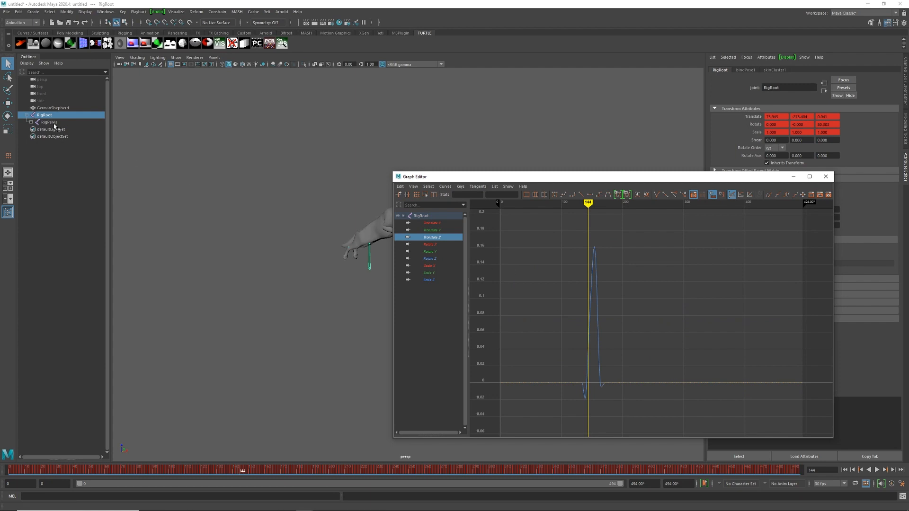
left_click(49, 122)
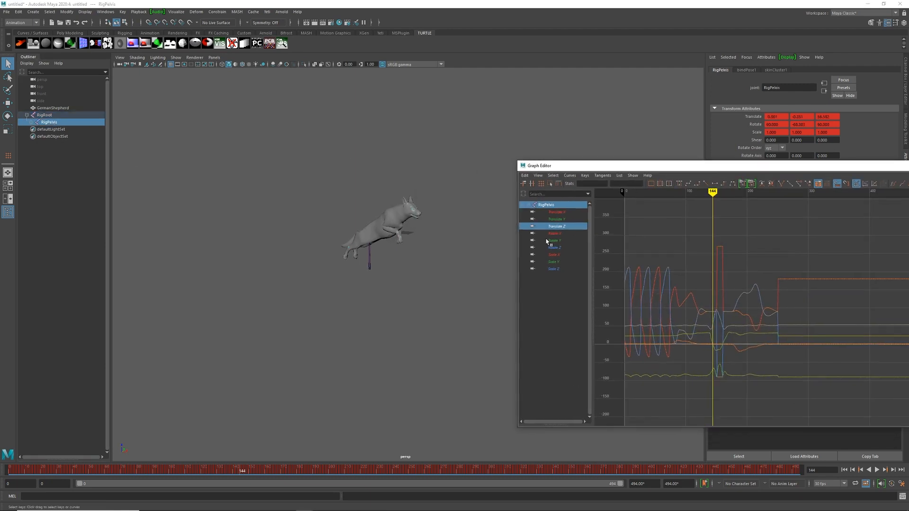
left_click(555, 227)
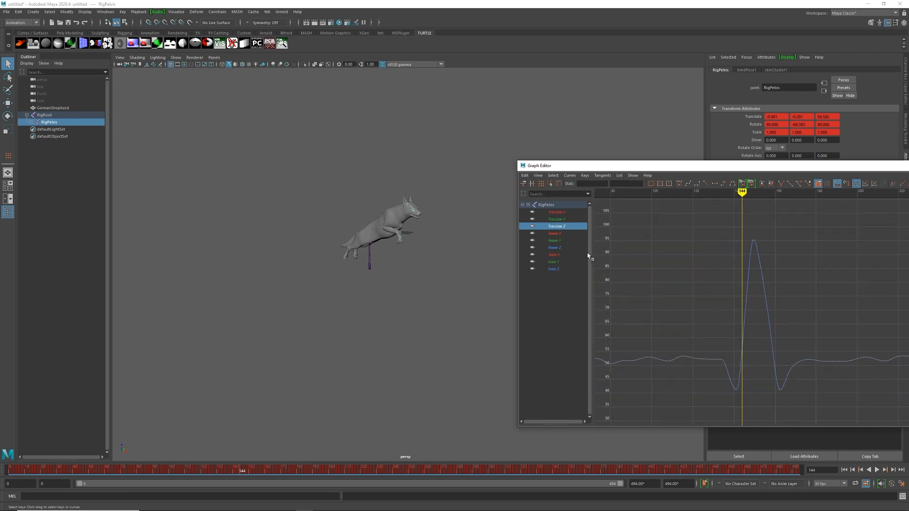
mouse_move(706, 296)
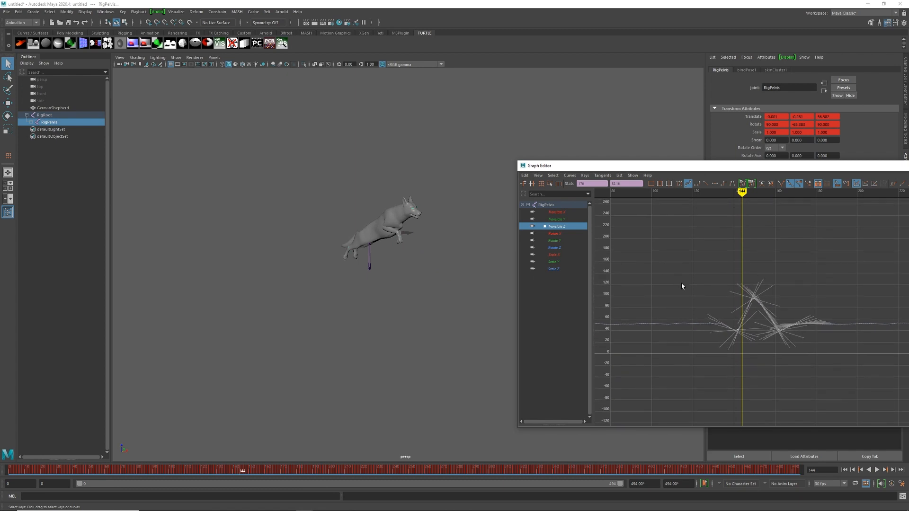
mouse_move(541, 184)
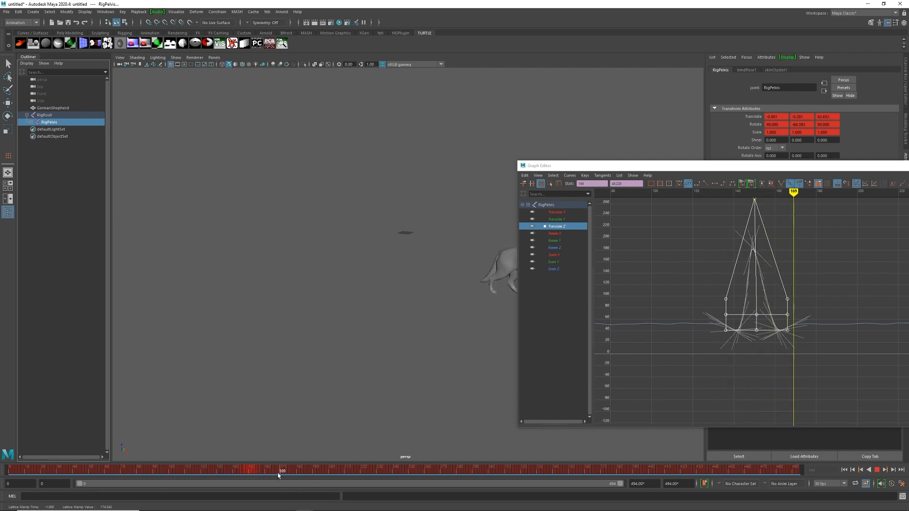
Step: Move to a later leap frame and select the GermanShepherd mesh together with the RigRoot joint
left_click(278, 470)
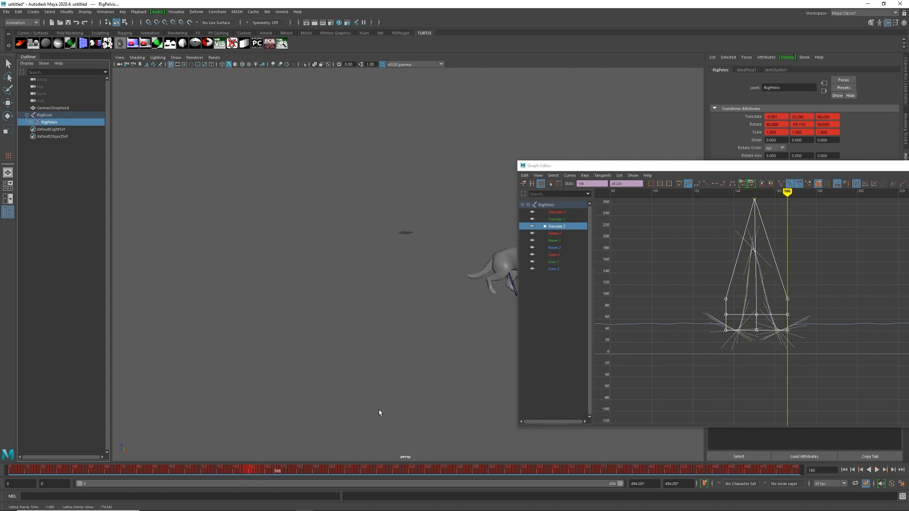
left_click(53, 108)
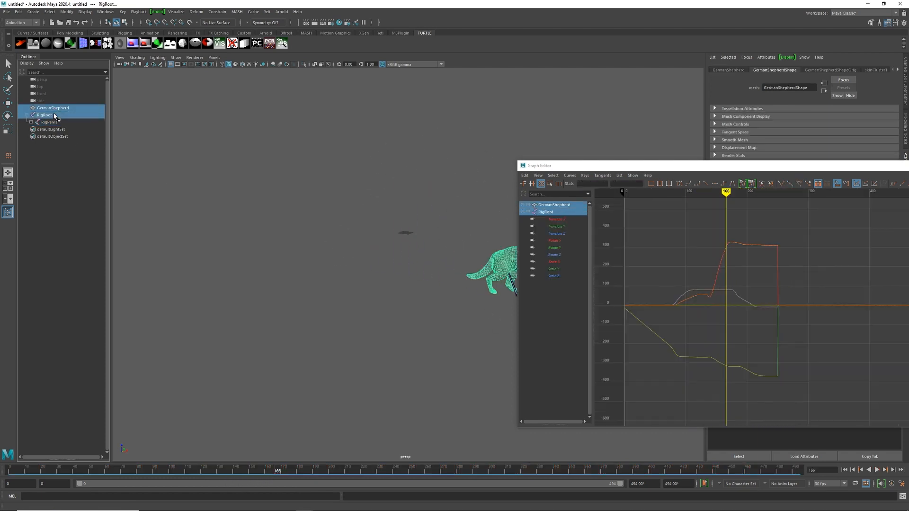
left_click(7, 12)
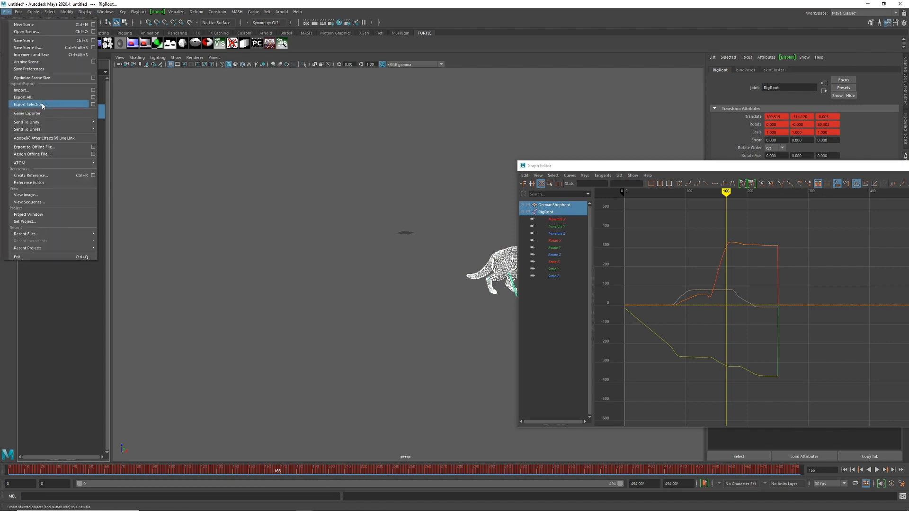
Step: Export the selected dog mesh and root joint over MY_ANIM_MAYA.FBX, confirming the replace
left_click(28, 104)
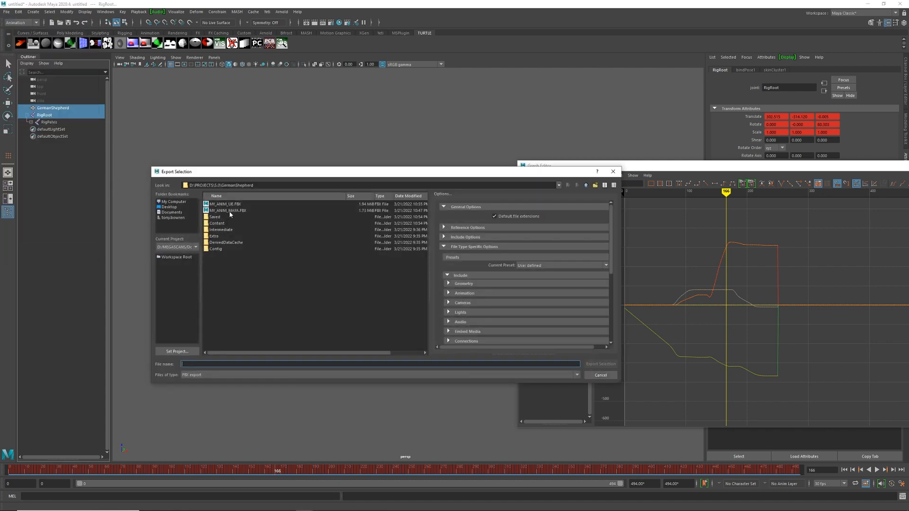
left_click(226, 210)
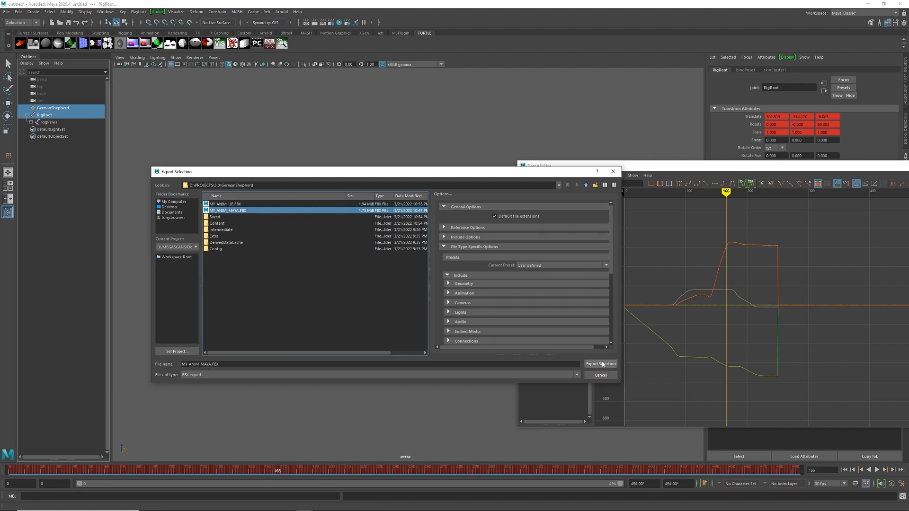
left_click(600, 364)
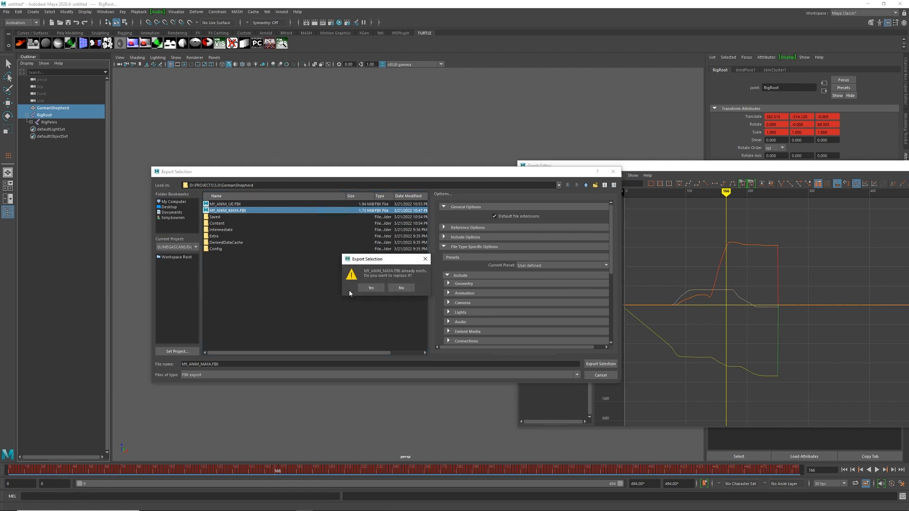
left_click(370, 287)
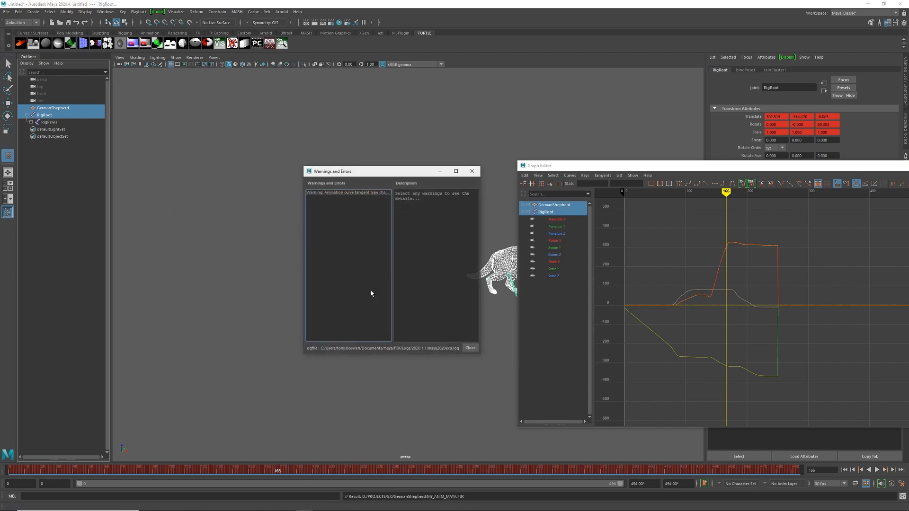
mouse_move(472, 171)
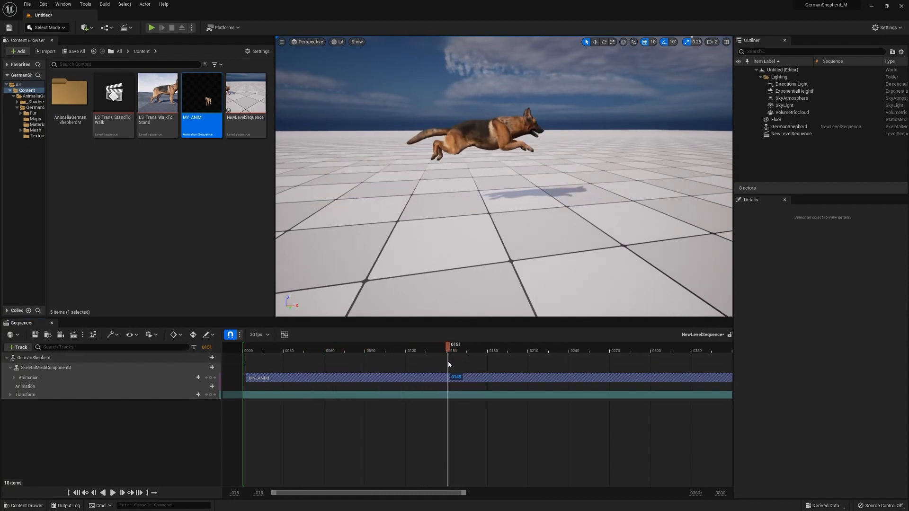
Step: Reimport the MY_ANIM animation asset with MY_ANIM_MAYA.FBX as its new source file
right_click(201, 93)
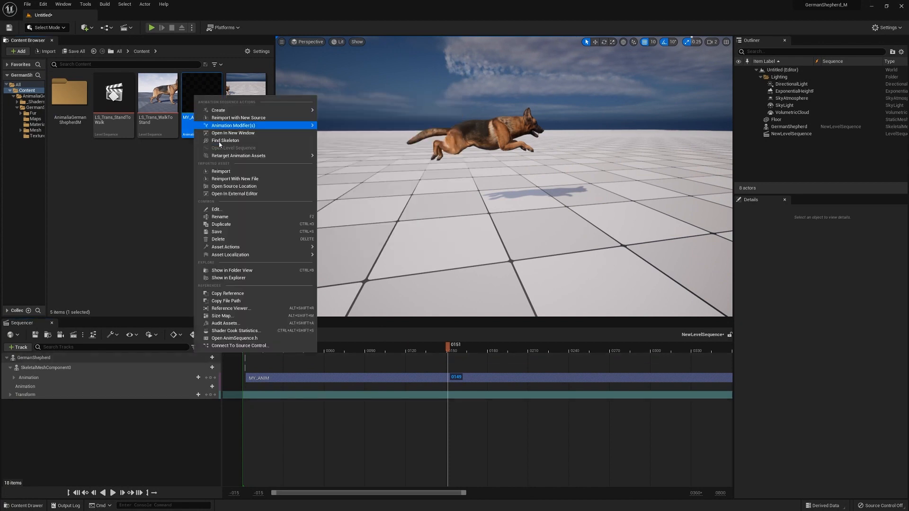
mouse_move(226, 140)
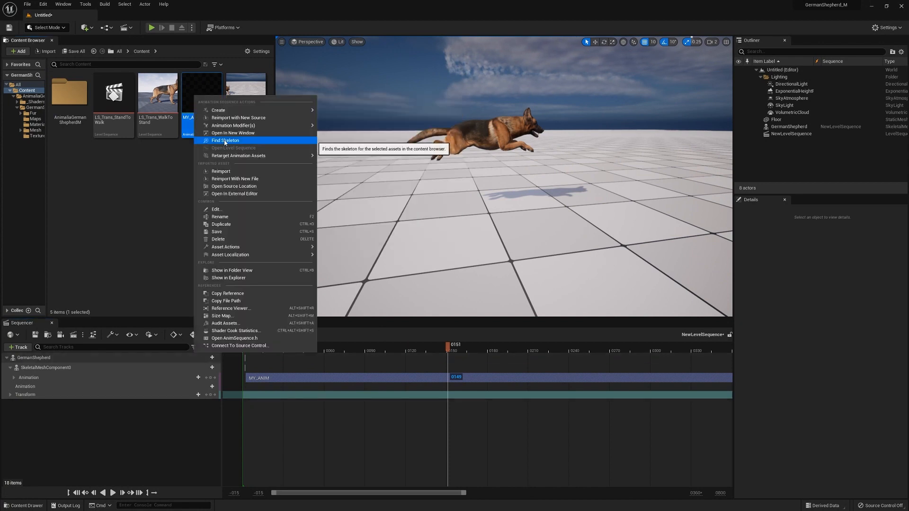
mouse_move(237, 118)
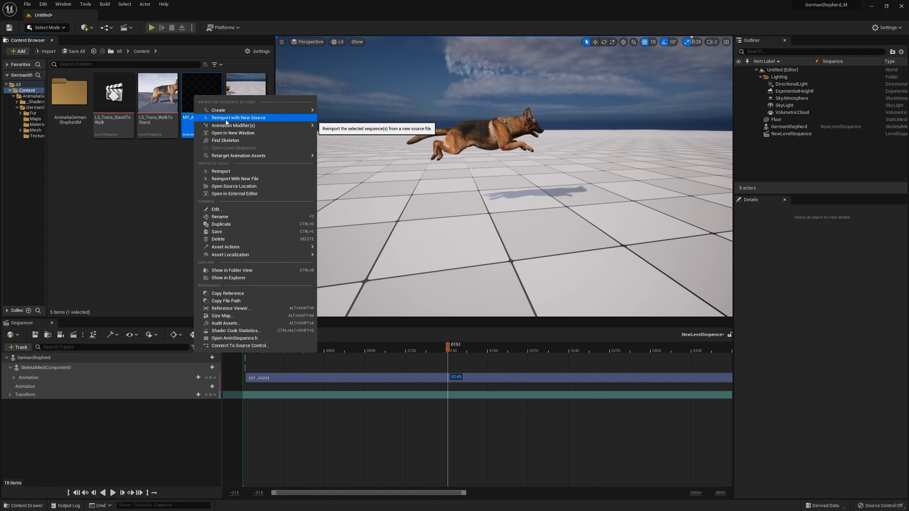
left_click(239, 118)
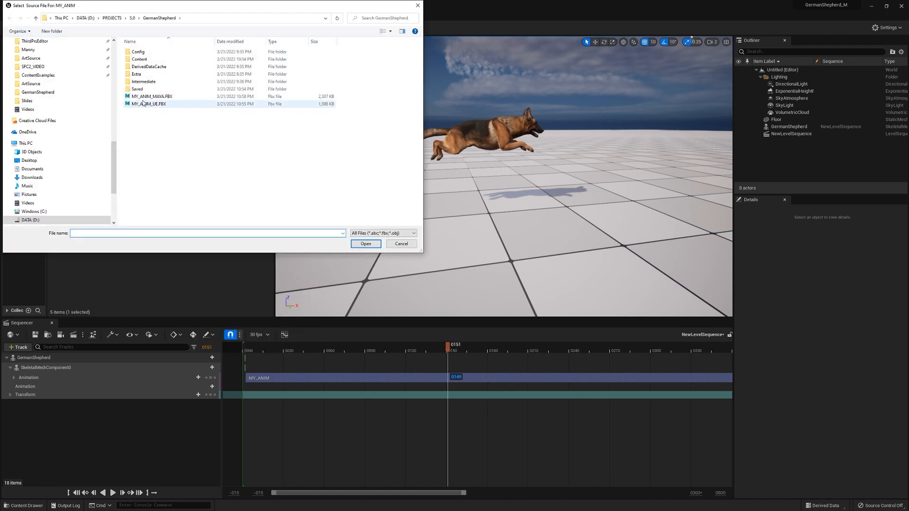
left_click(151, 97)
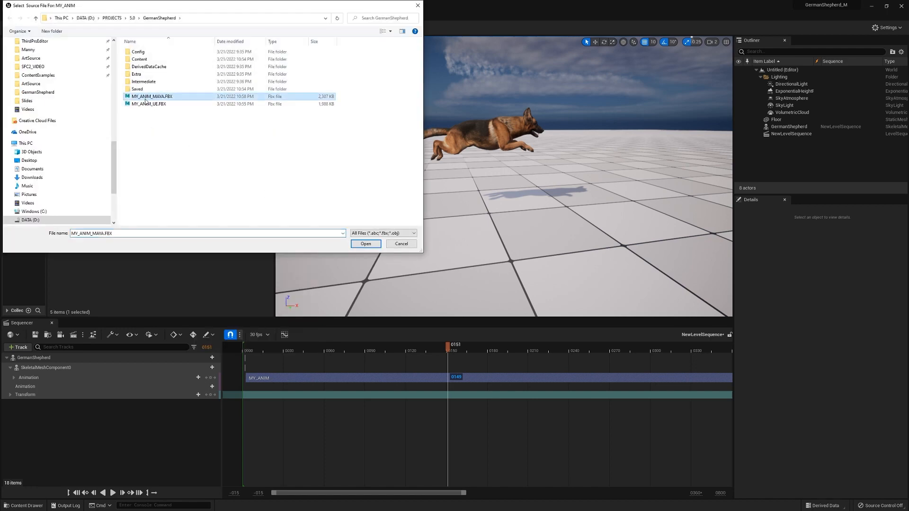
left_click(365, 243)
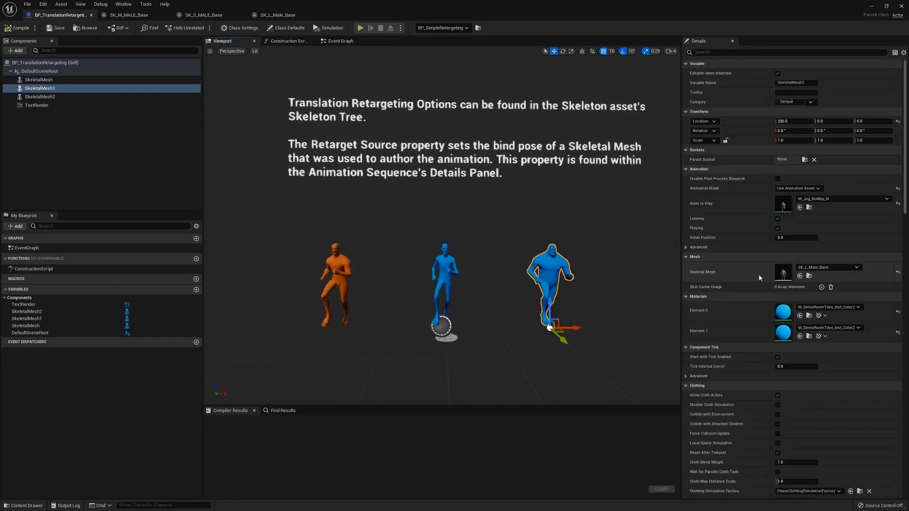
Step: Inspect the left mannequin's skeletal mesh and open the SK_M_MALE_Base skeleton asset
left_click(38, 79)
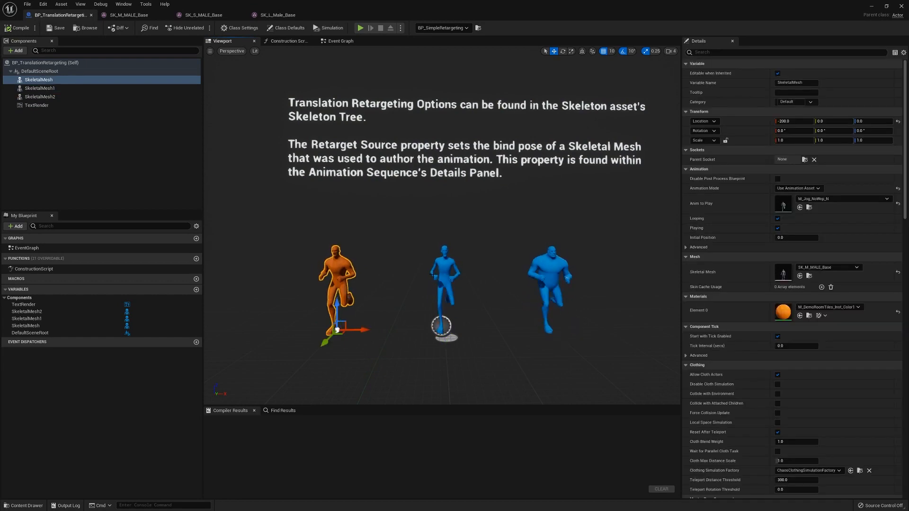
left_click(22, 505)
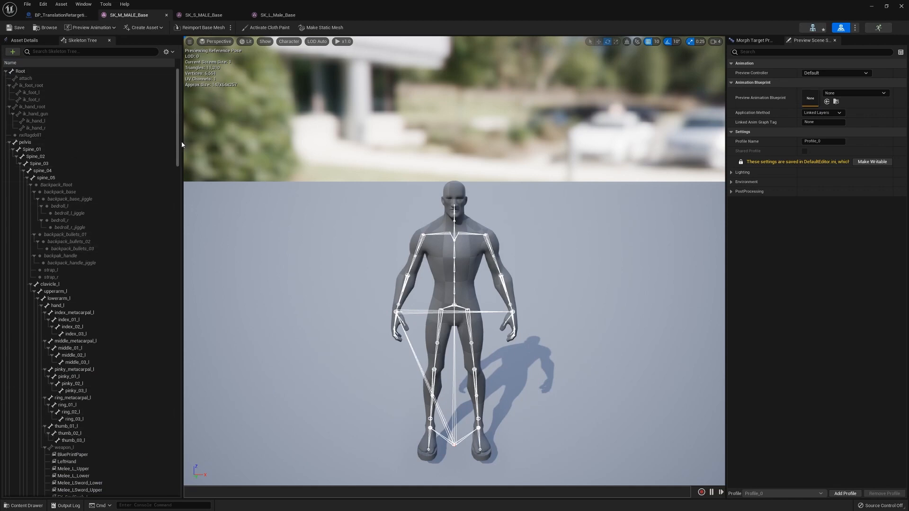
Step: Show SK_M_MALE_Base's retargeting options and keep the pelvis bone on Animation Scaled
left_click(166, 51)
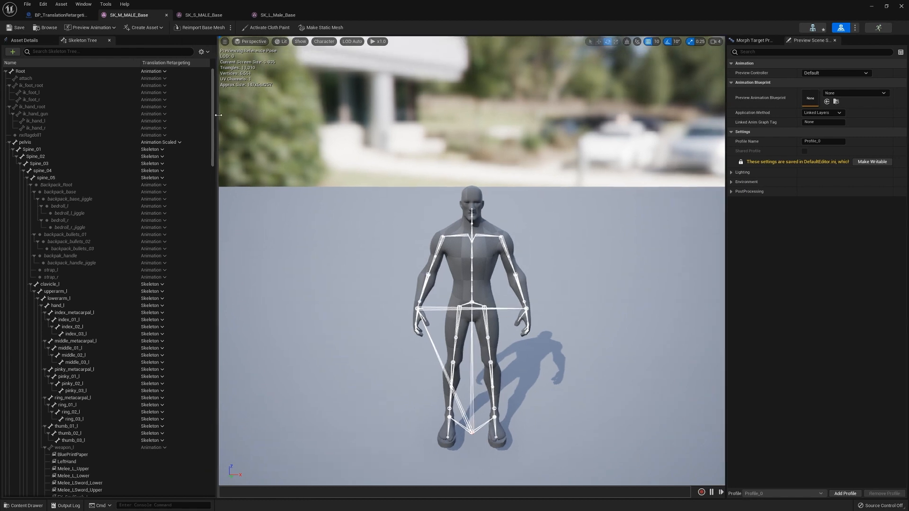
left_click(20, 71)
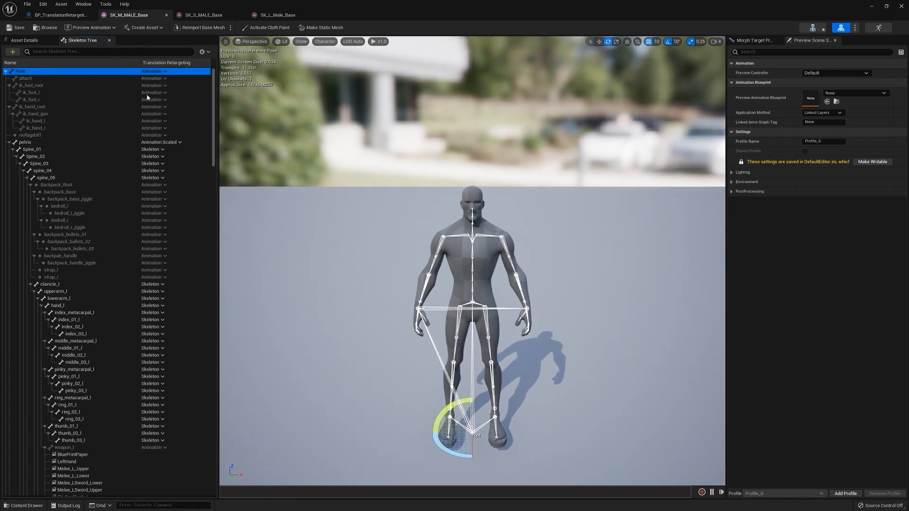
mouse_move(25, 142)
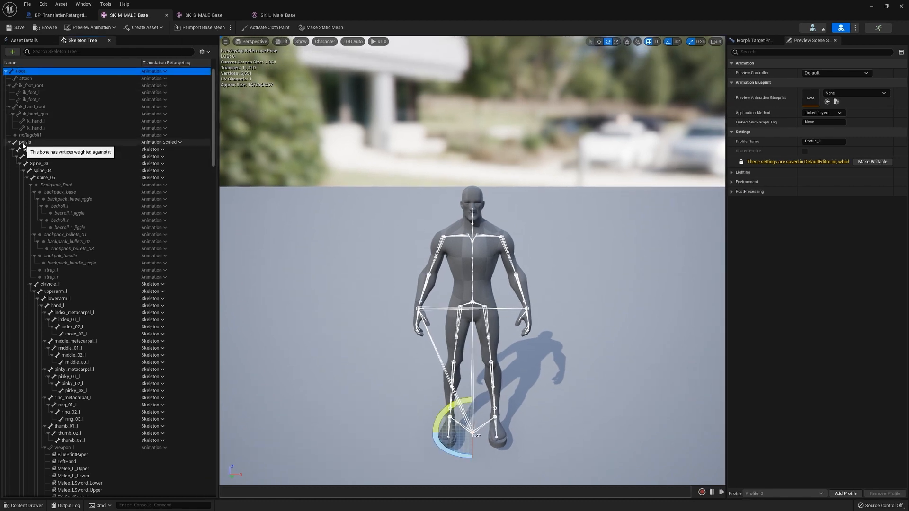
left_click(24, 142)
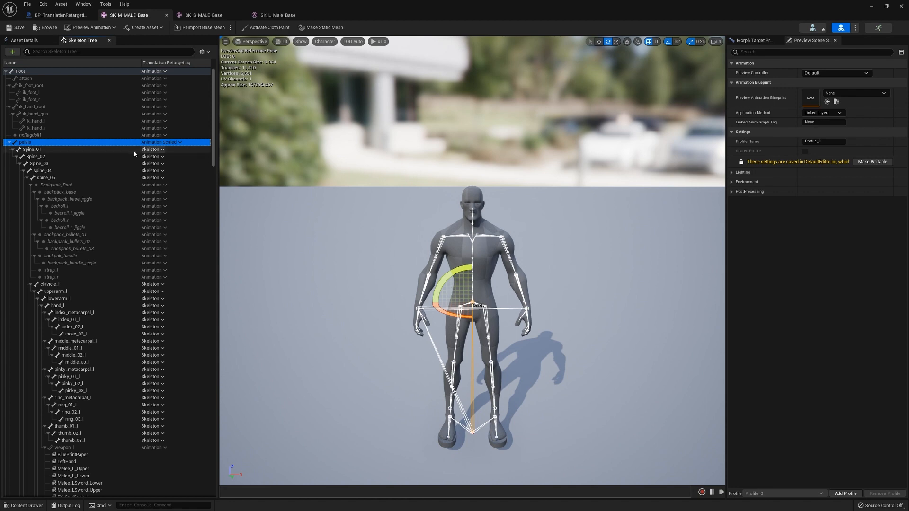
mouse_move(170, 133)
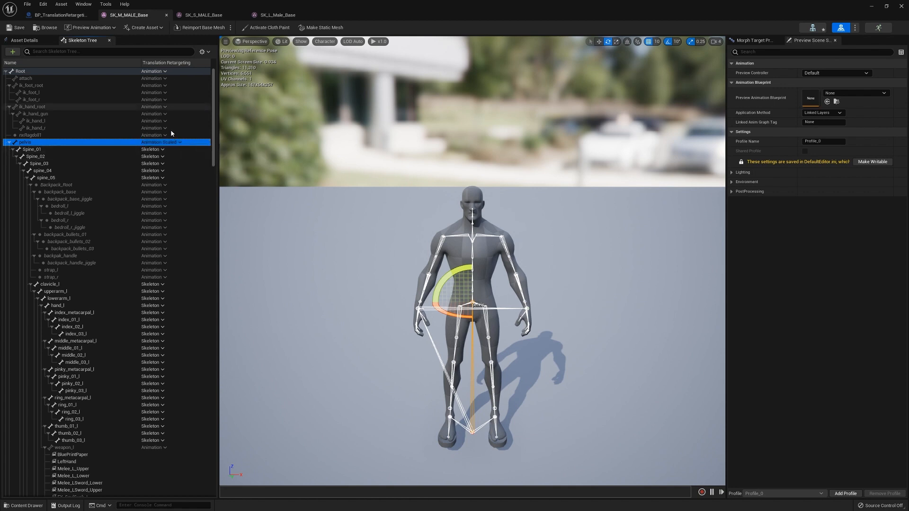
left_click(179, 142)
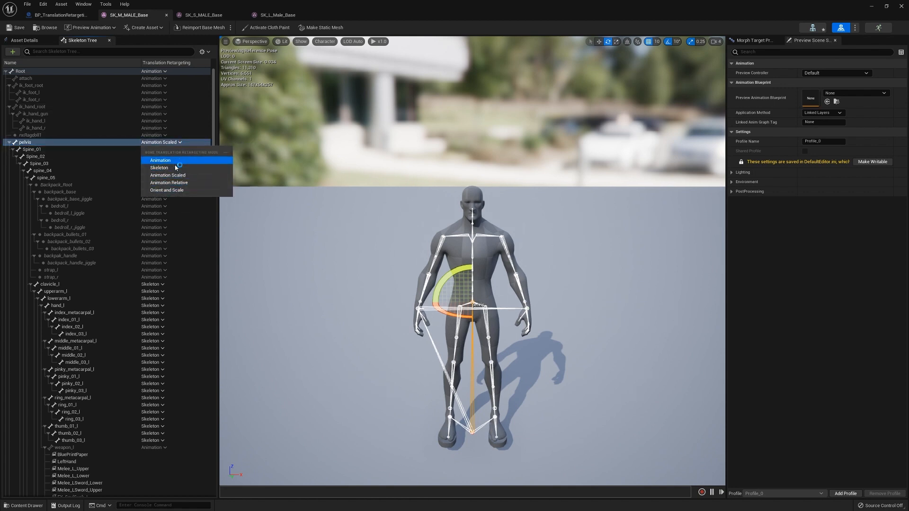
left_click(160, 175)
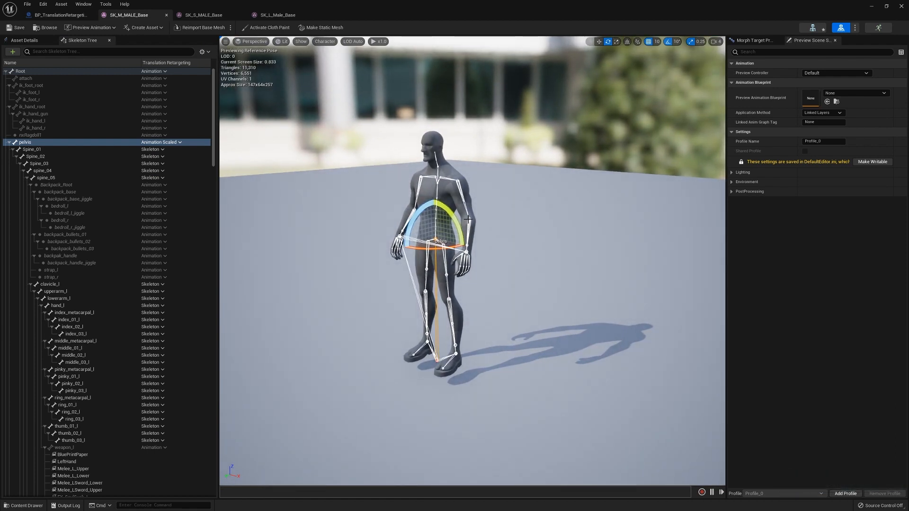
Step: Look down the bone list, then switch to the SK_S_MALE_Base skeleton
scroll("down", 3)
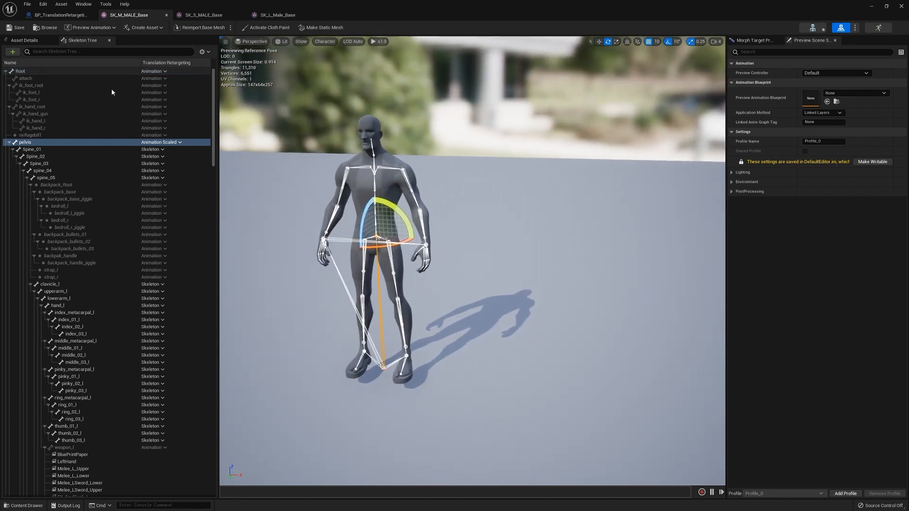
left_click(203, 14)
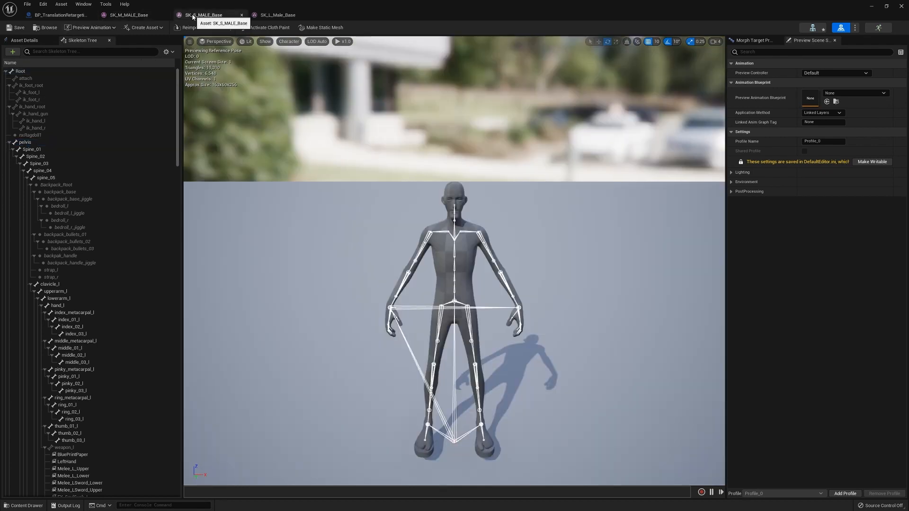
Step: Show SK_S_MALE_Base's translation retargeting modes and scroll through its bone hierarchy
left_click(167, 51)
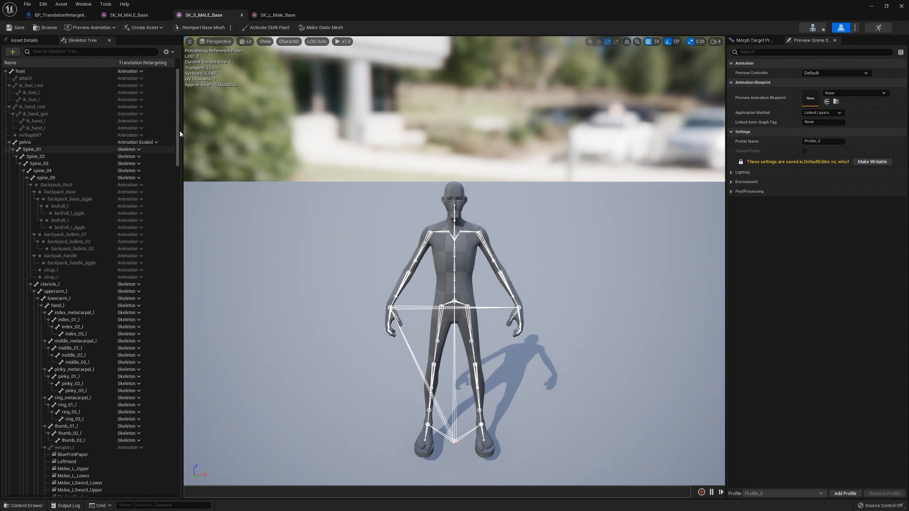
scroll("down", 3)
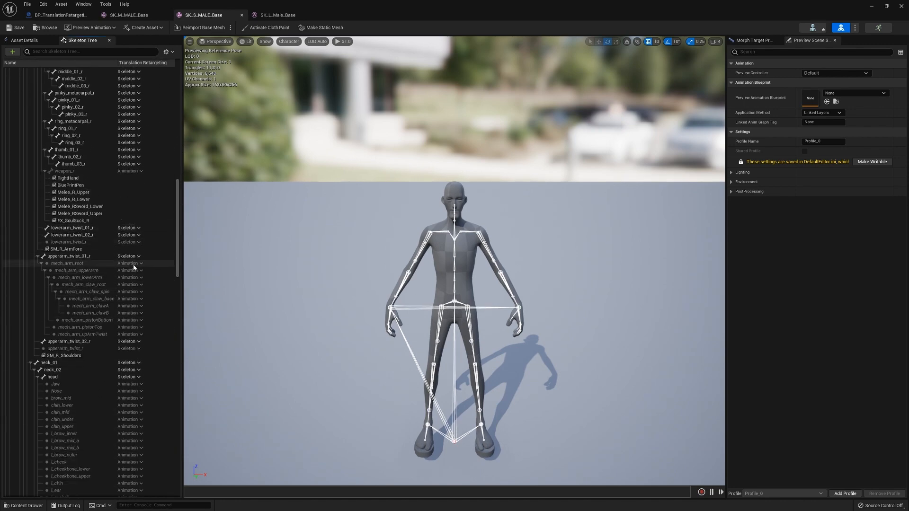
scroll("down", 3)
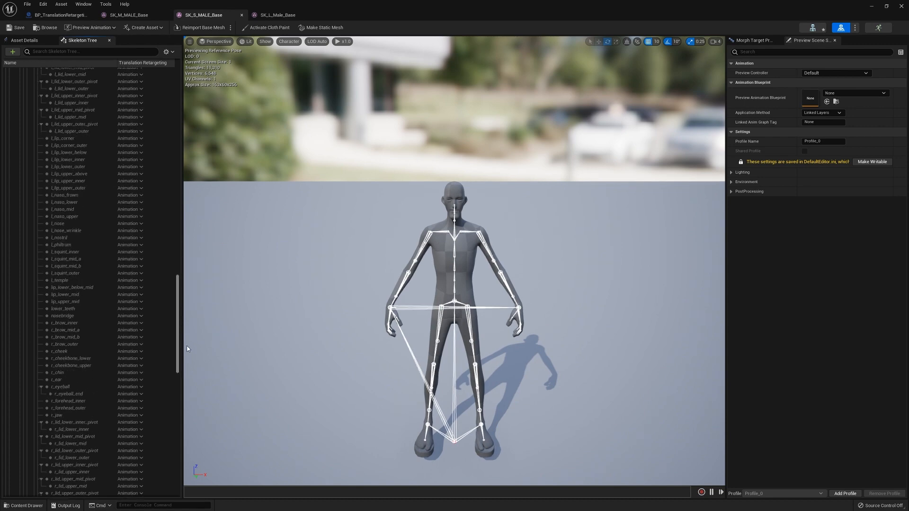
scroll("up", 3)
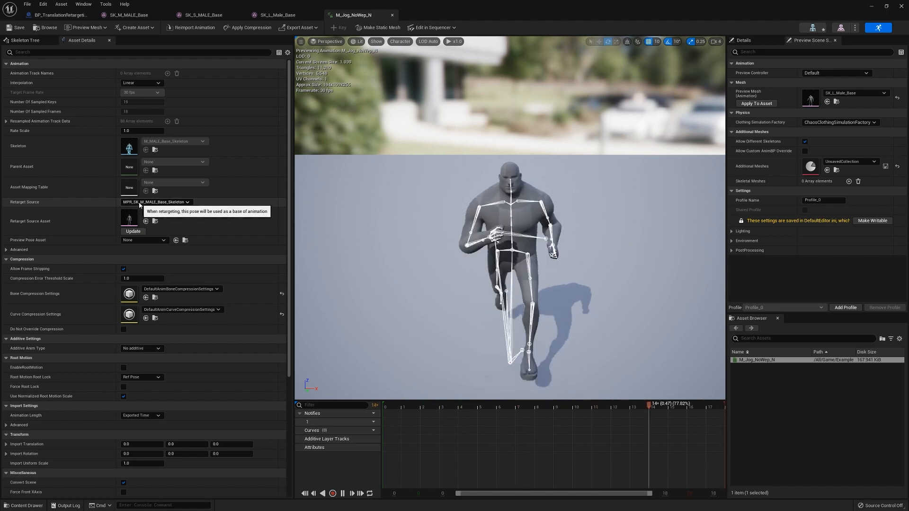
Step: Try SK_LRG_Technician_Map as M_Jog_NoWep_N's retarget source and refresh the source pose
left_click(154, 202)
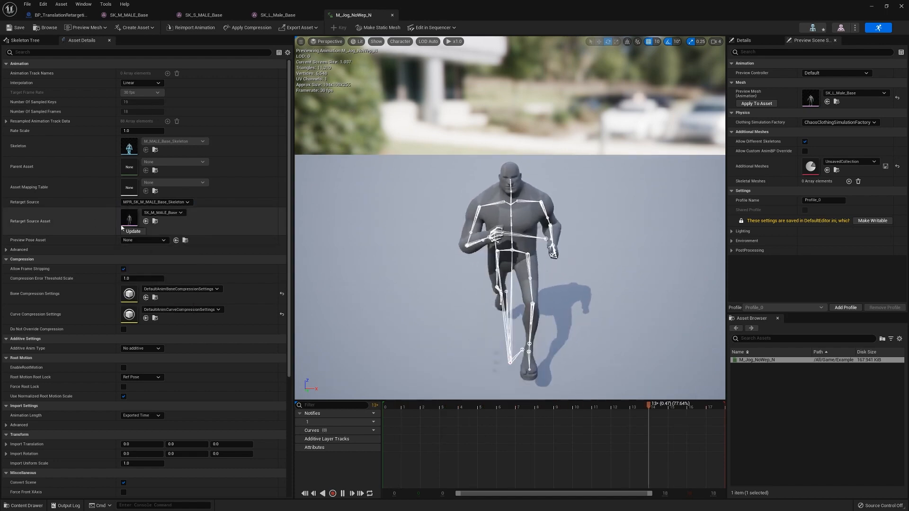
left_click(453, 404)
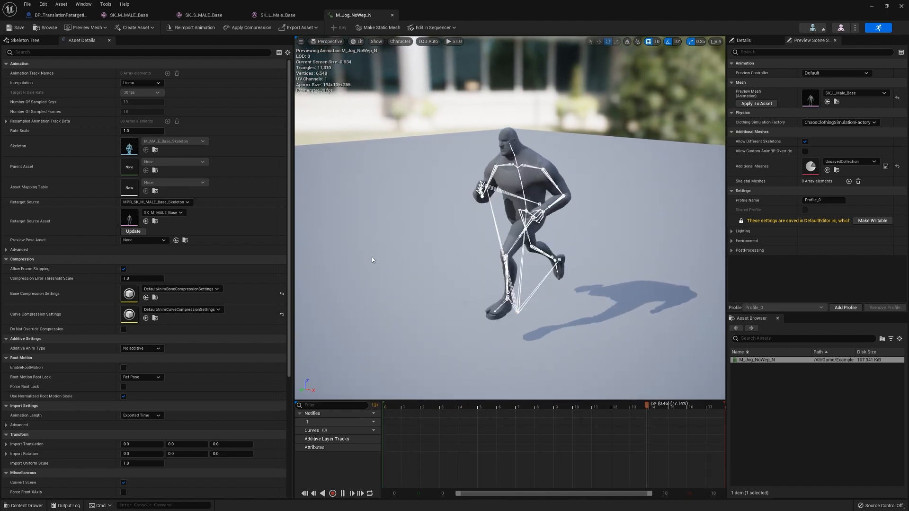
left_click(156, 201)
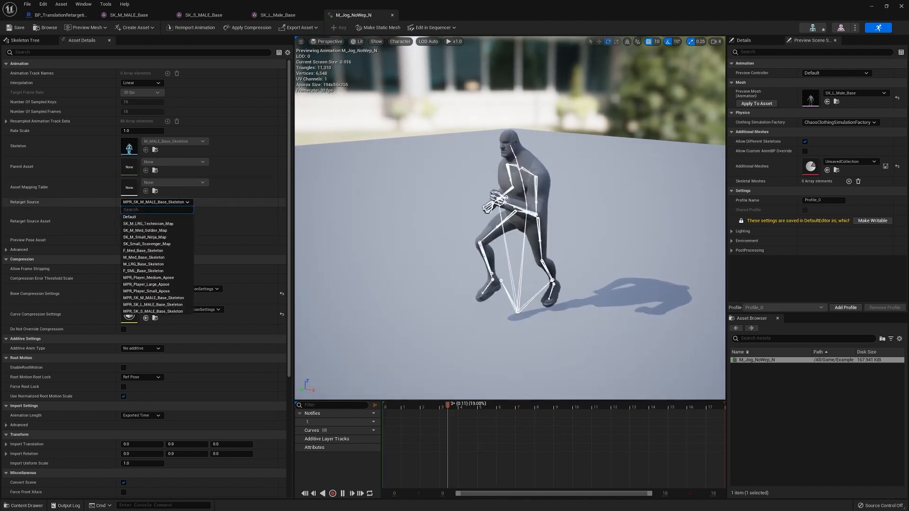
left_click(149, 223)
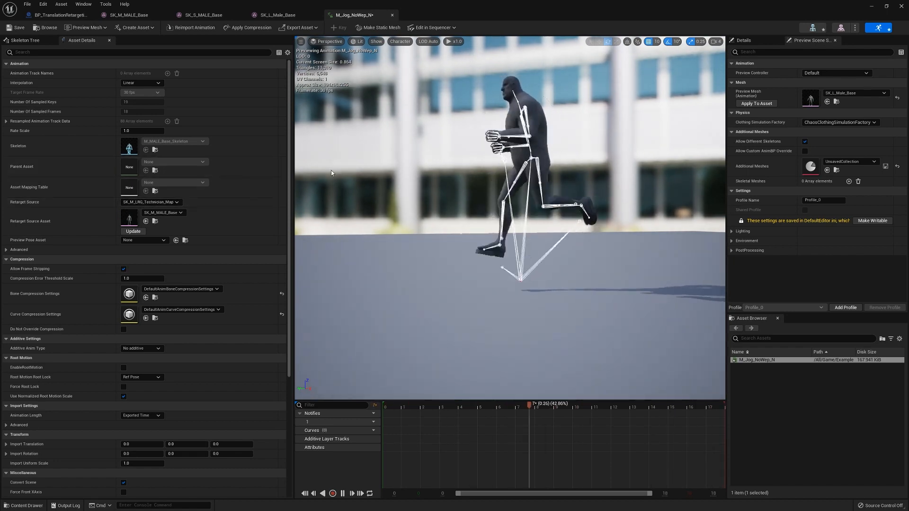
Step: Restore MPR_SK_M_MALE_Base_Skeleton as M_Jog_NoWep_N's retarget source
left_click(150, 201)
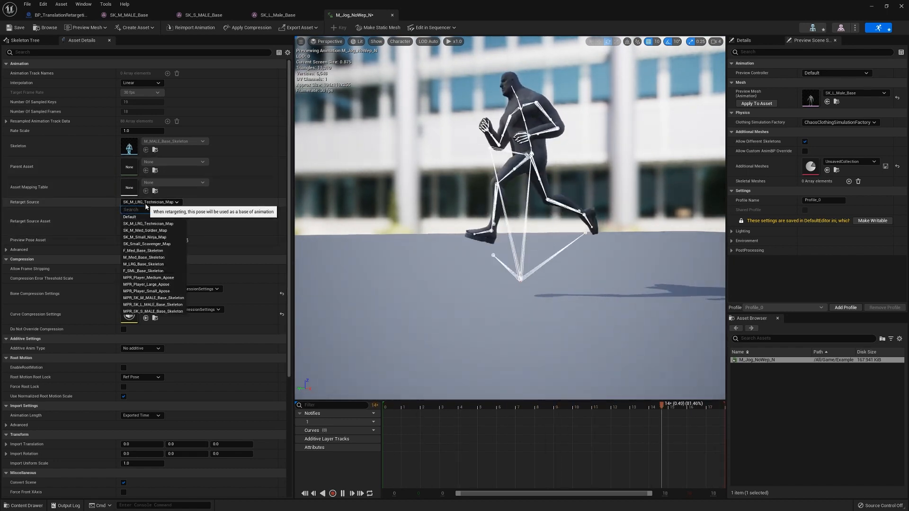
left_click(154, 299)
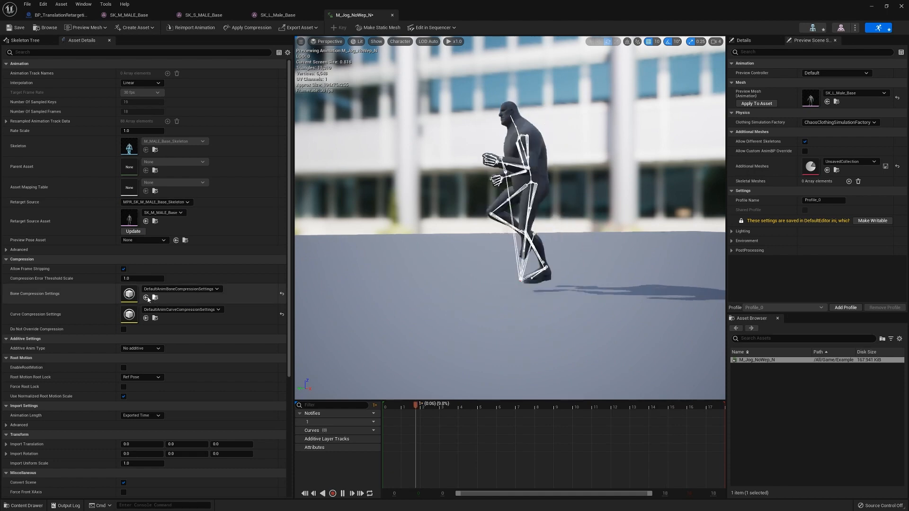